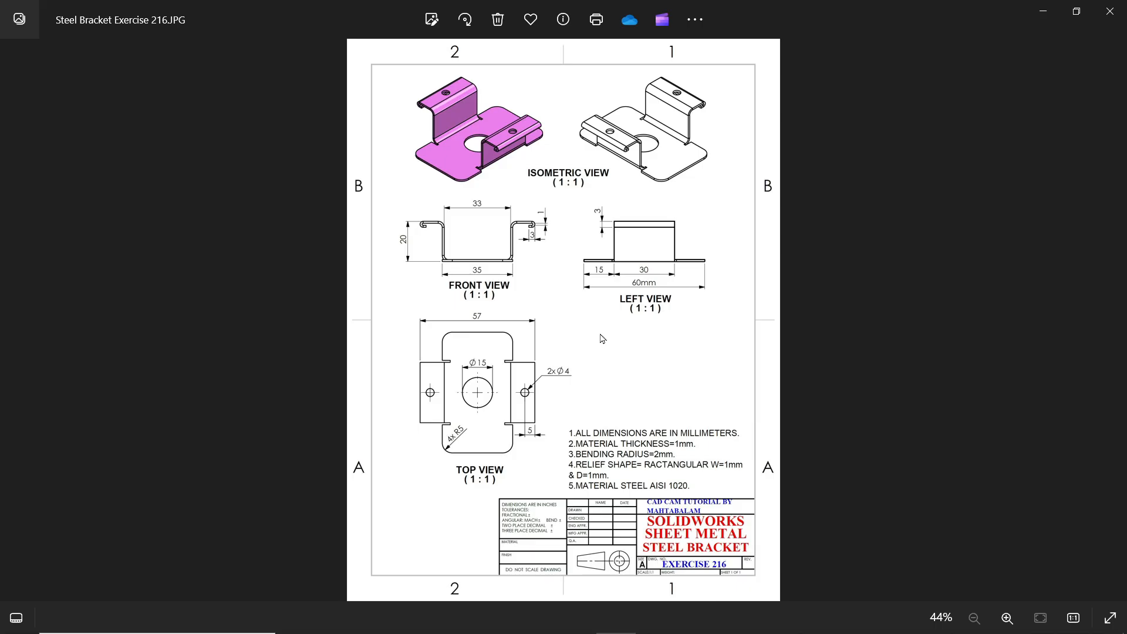
mouse_move(561, 345)
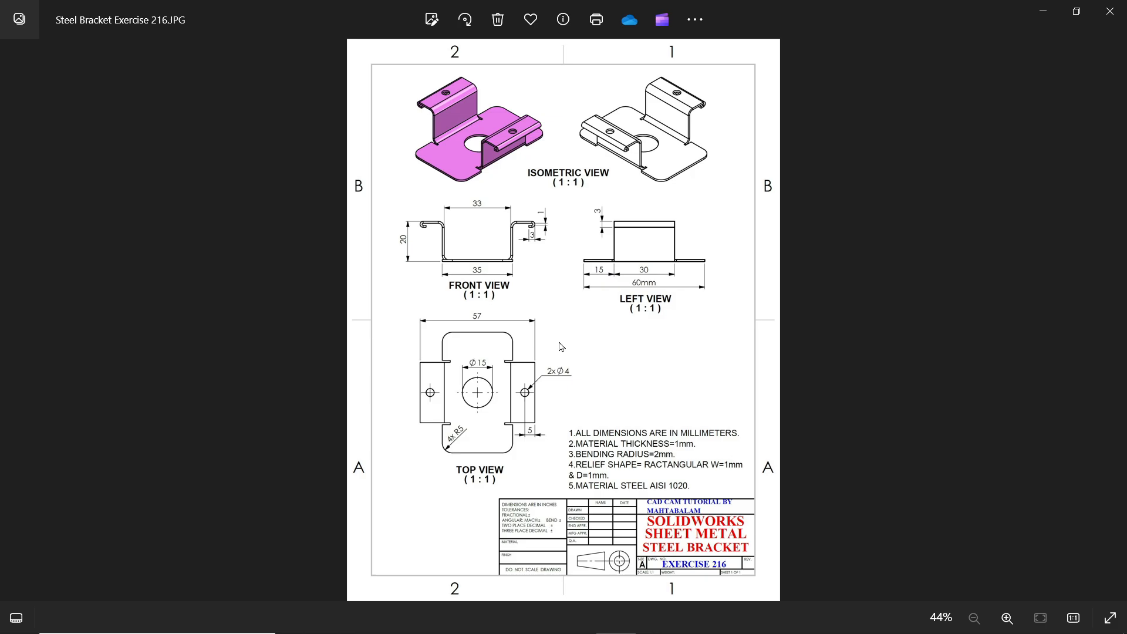
mouse_move(527, 320)
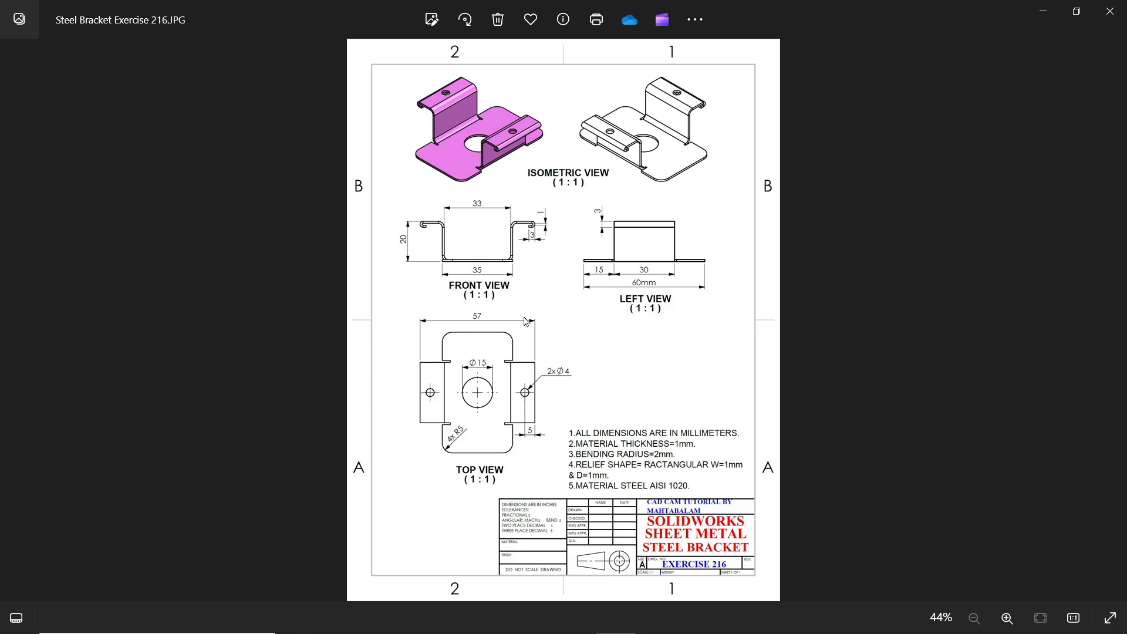
Enlarge and scroll through the bracket reference drawing to study its dimensions
left_click(1006, 619)
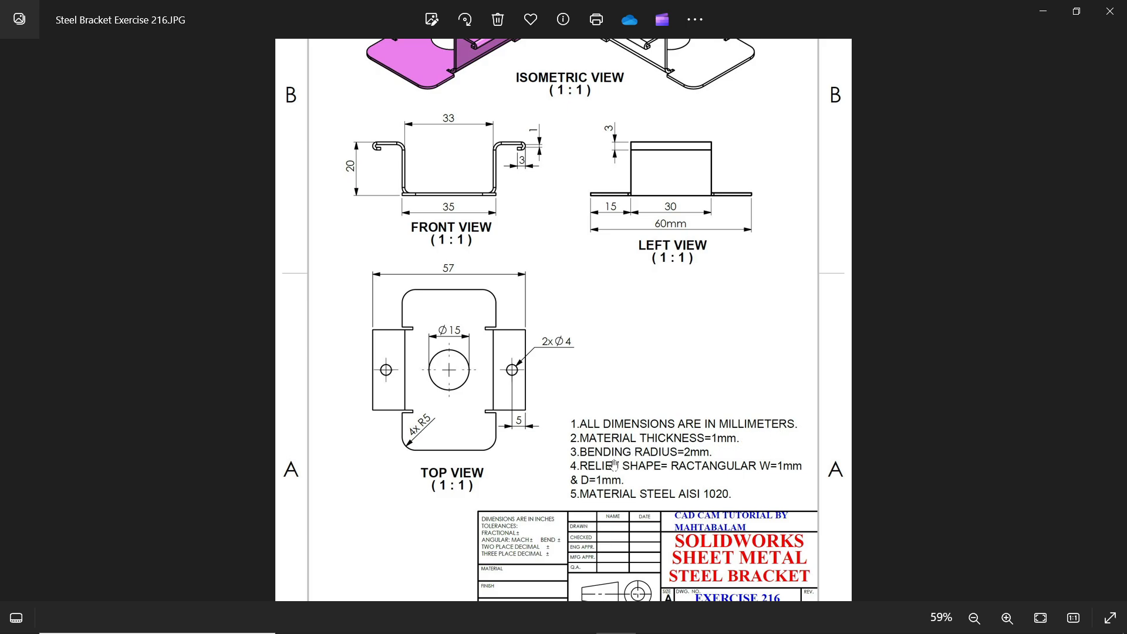
mouse_move(694, 463)
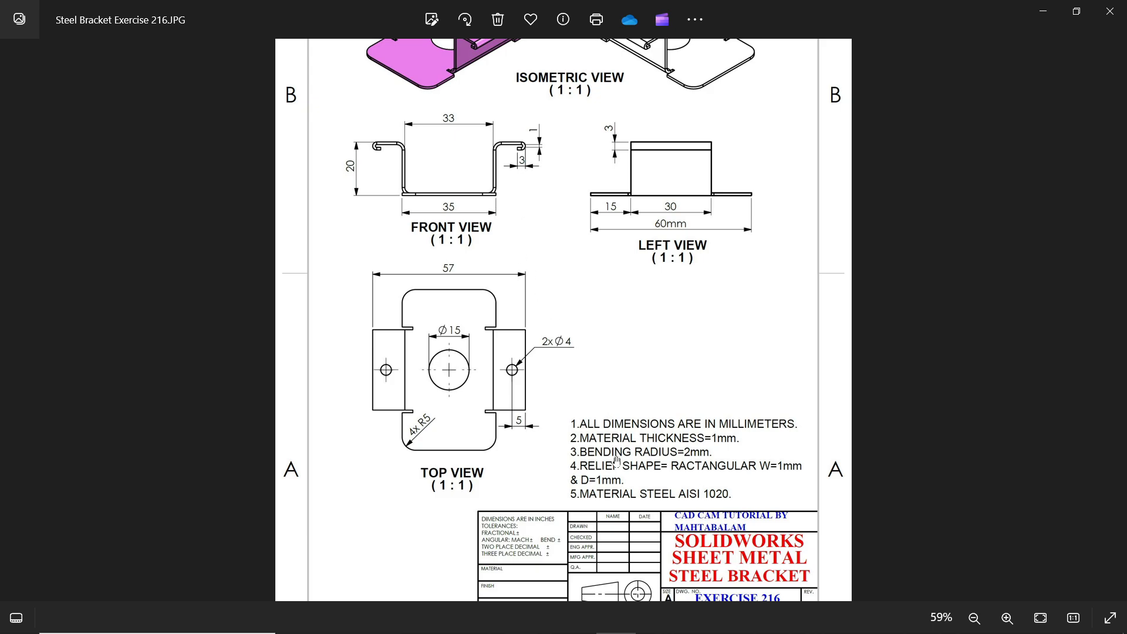
mouse_move(789, 474)
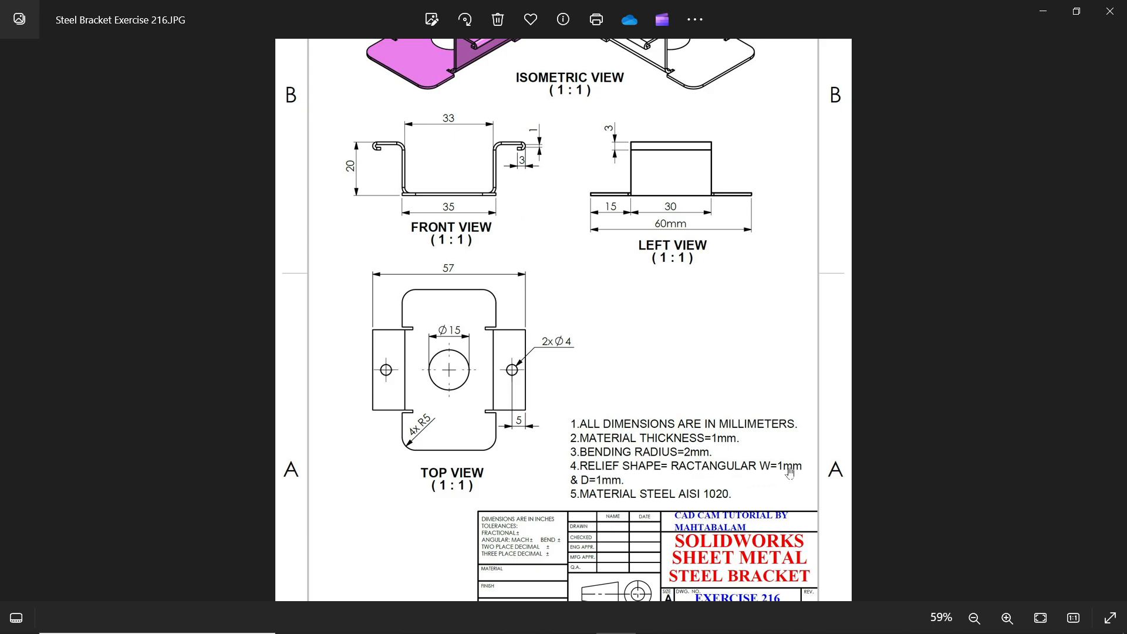
mouse_move(609, 487)
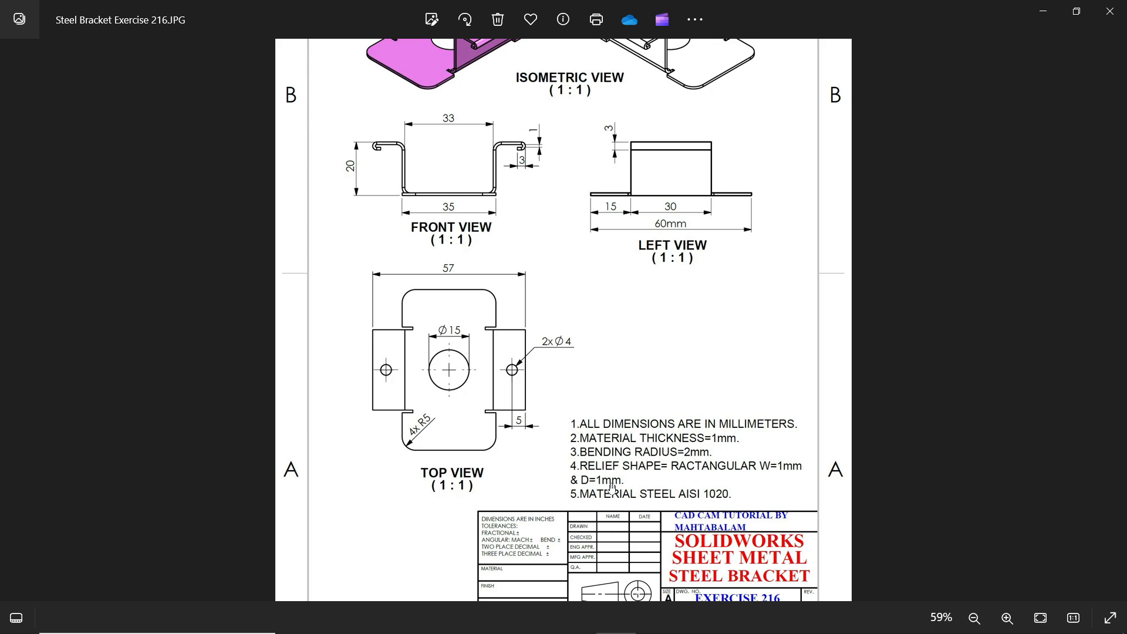
mouse_move(704, 507)
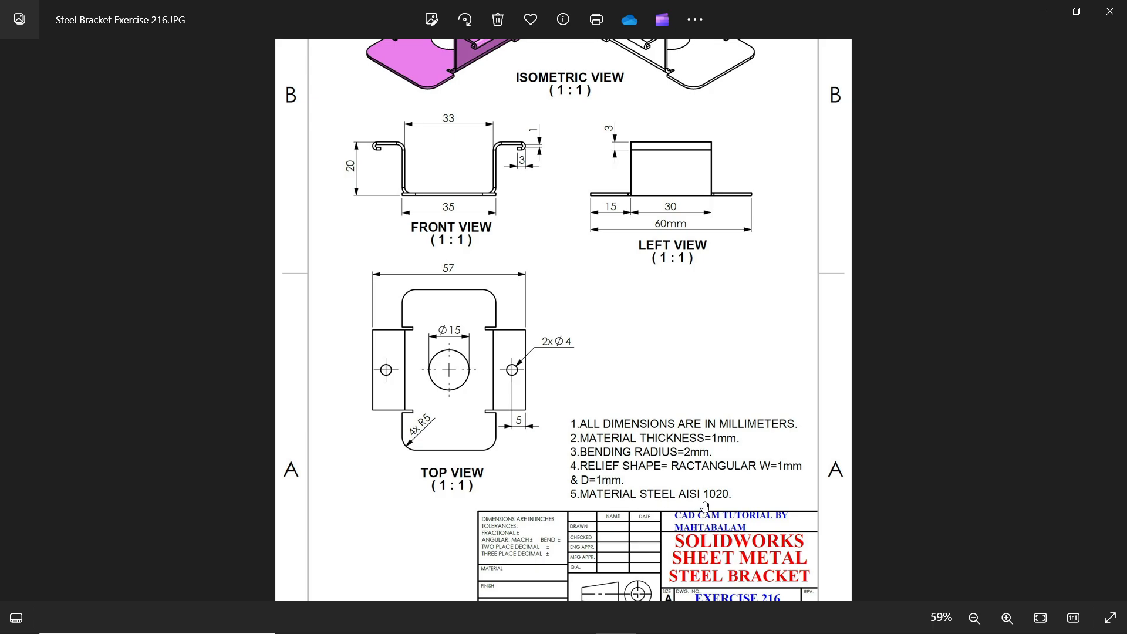
mouse_move(591, 412)
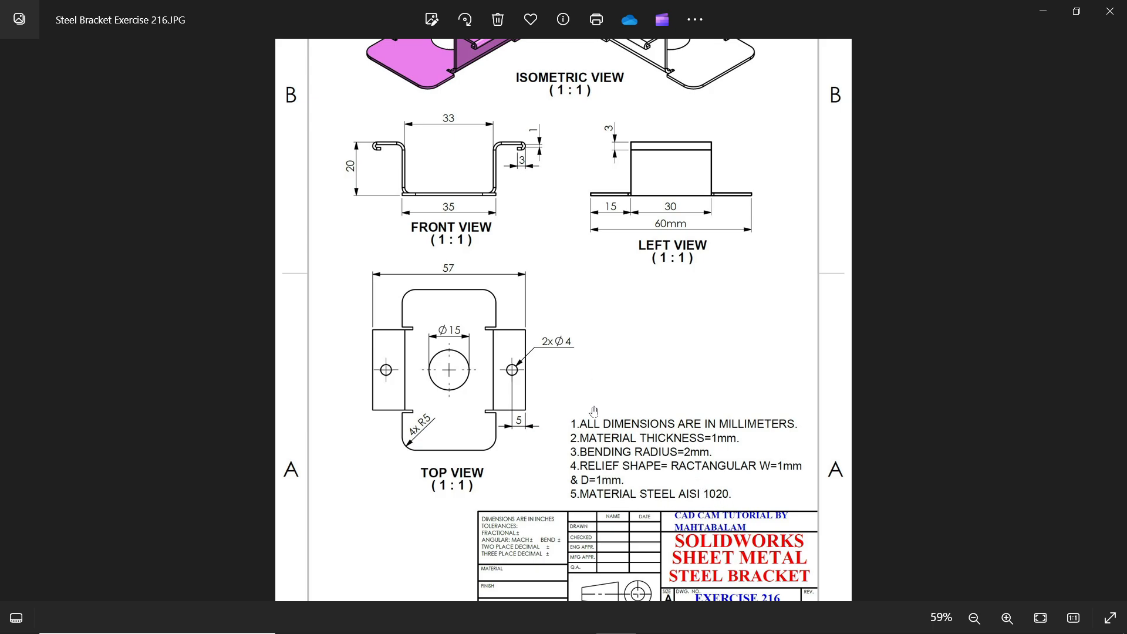
scroll("down", 3)
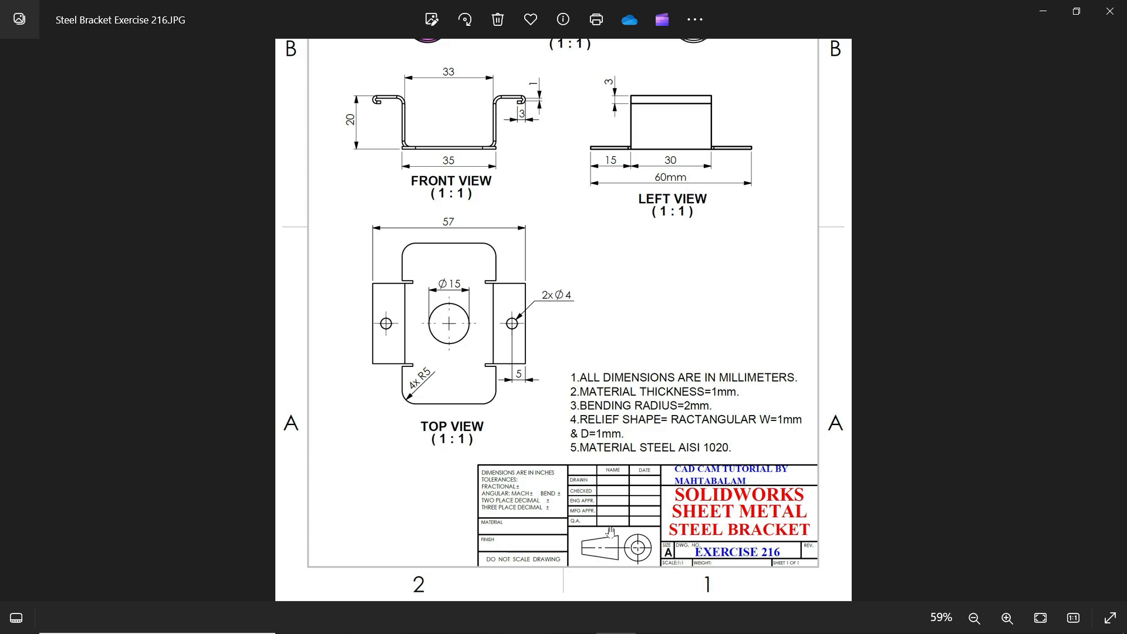
scroll("up", 3)
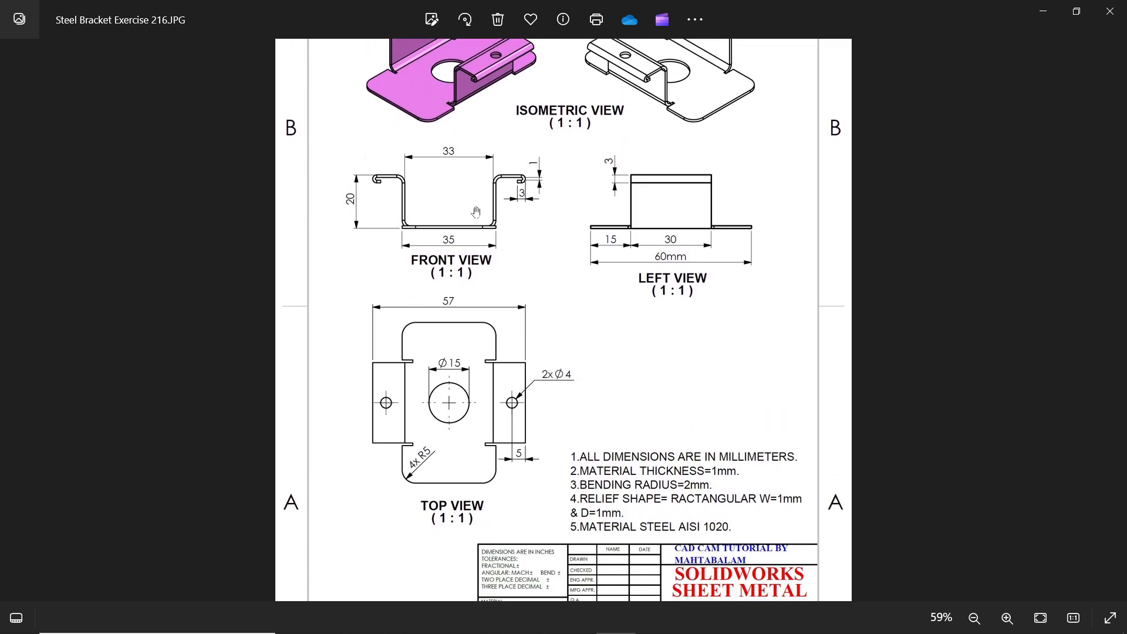
mouse_move(681, 294)
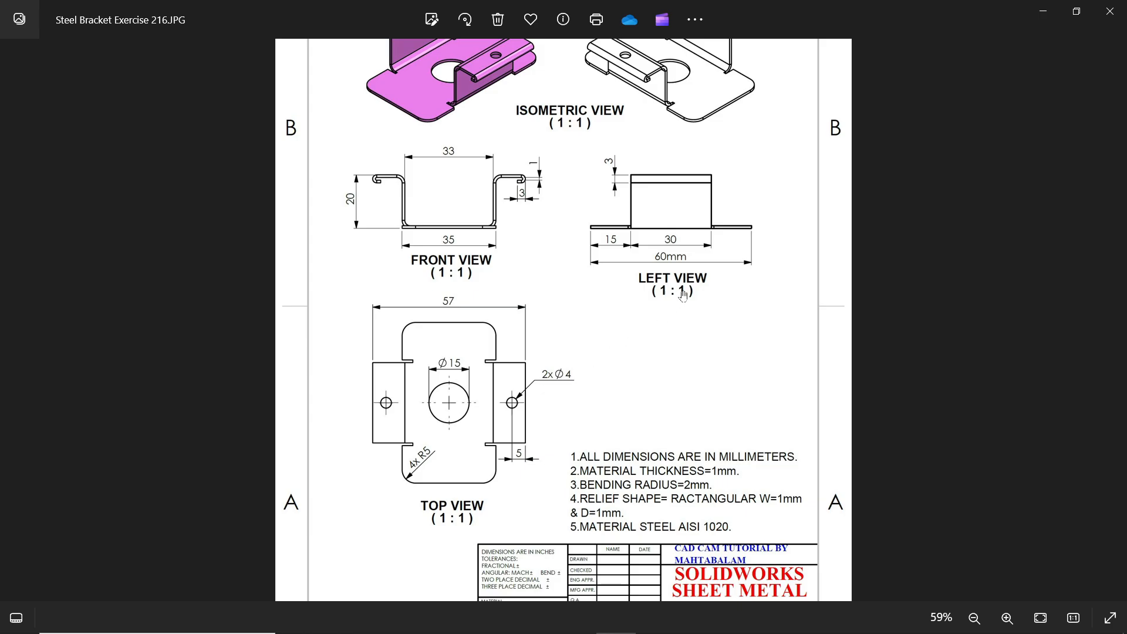
mouse_move(443, 244)
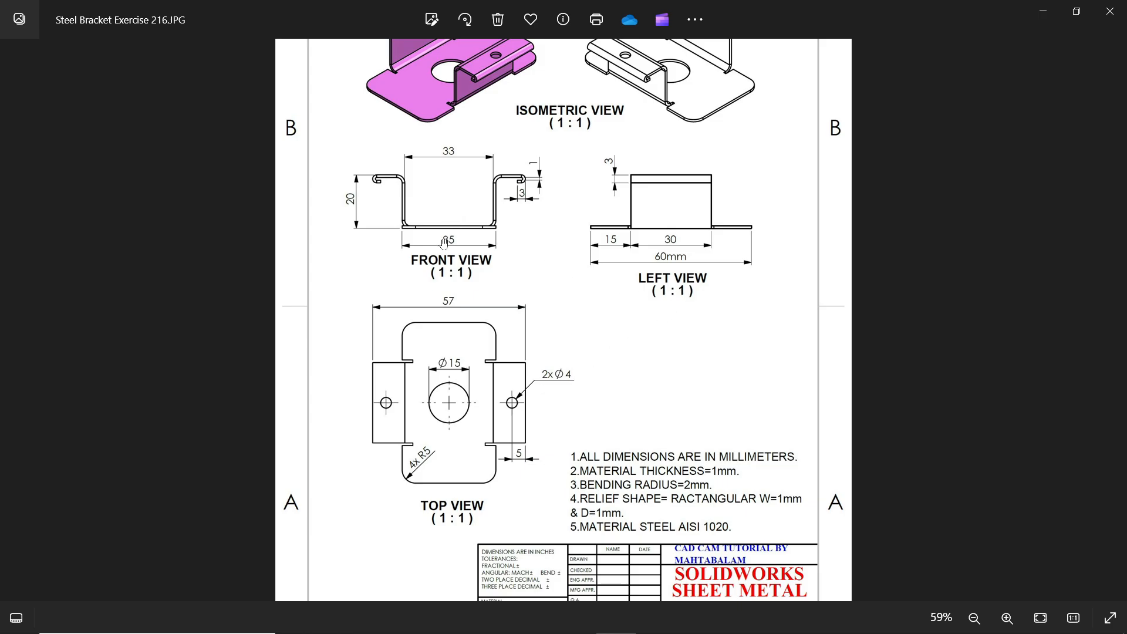
left_click(1006, 619)
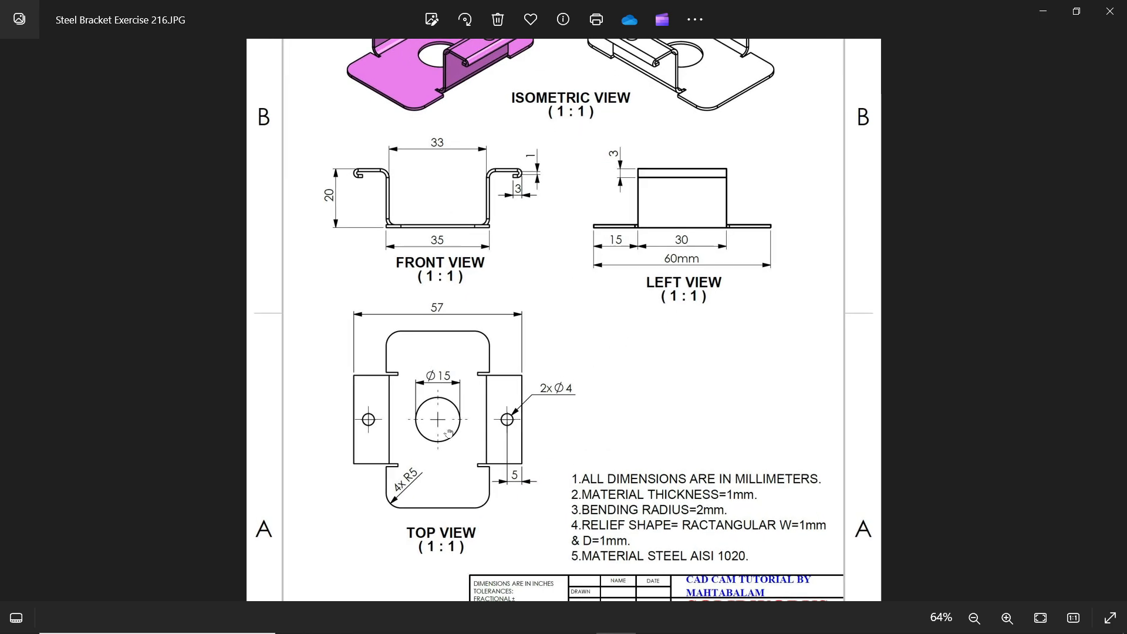
scroll("down", 3)
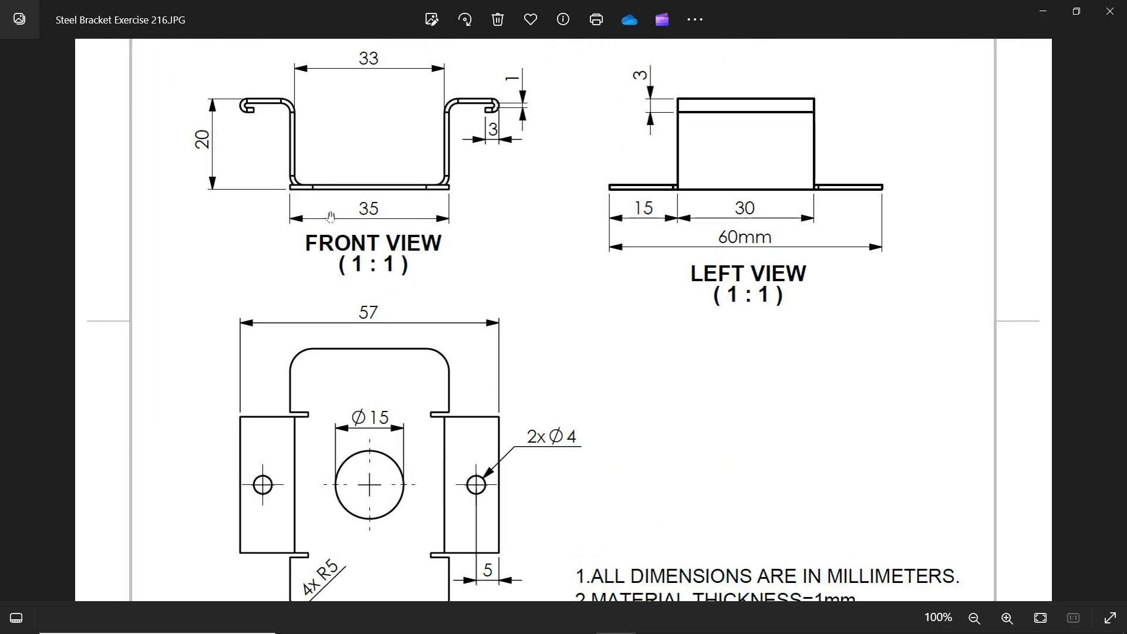
scroll("down", 3)
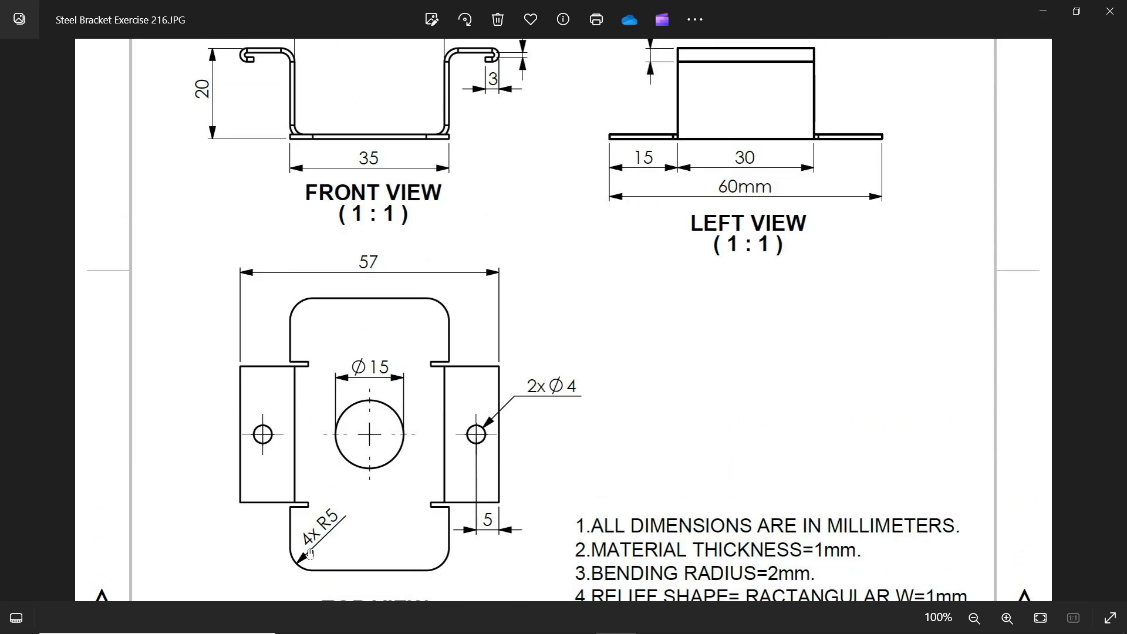
mouse_move(392, 365)
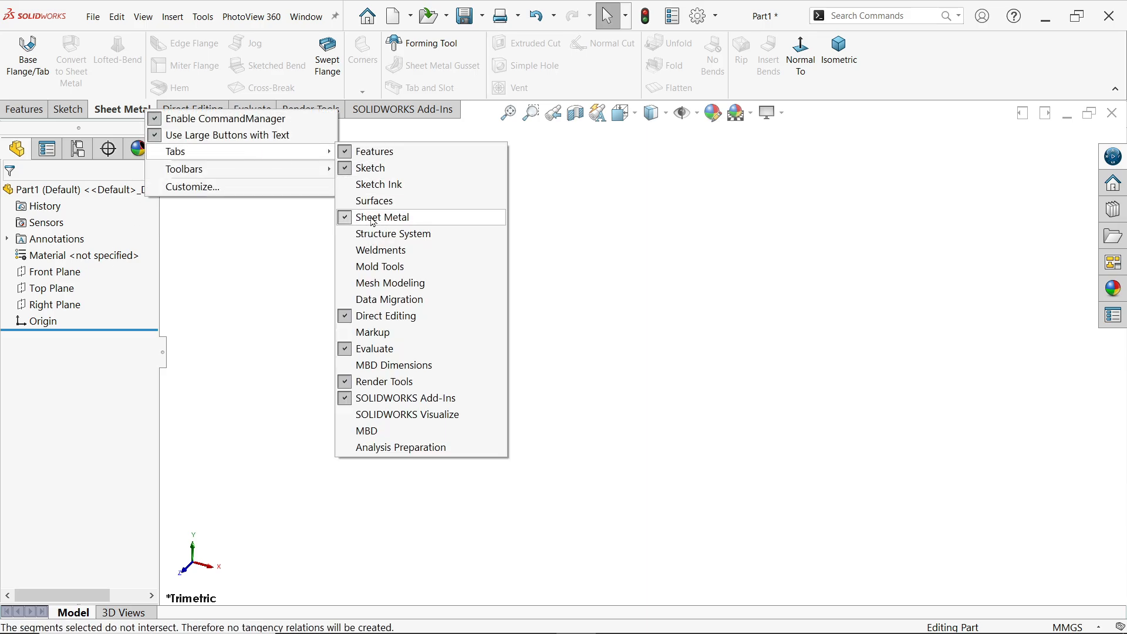
Begin a new sketch from the Sketch tools, ready to pick the Top Plane
left_click(69, 109)
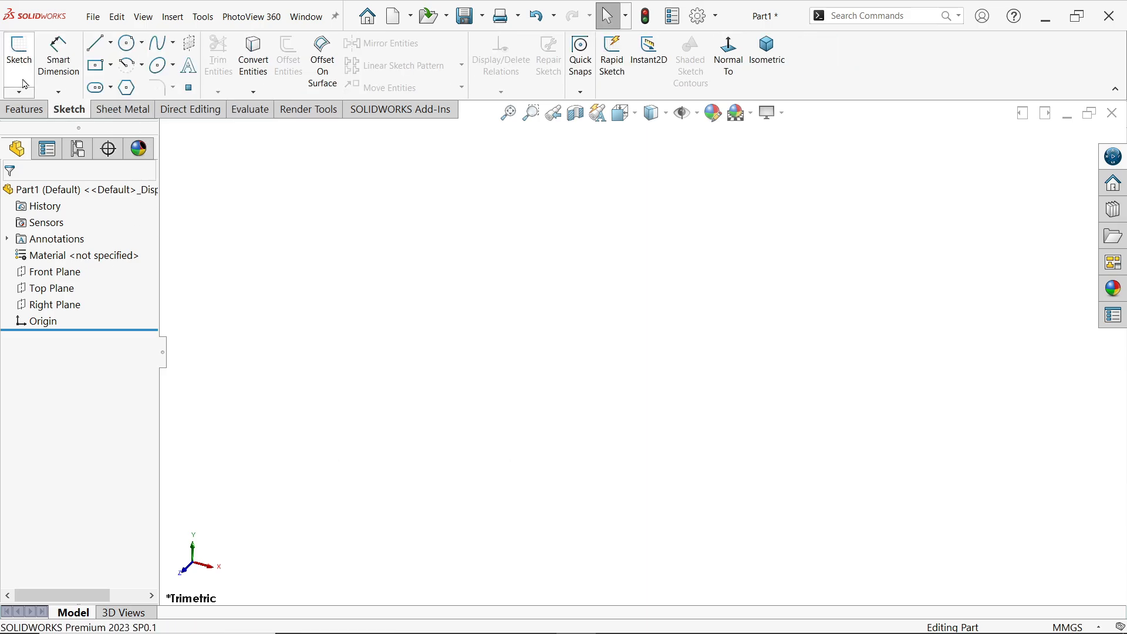
left_click(19, 57)
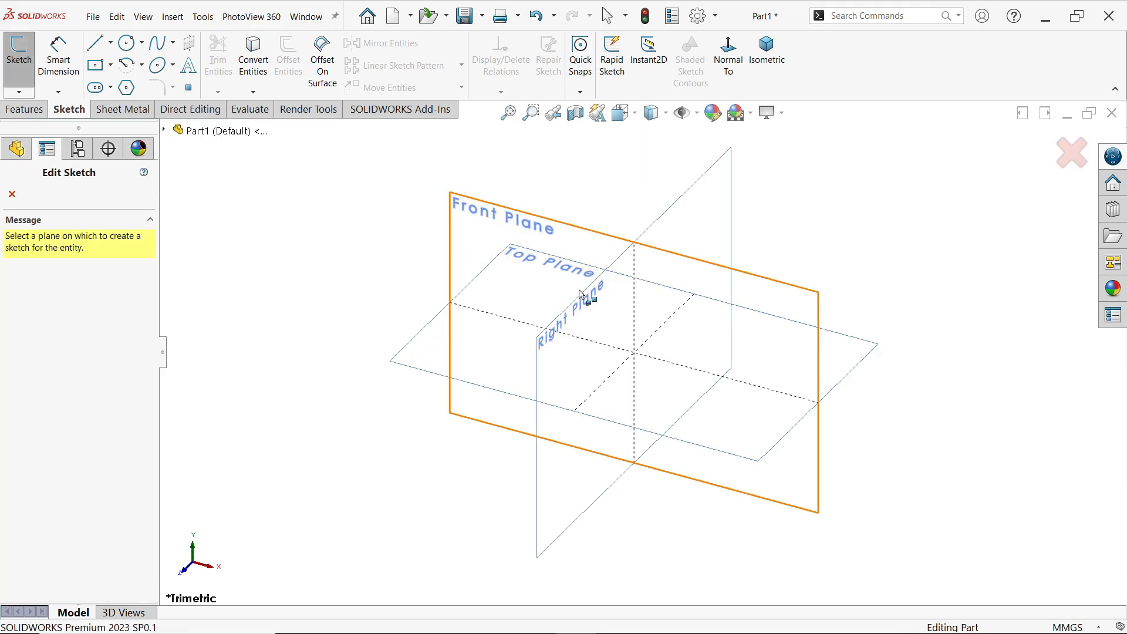
mouse_move(409, 359)
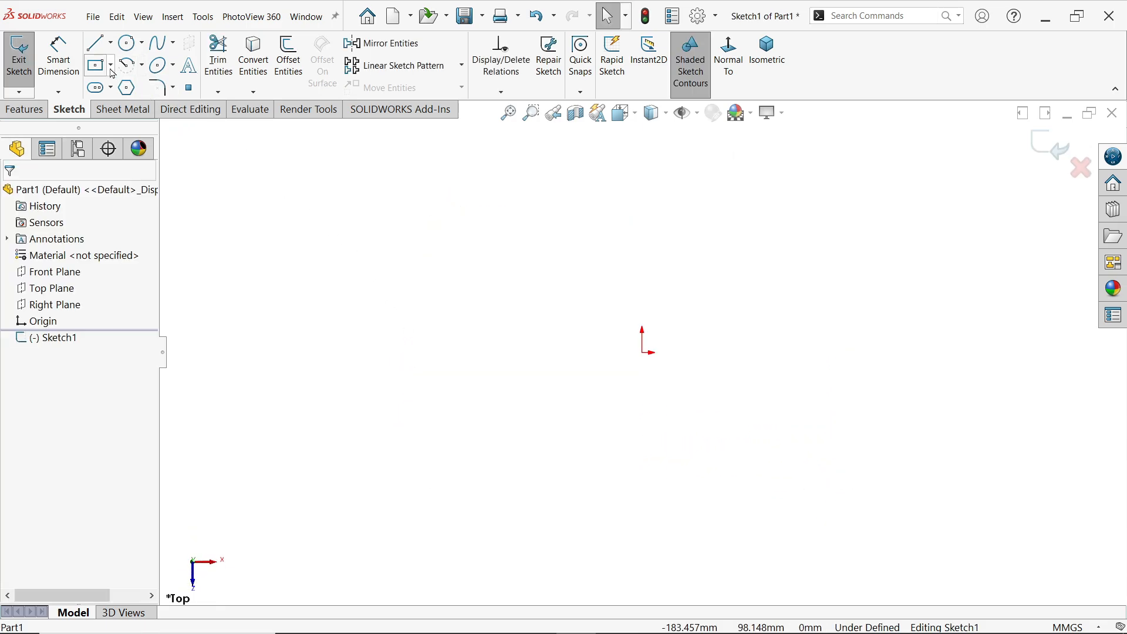
Draw a center rectangle from the origin, 60 mm tall by 35 mm wide, and finish the sketch
left_click(95, 65)
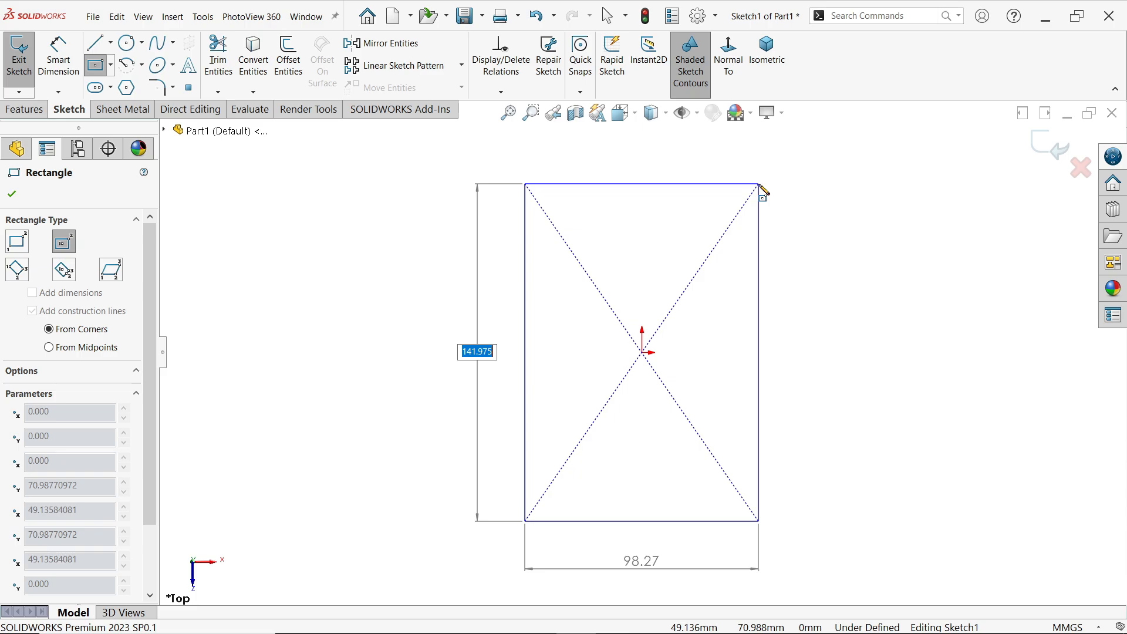
type("60")
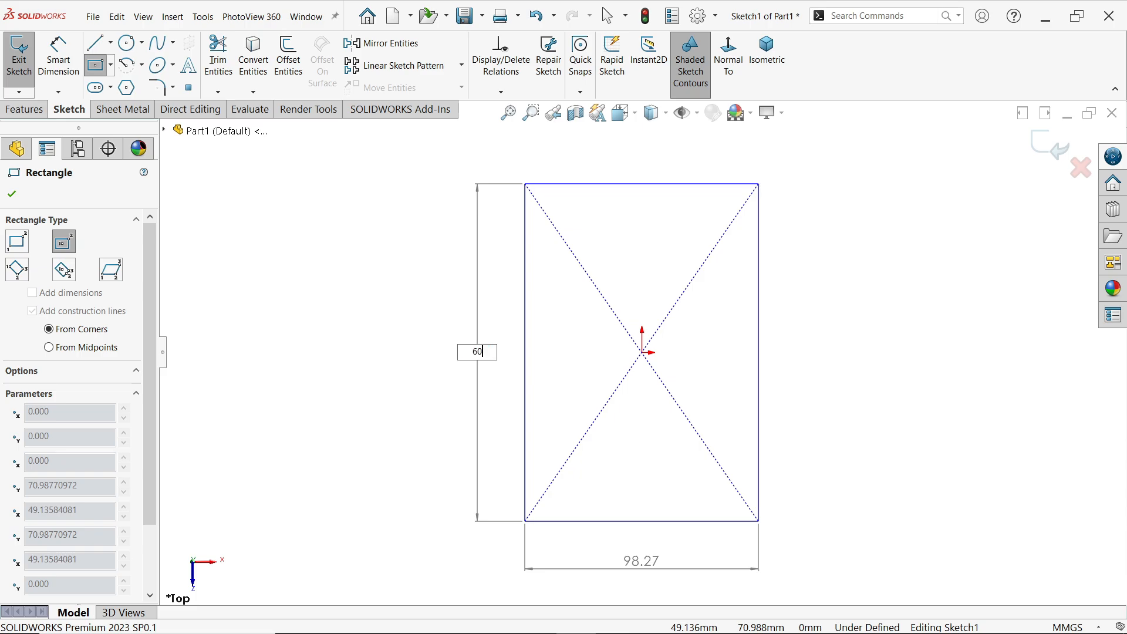
key("Return")
type("35")
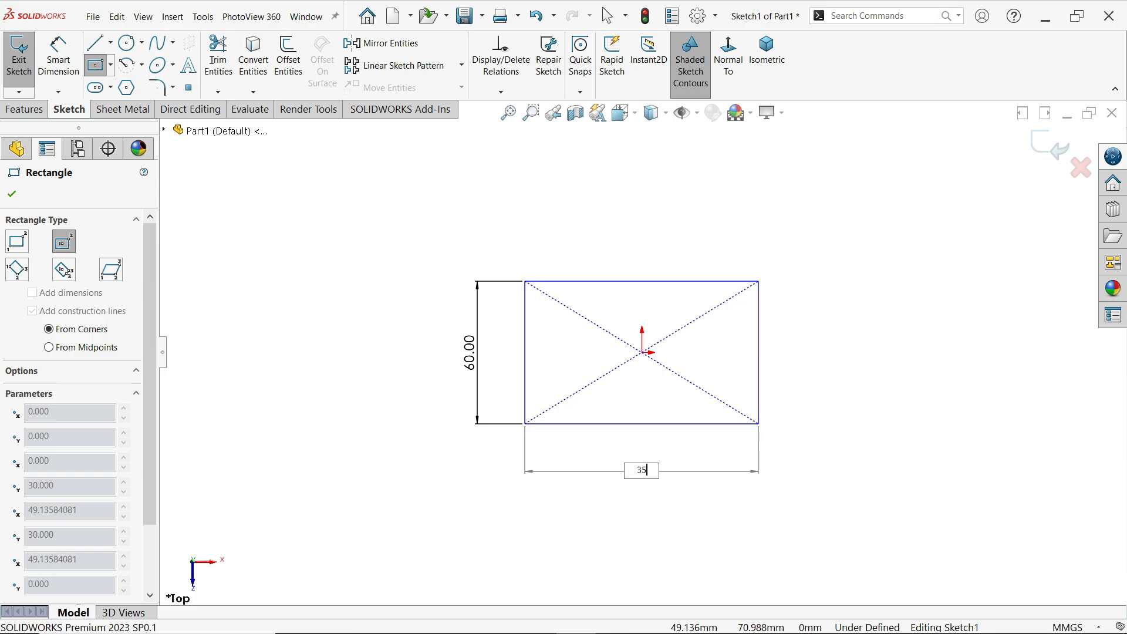
right_click(642, 352)
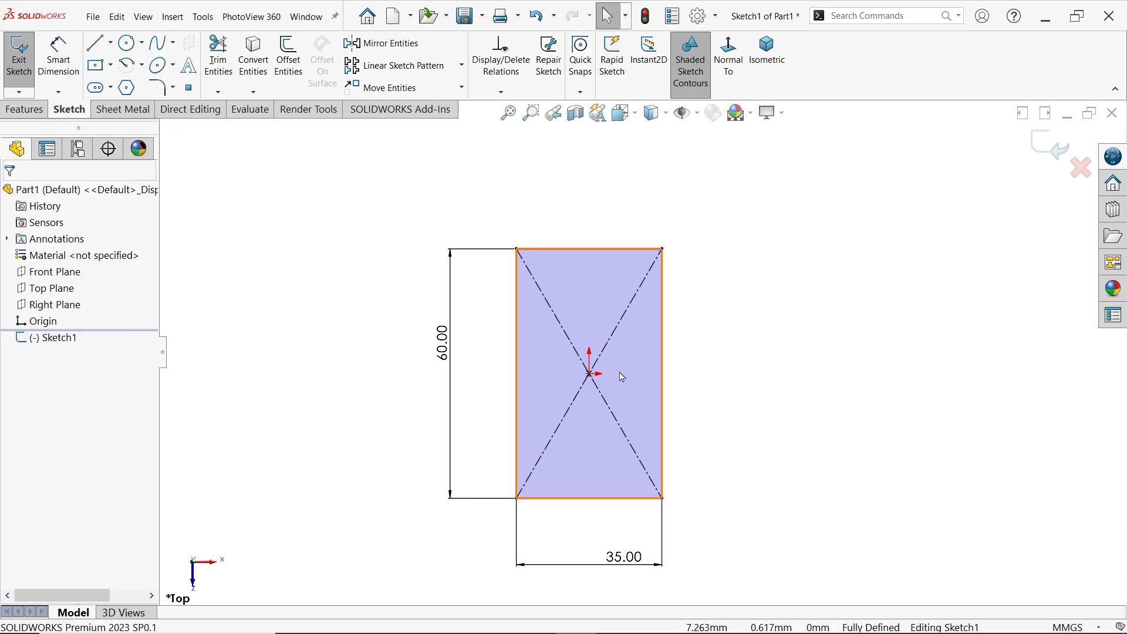
left_click(122, 109)
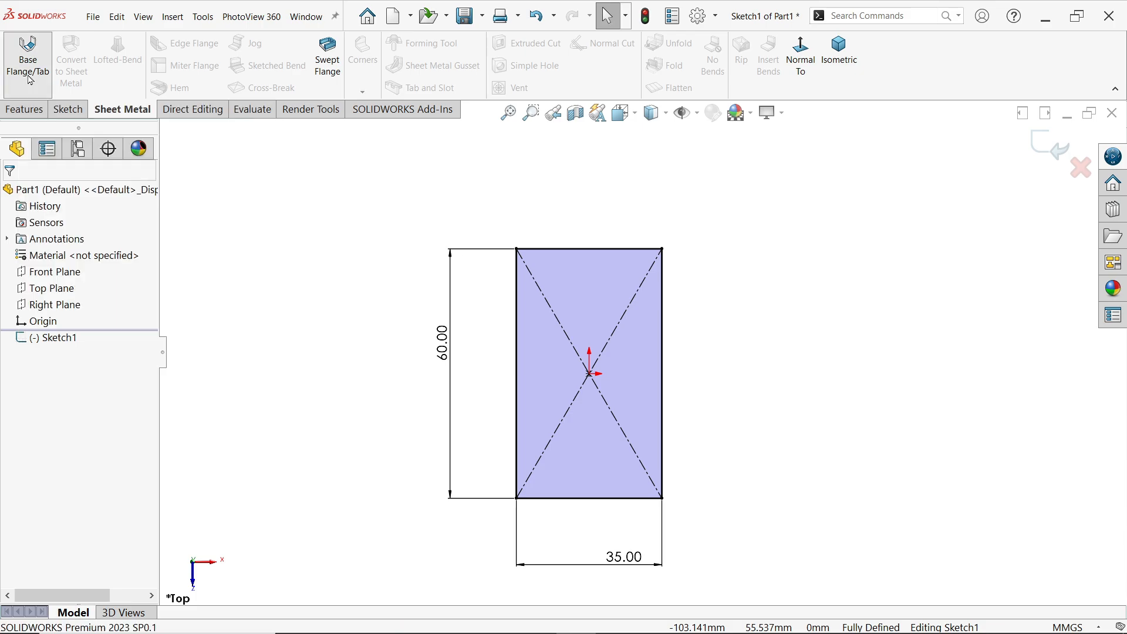
Create a 1 mm base flange from the rectangle with Reverse direction checked, then select Base-Flange1
left_click(27, 60)
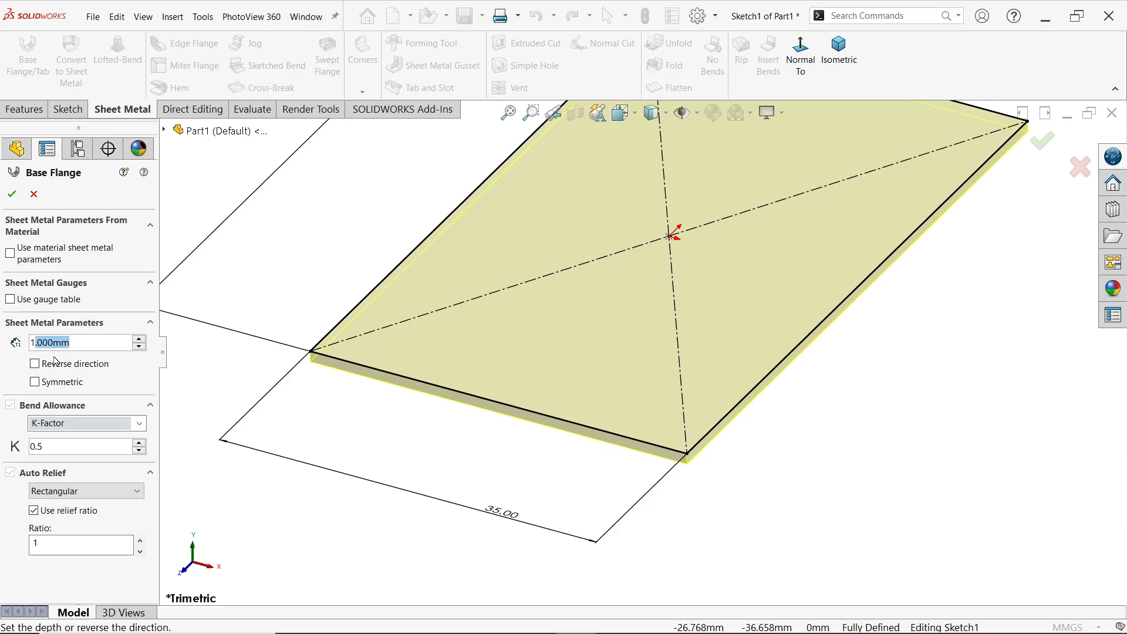
mouse_move(315, 365)
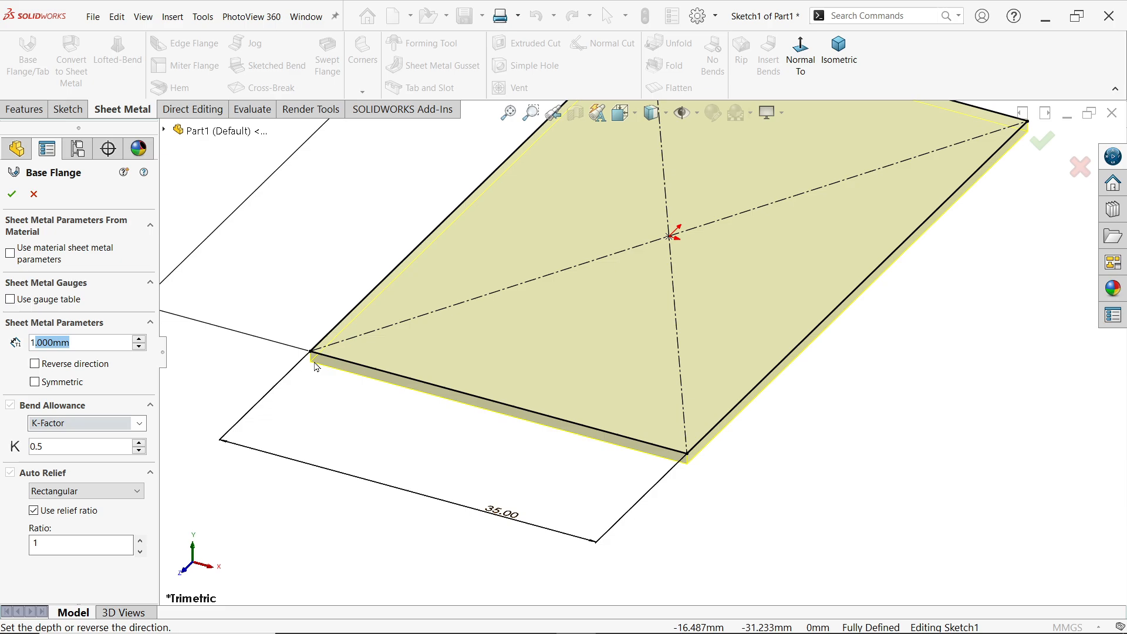
left_click(34, 364)
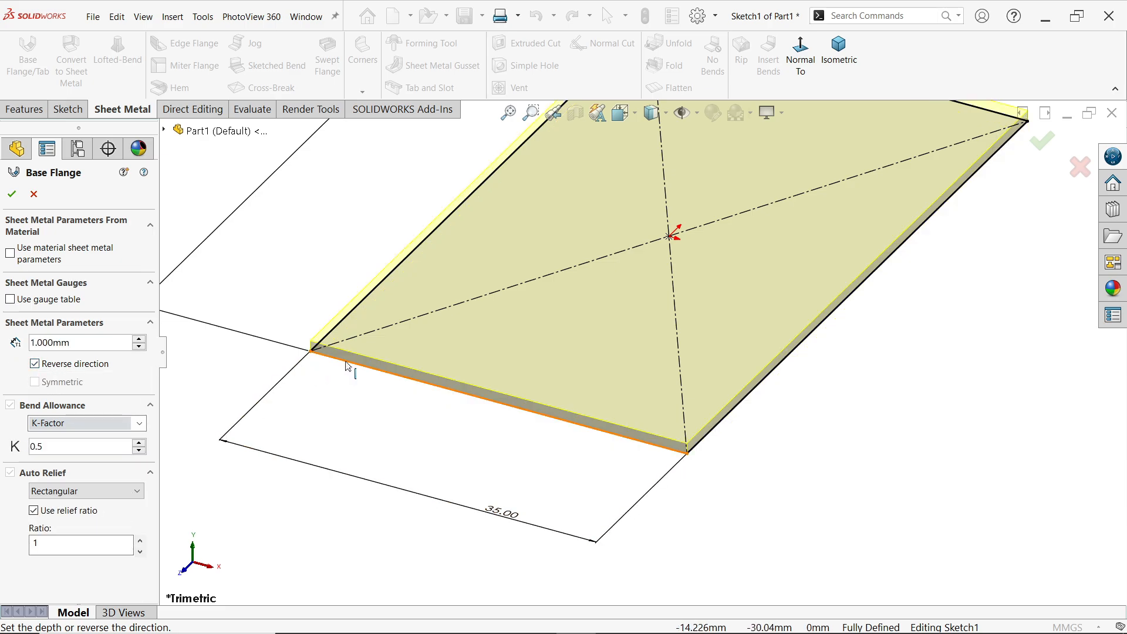
mouse_move(323, 380)
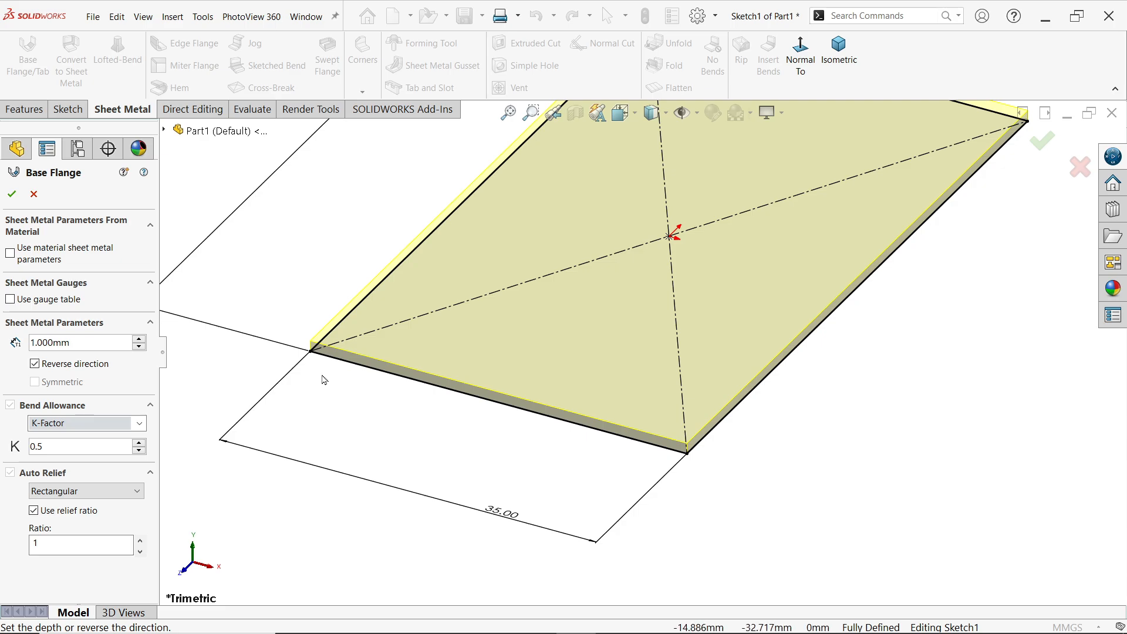
mouse_move(53, 412)
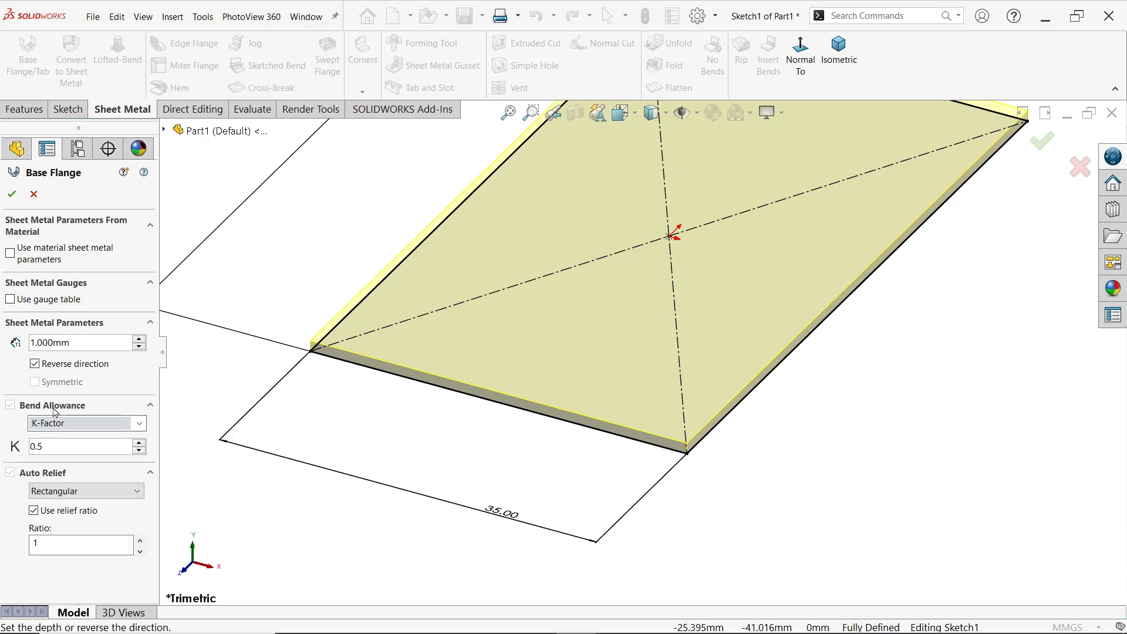
left_click(79, 422)
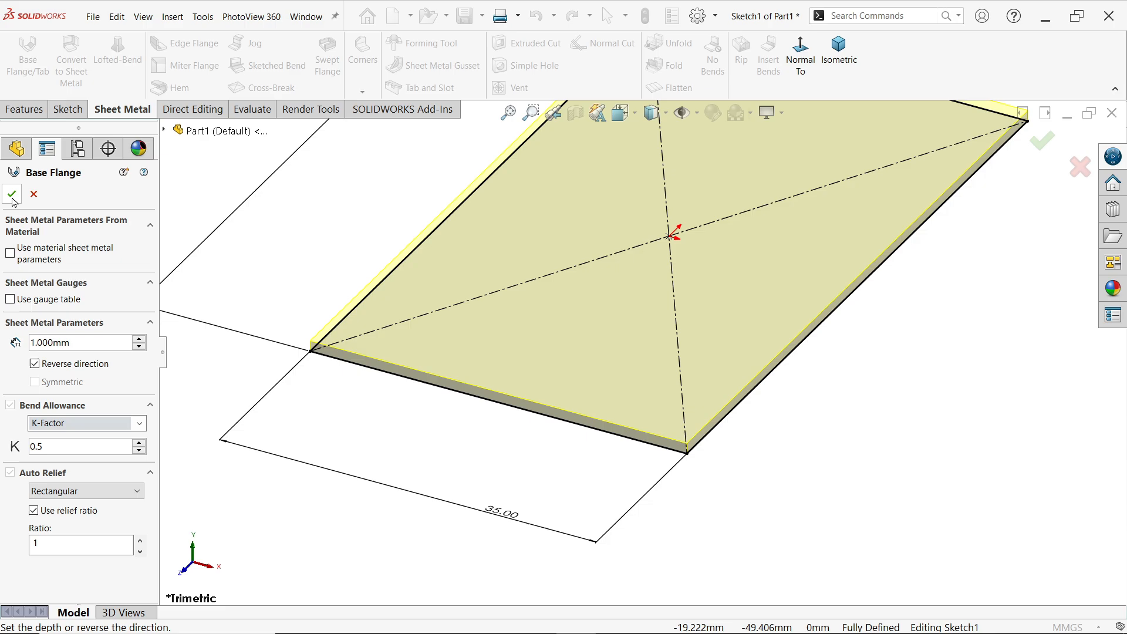
left_click(12, 194)
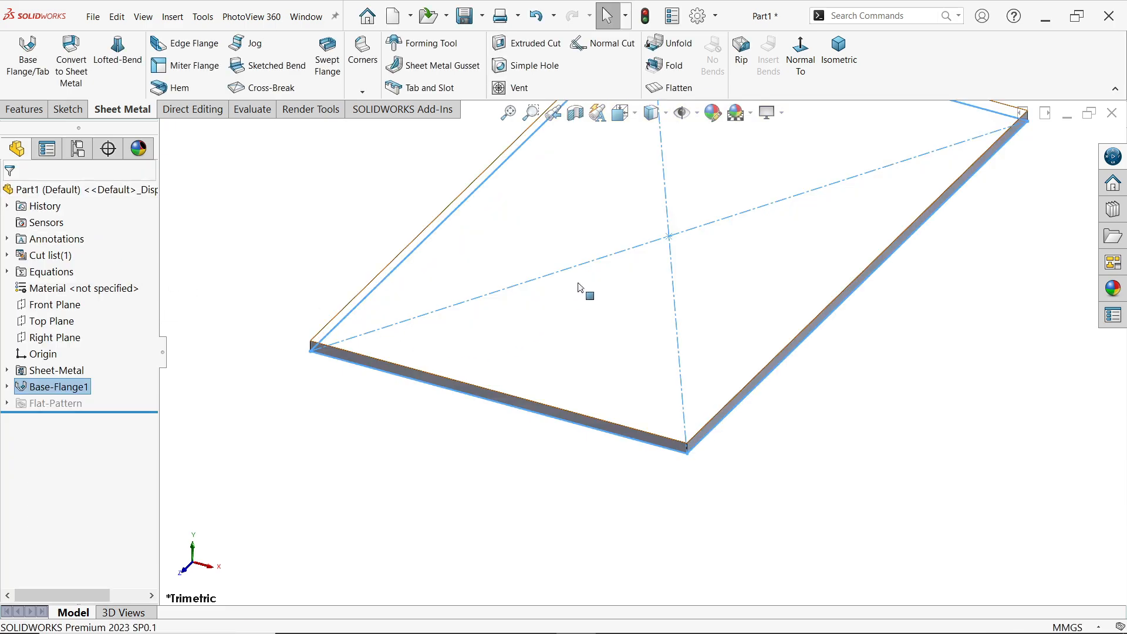
mouse_move(731, 113)
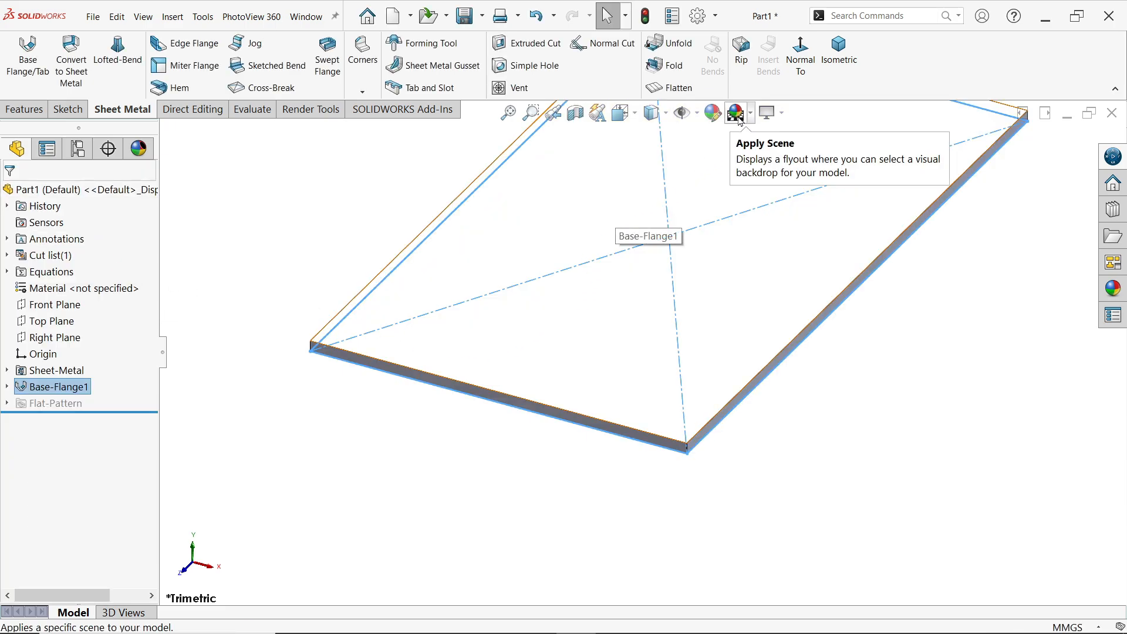
Apply a pink appearance to Base-Flange1 and return to the reference drawing image
left_click(750, 113)
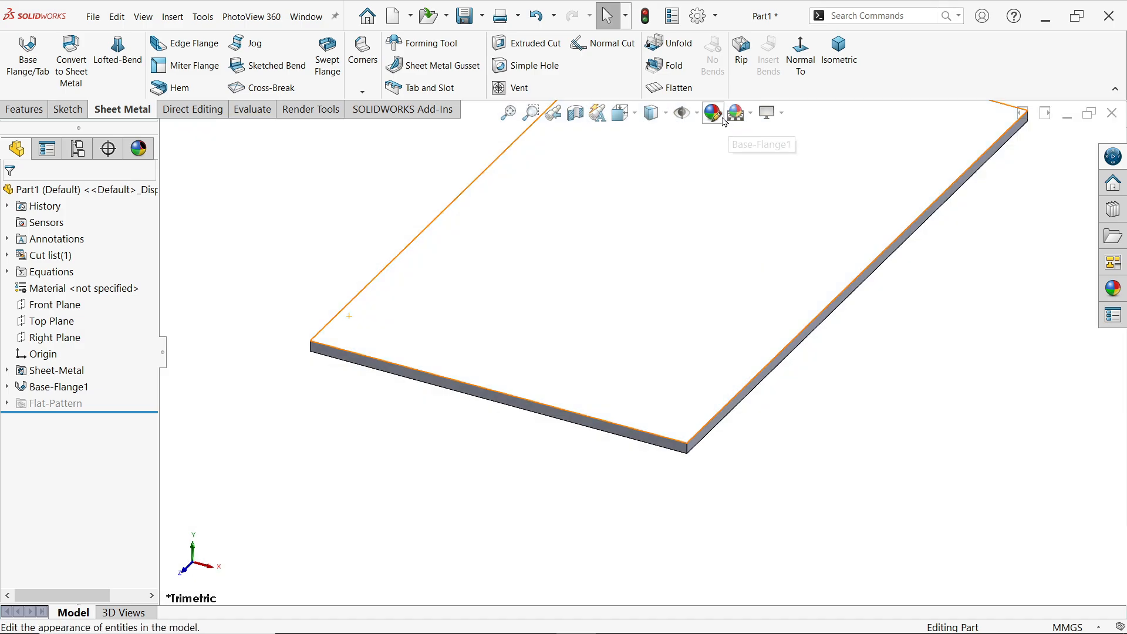
left_click(711, 113)
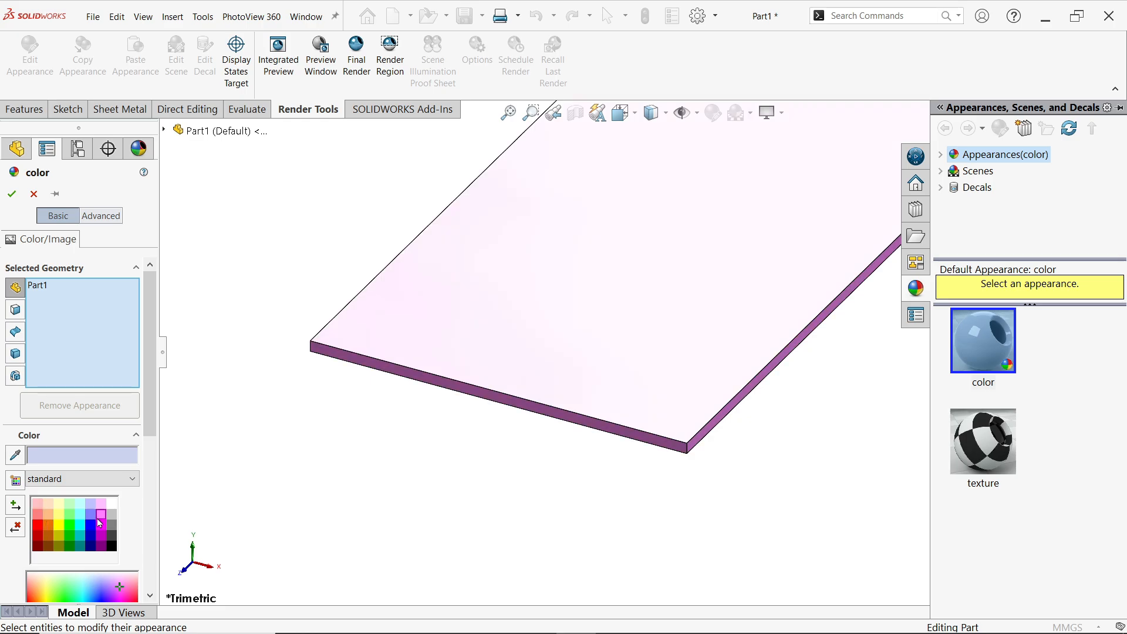
left_click(122, 109)
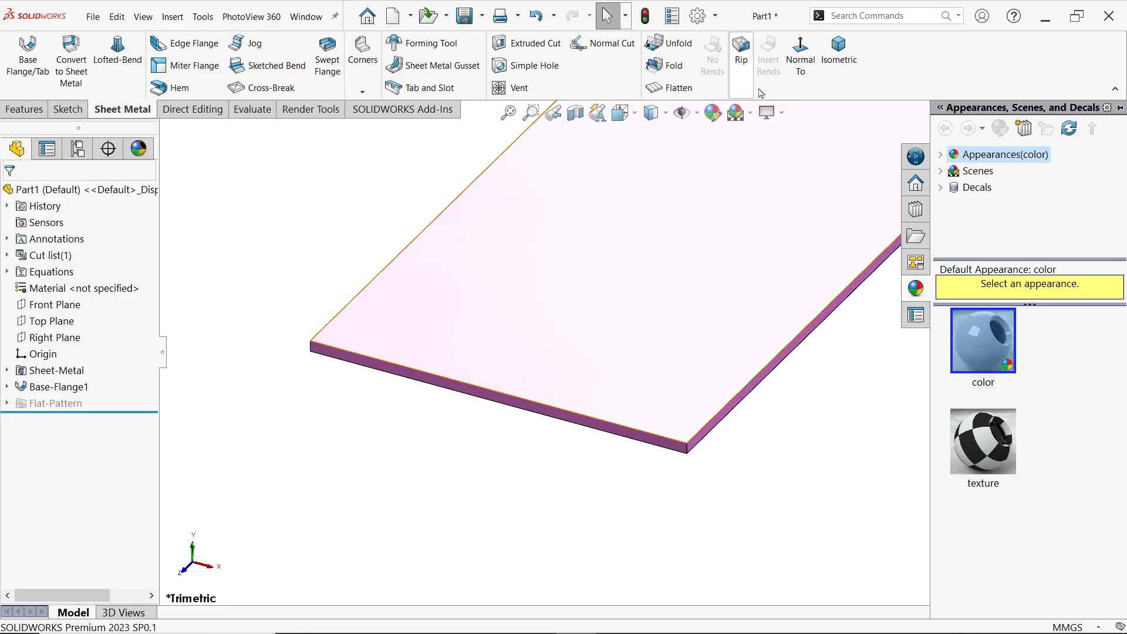
left_click(837, 54)
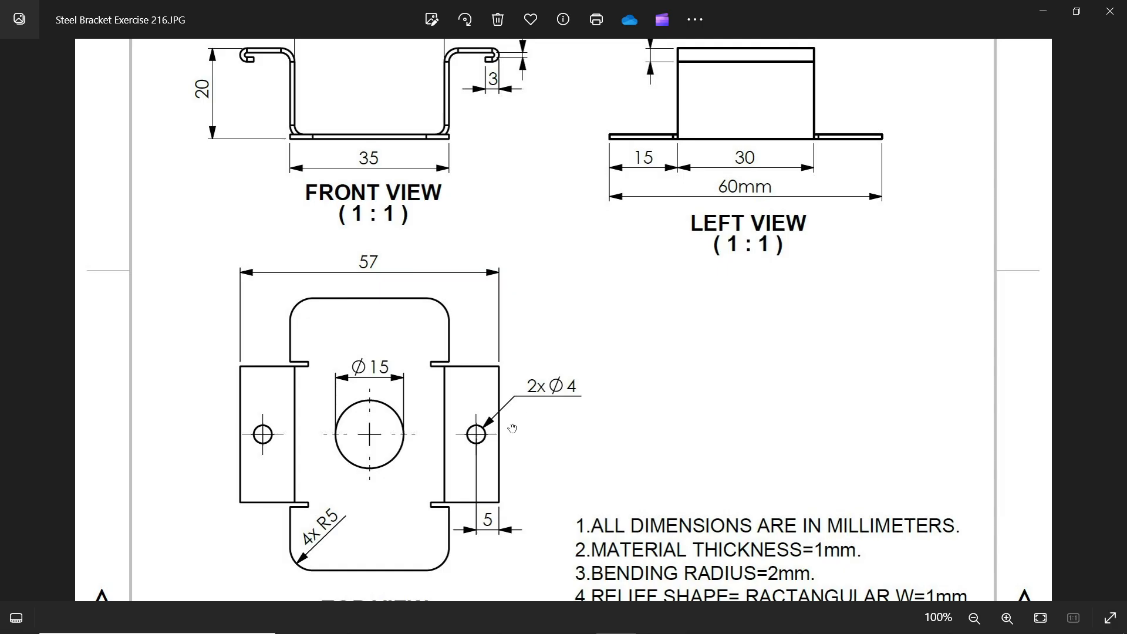
scroll("up", 3)
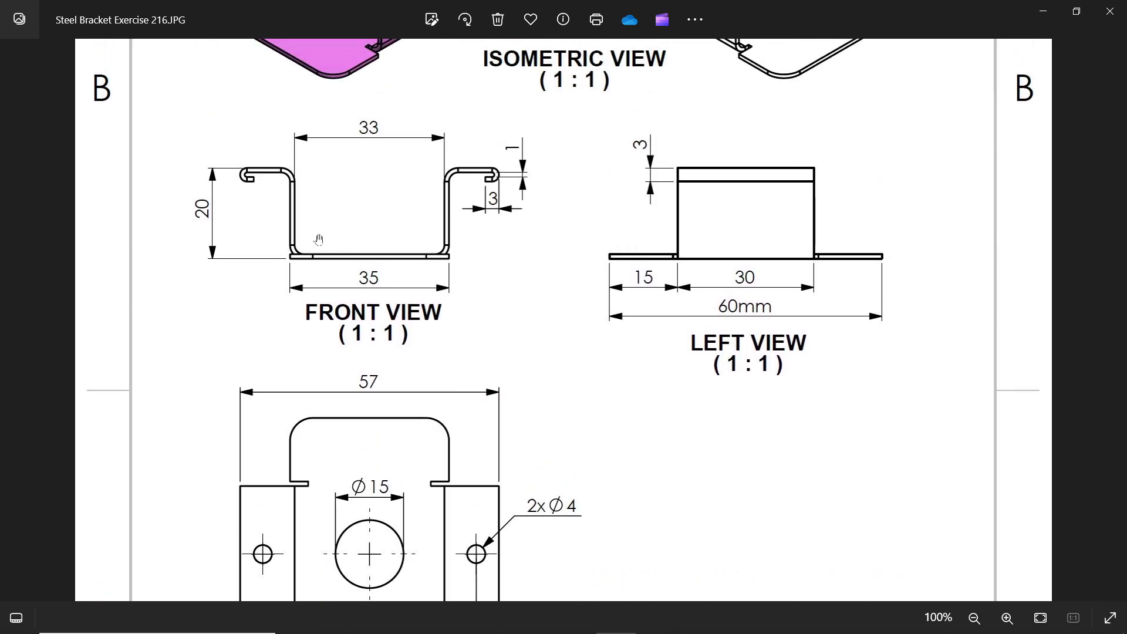
mouse_move(253, 255)
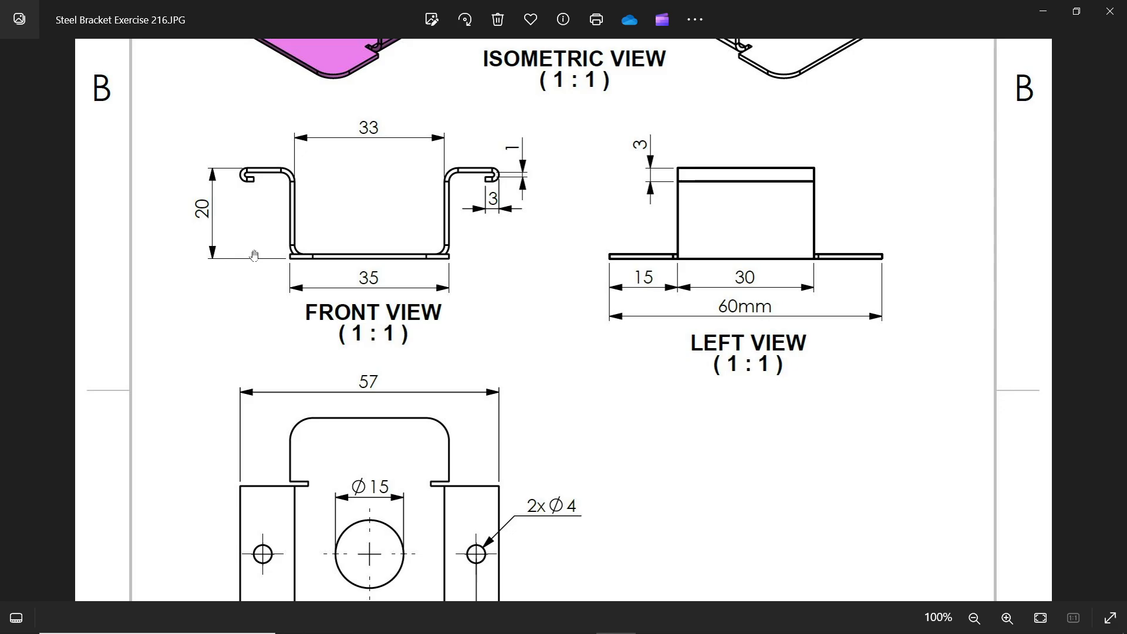
scroll("down", 3)
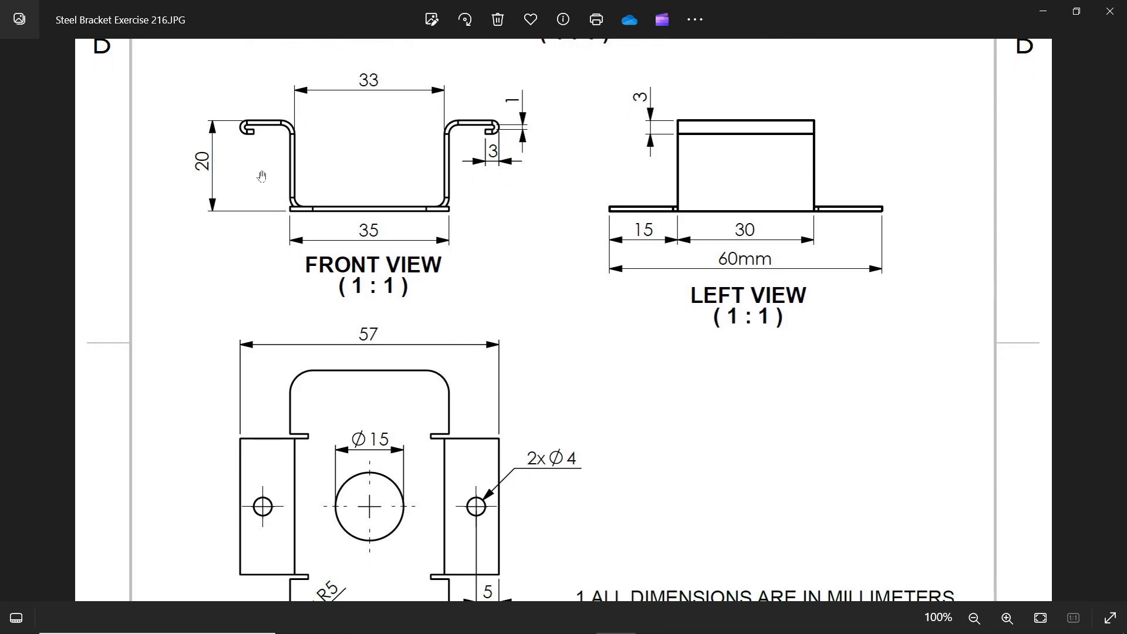
left_click(1006, 619)
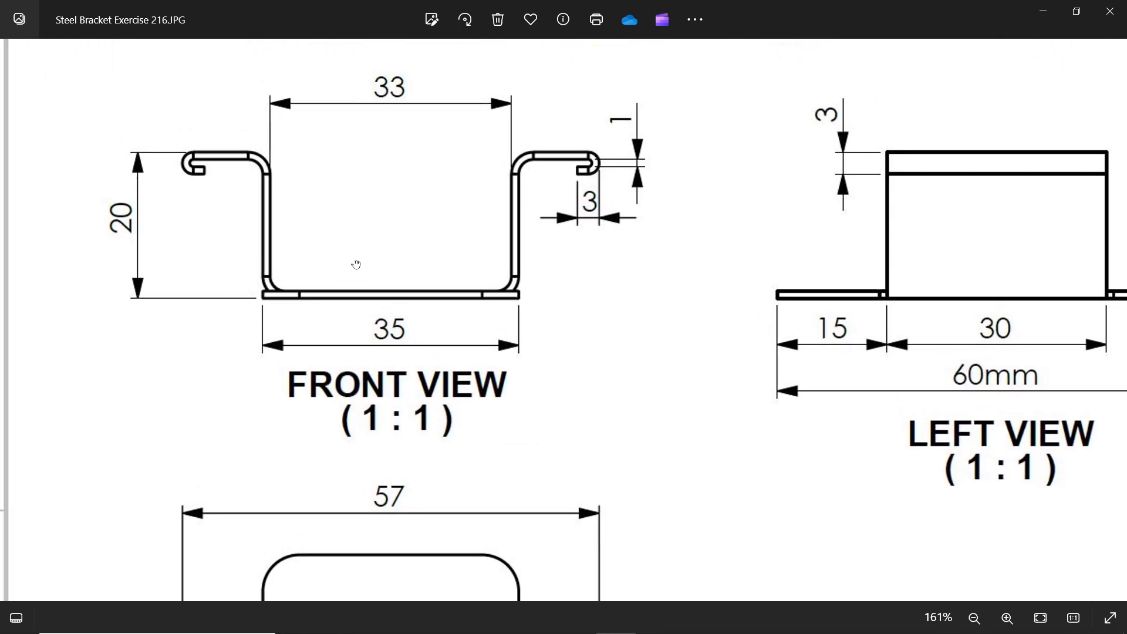
scroll("up", 3)
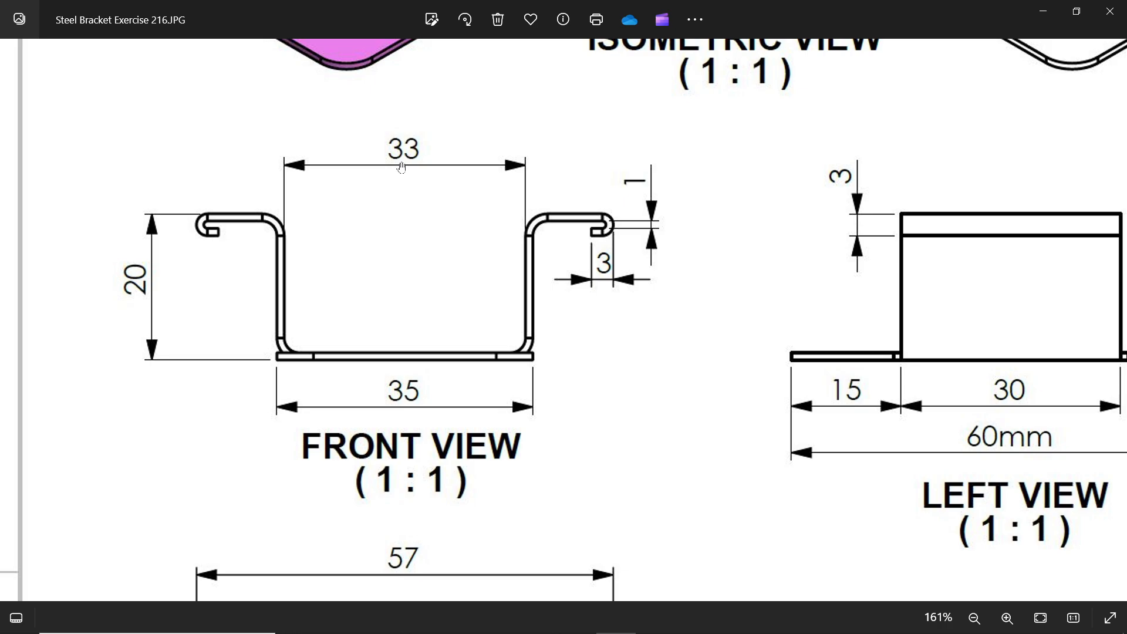
mouse_move(288, 255)
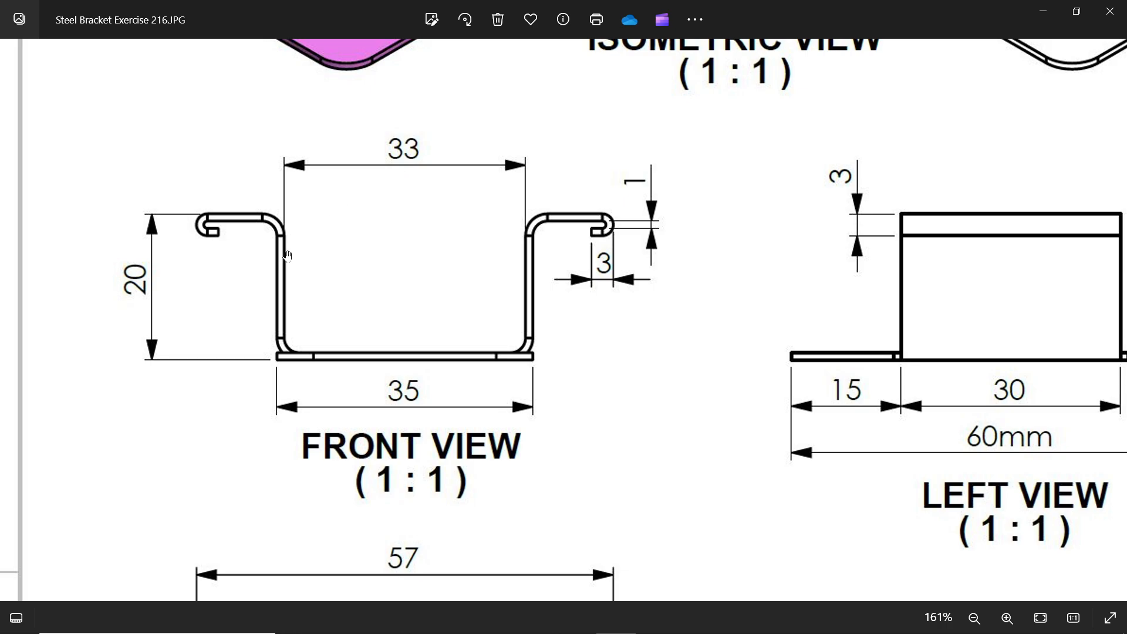
mouse_move(283, 309)
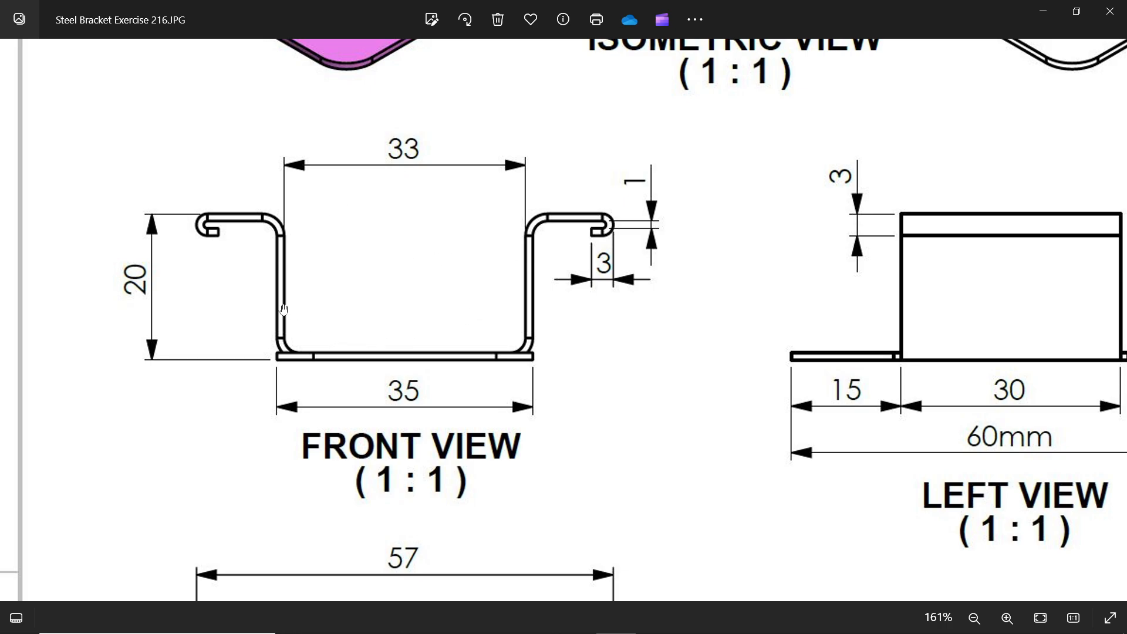
mouse_move(287, 264)
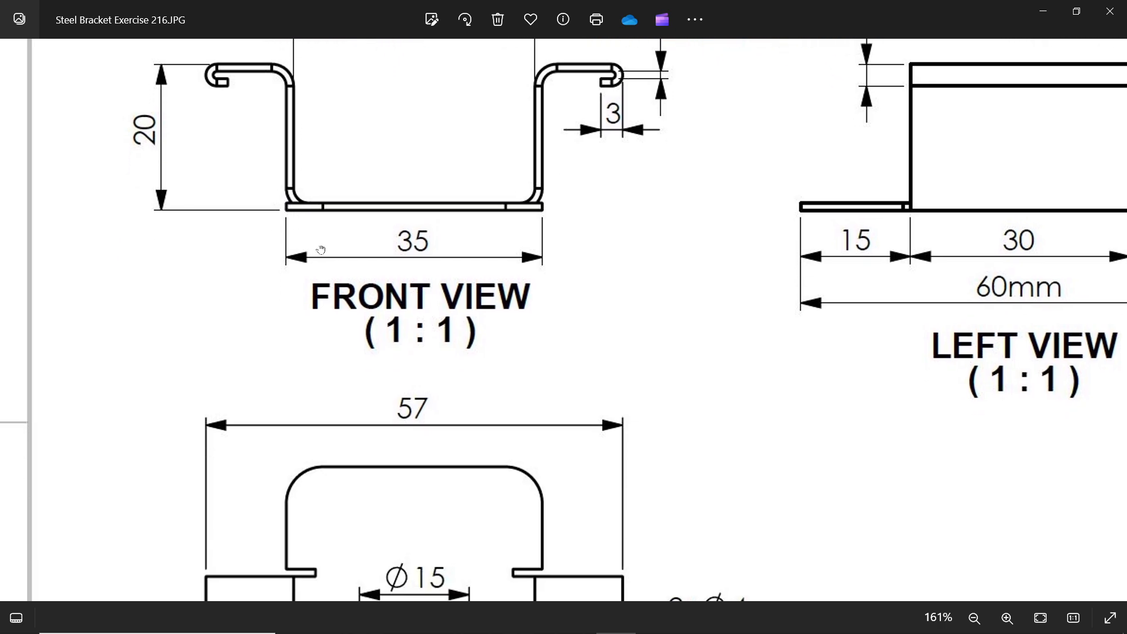
scroll("down", 3)
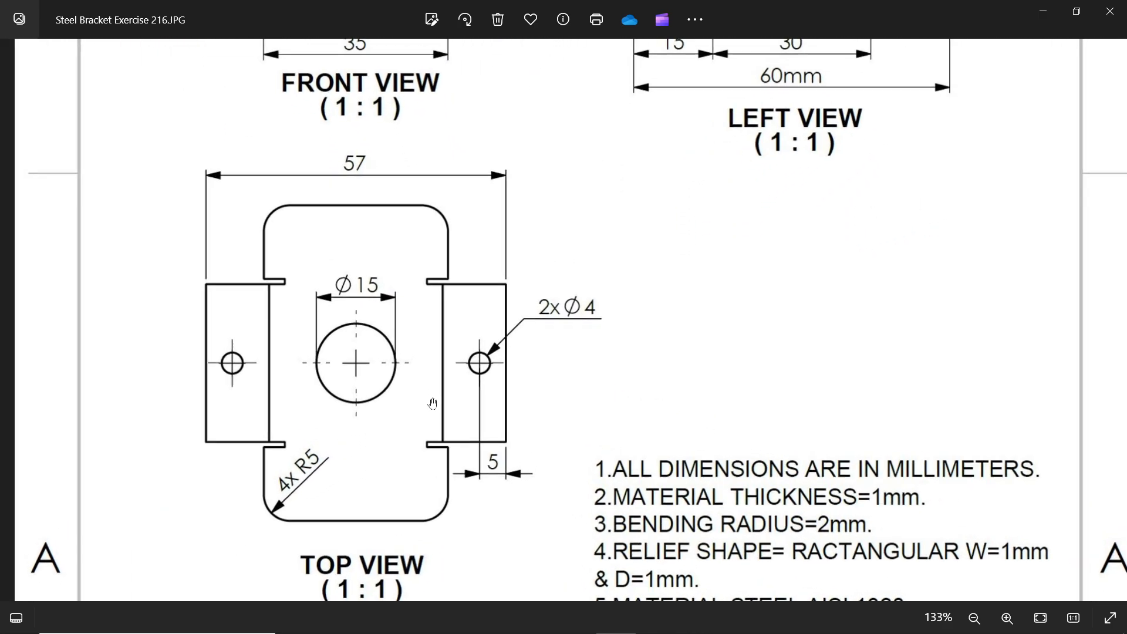
left_click(1006, 617)
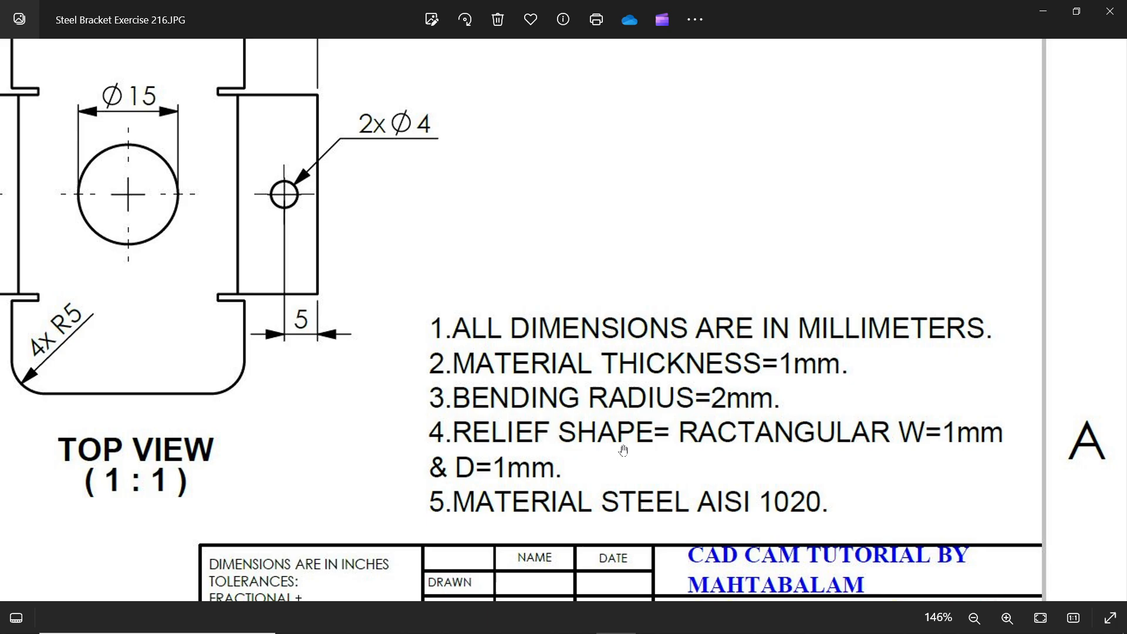
mouse_move(976, 443)
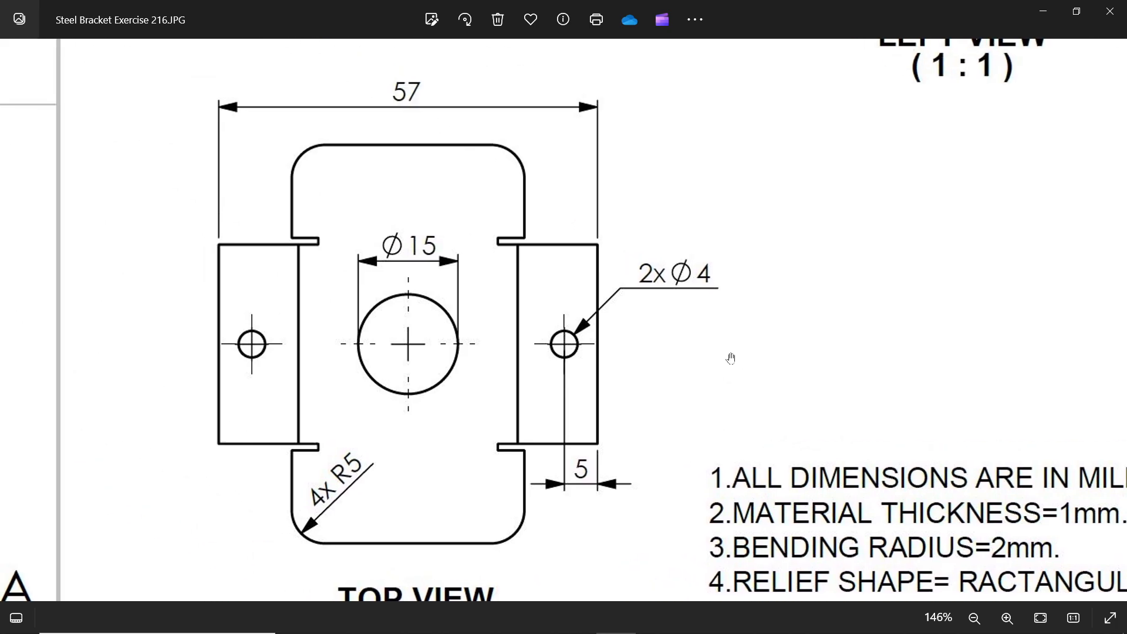
mouse_move(255, 273)
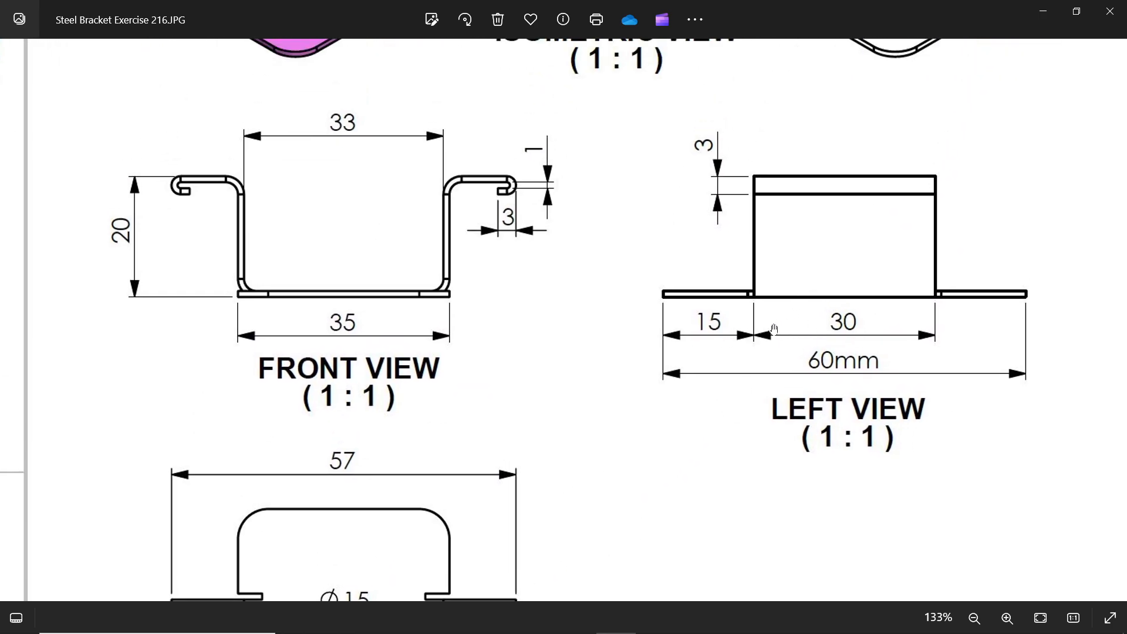
mouse_move(826, 222)
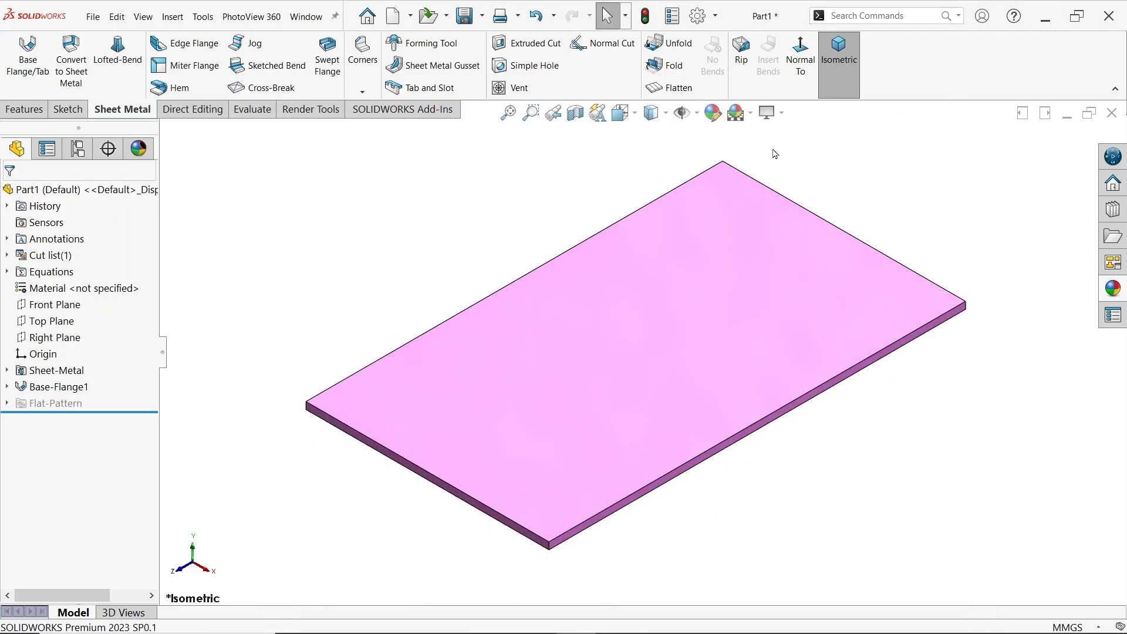
mouse_move(192, 43)
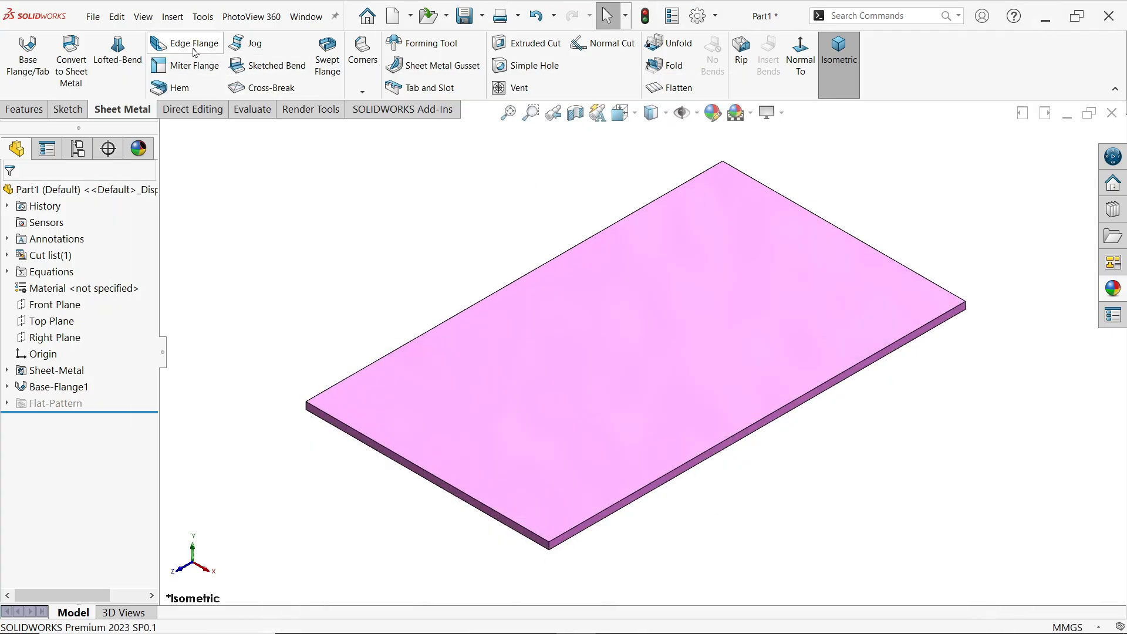
Add an Edge Flange on both long plate edges with Blind length 20 mm and select the first edge for profile editing
left_click(191, 43)
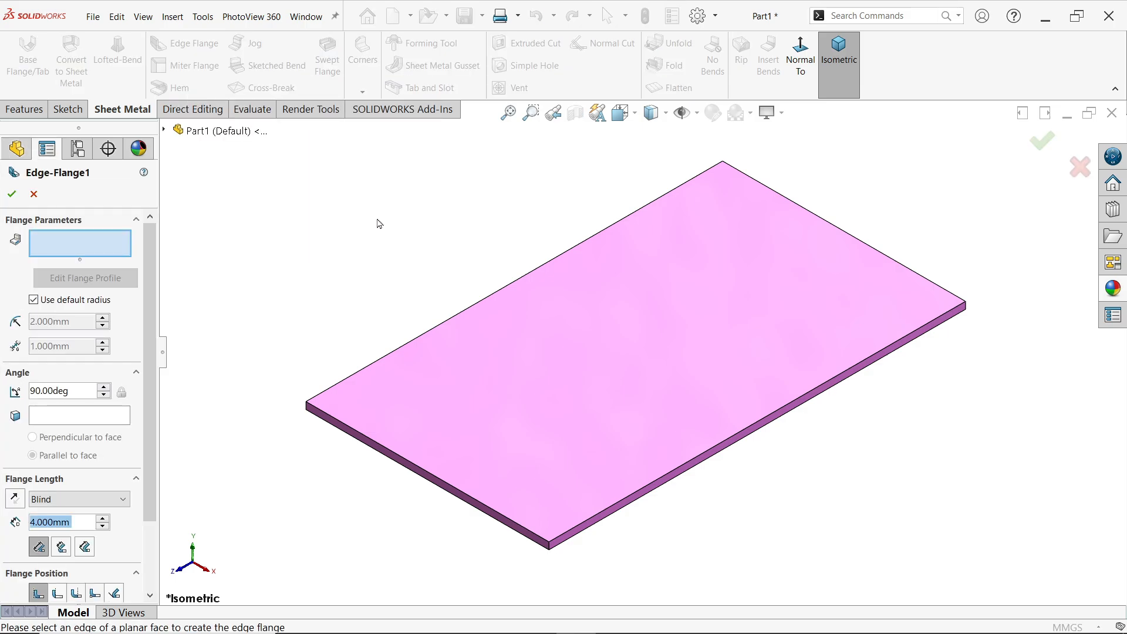
mouse_move(501, 295)
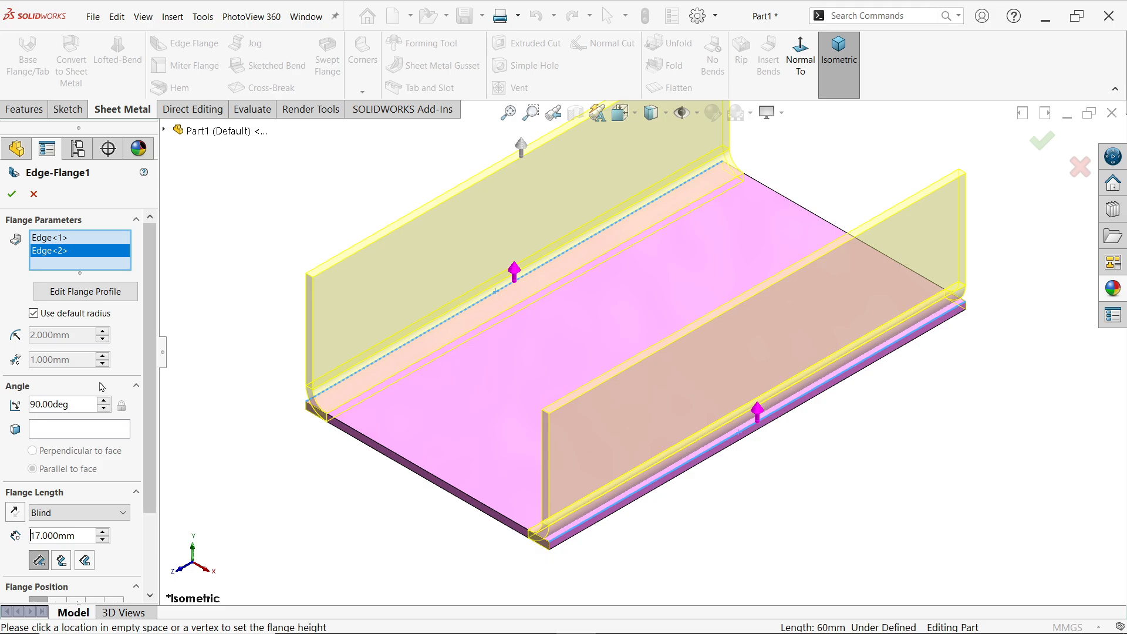
scroll("down", 3)
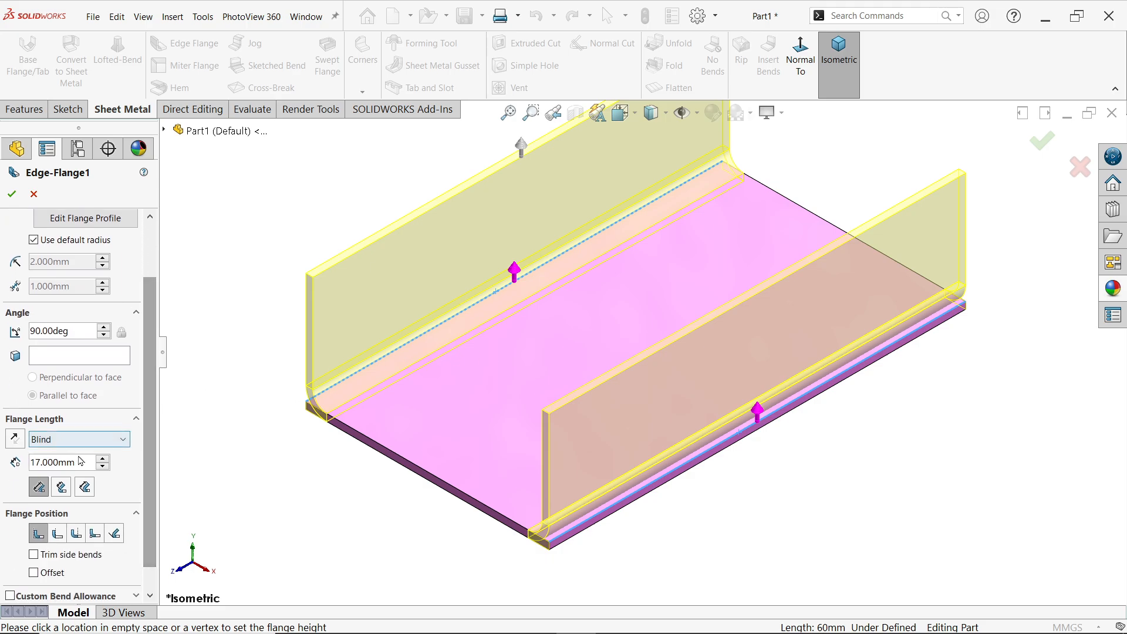
triple_click(54, 462)
type("20.000")
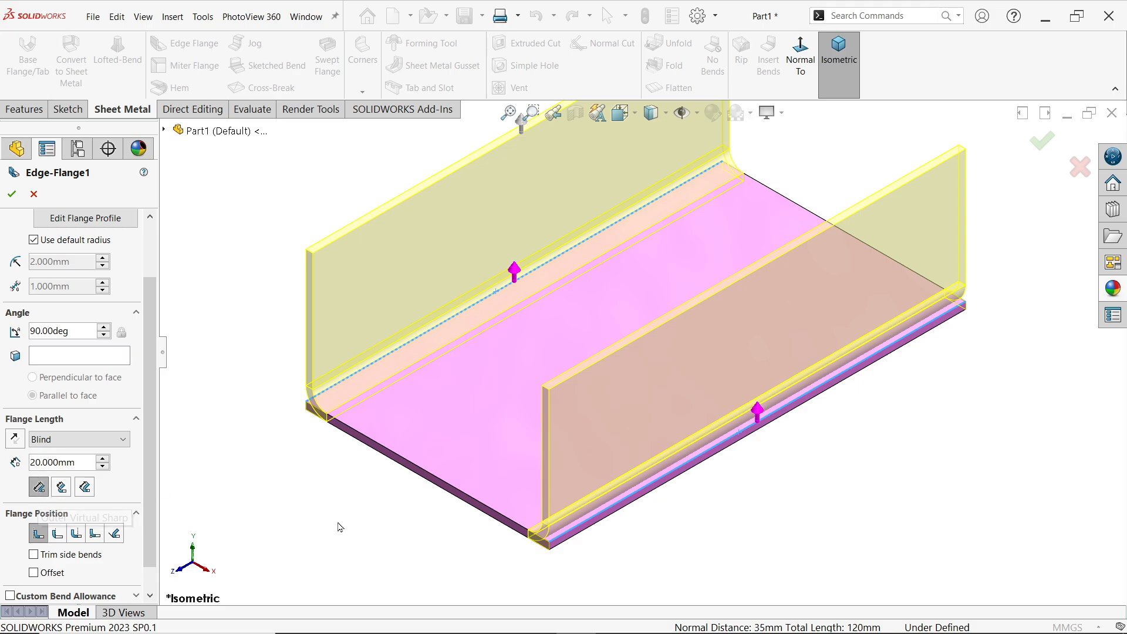
mouse_move(622, 112)
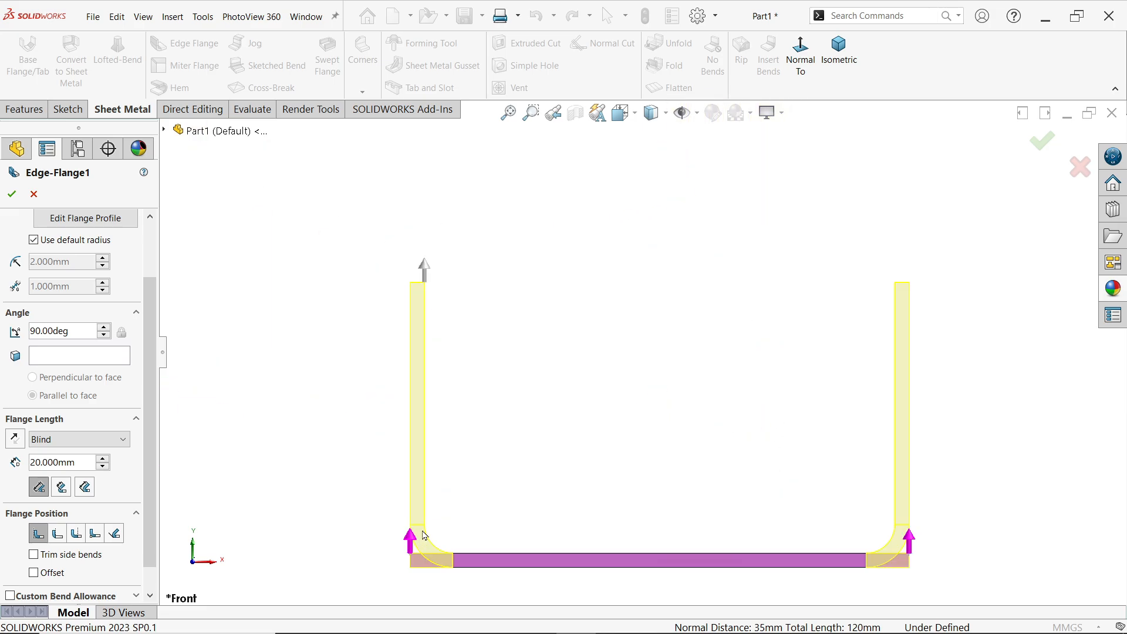
left_click(838, 54)
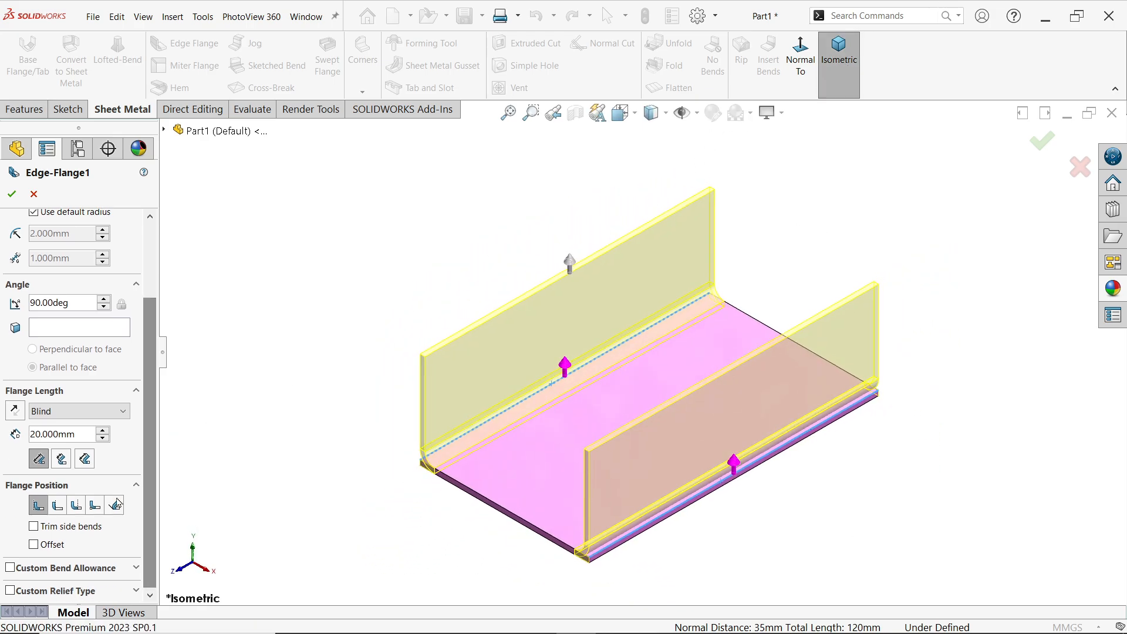
left_click(114, 505)
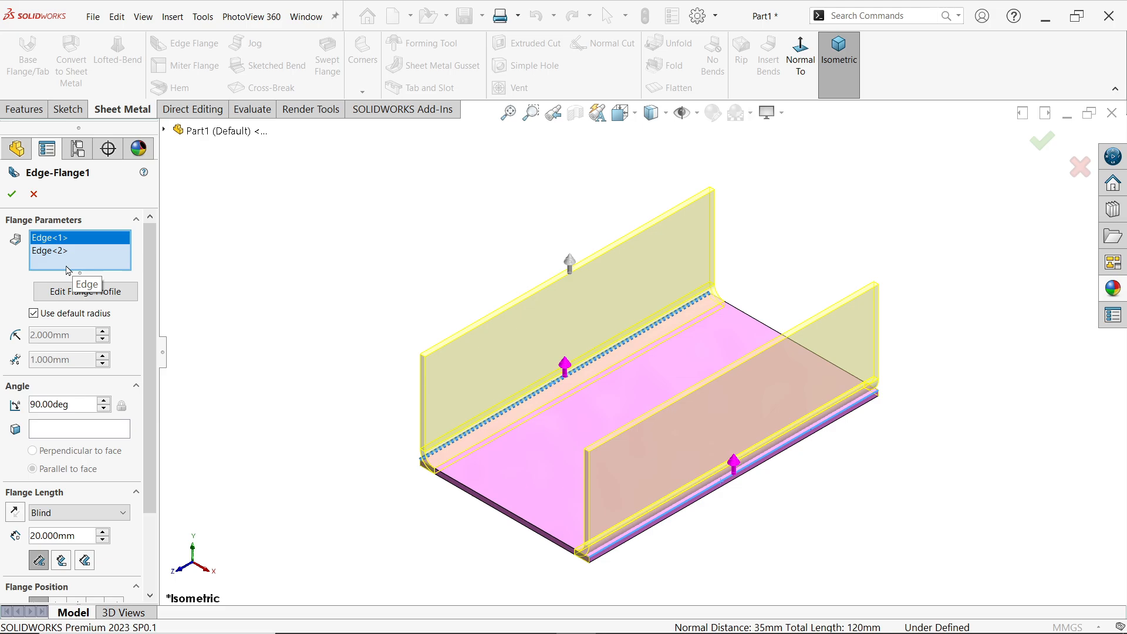
Edit the first flange profile sketch and dimension its side 15 mm from the plate end
left_click(85, 291)
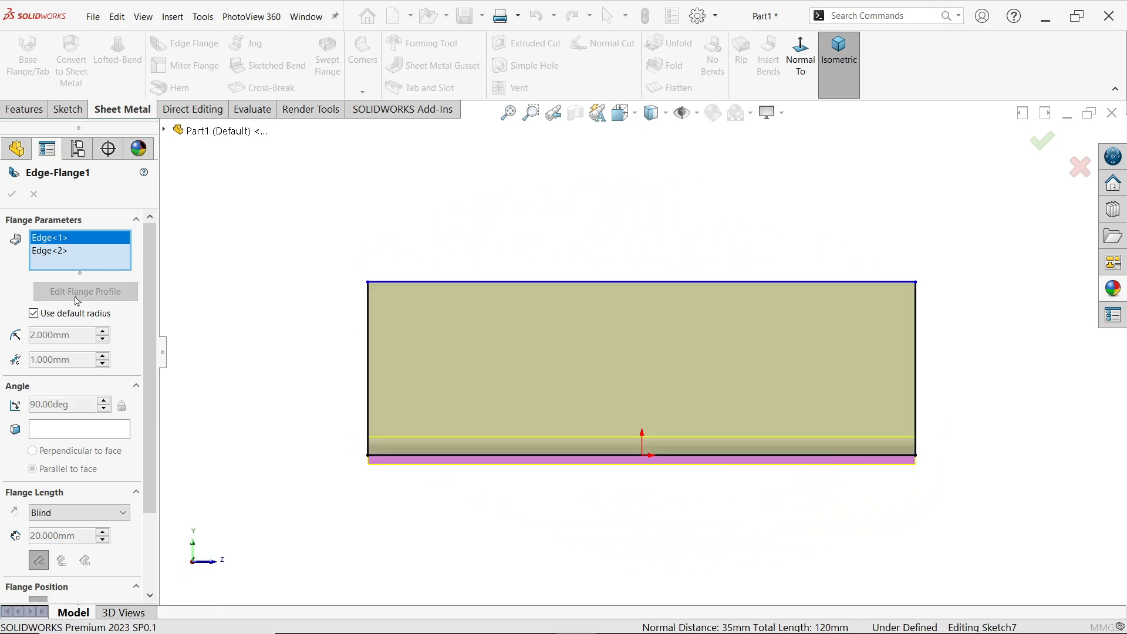
left_click(84, 291)
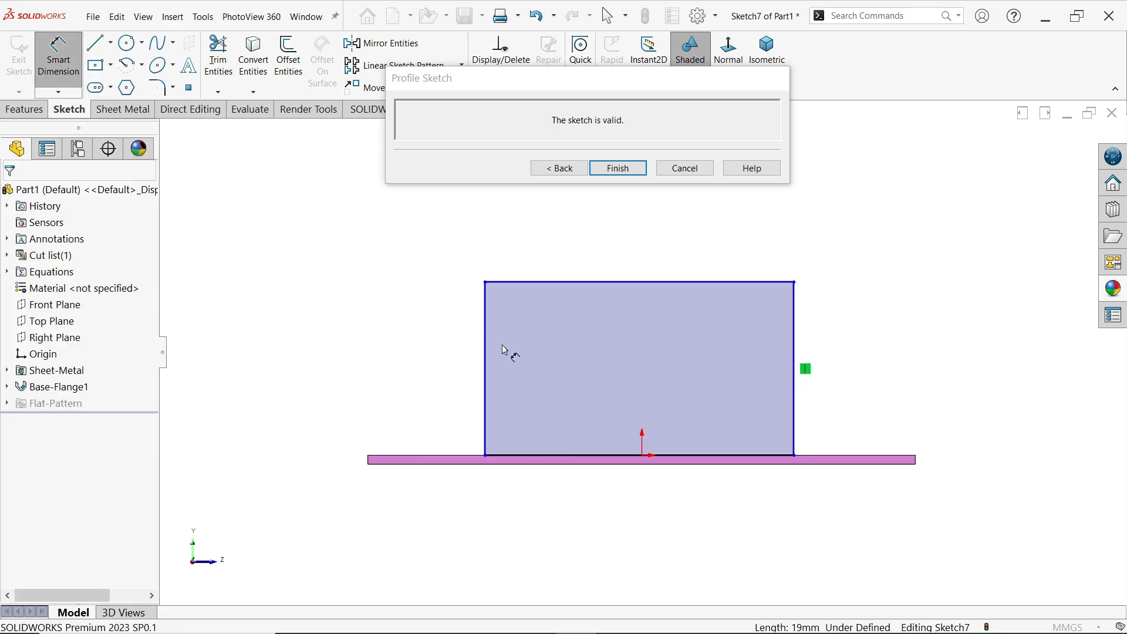
left_click(368, 456)
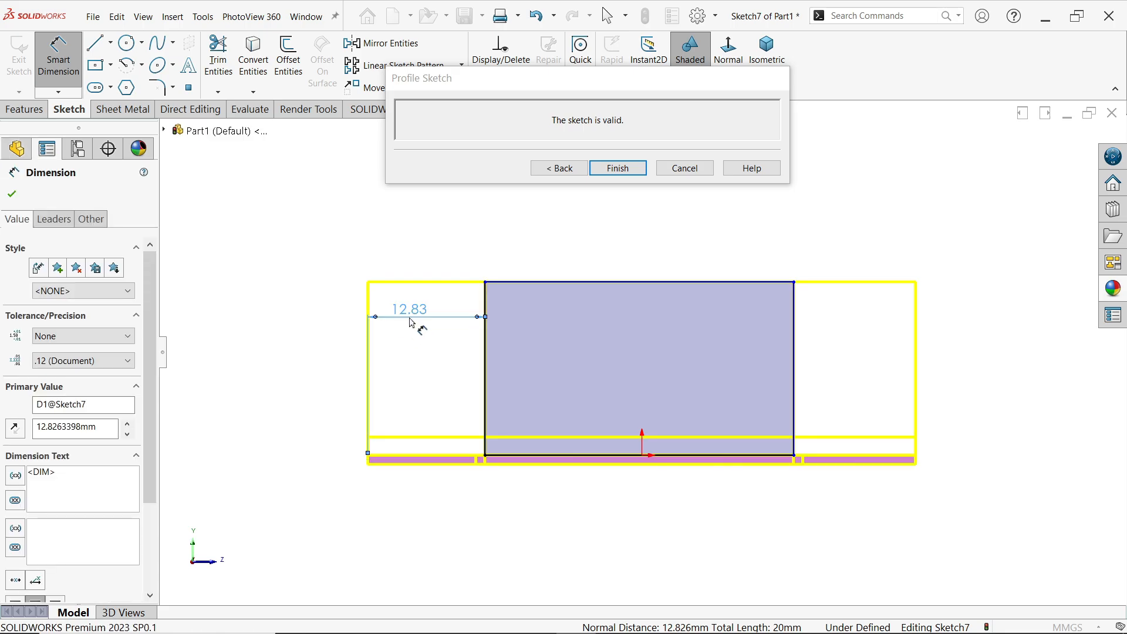
type("15.00")
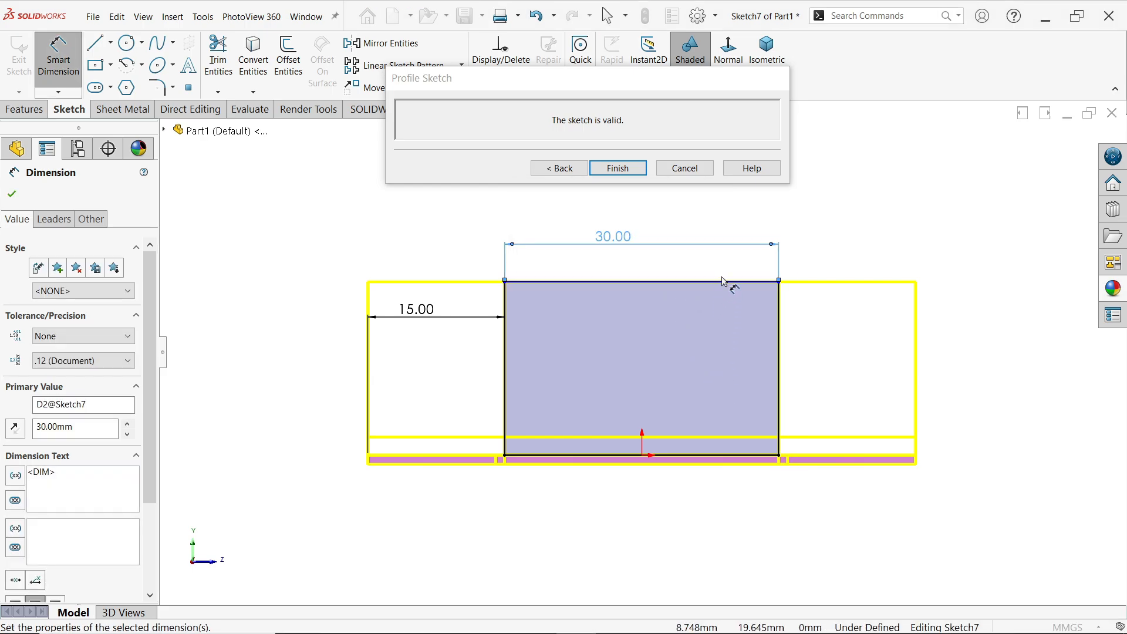
Dimension the first flange profile 20 mm tall and finish the profile edit
left_click(10, 194)
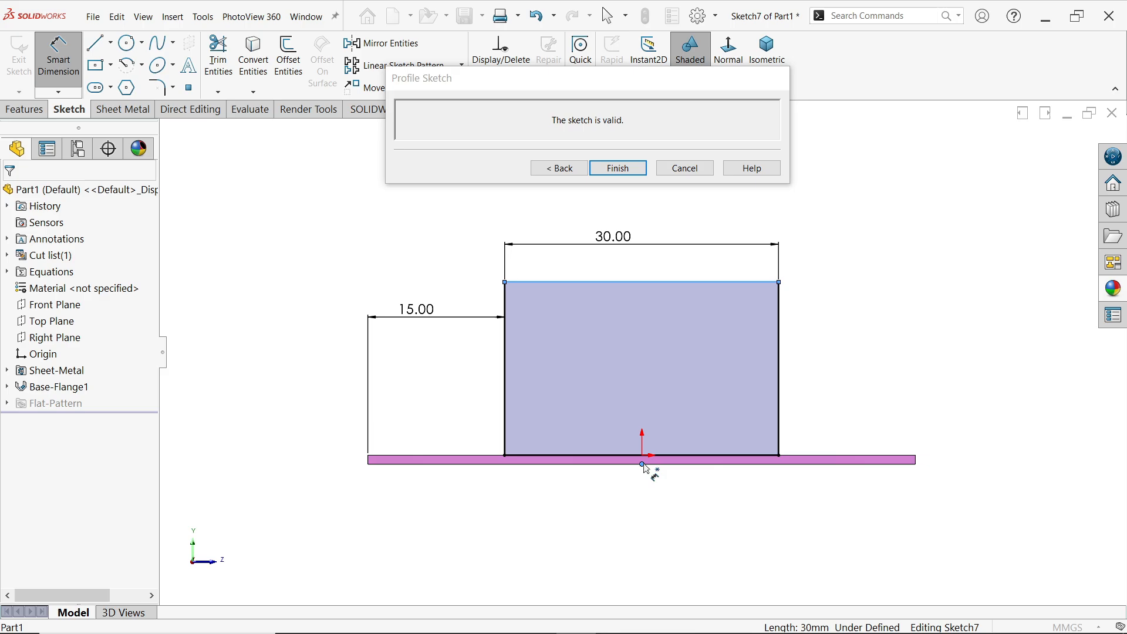
left_click(646, 466)
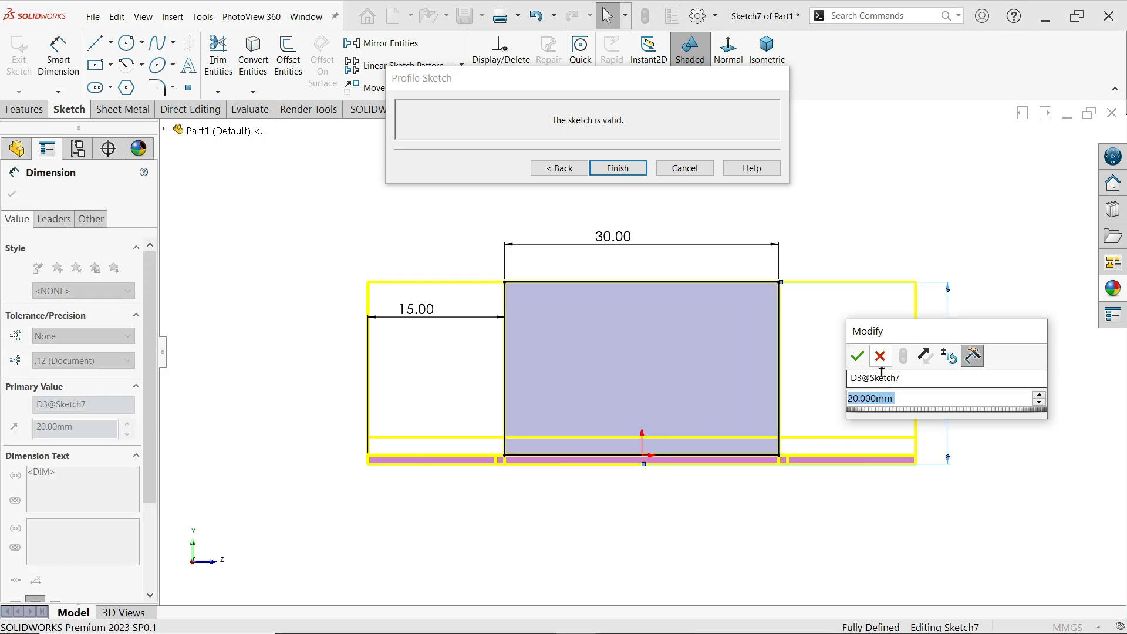
left_click(857, 355)
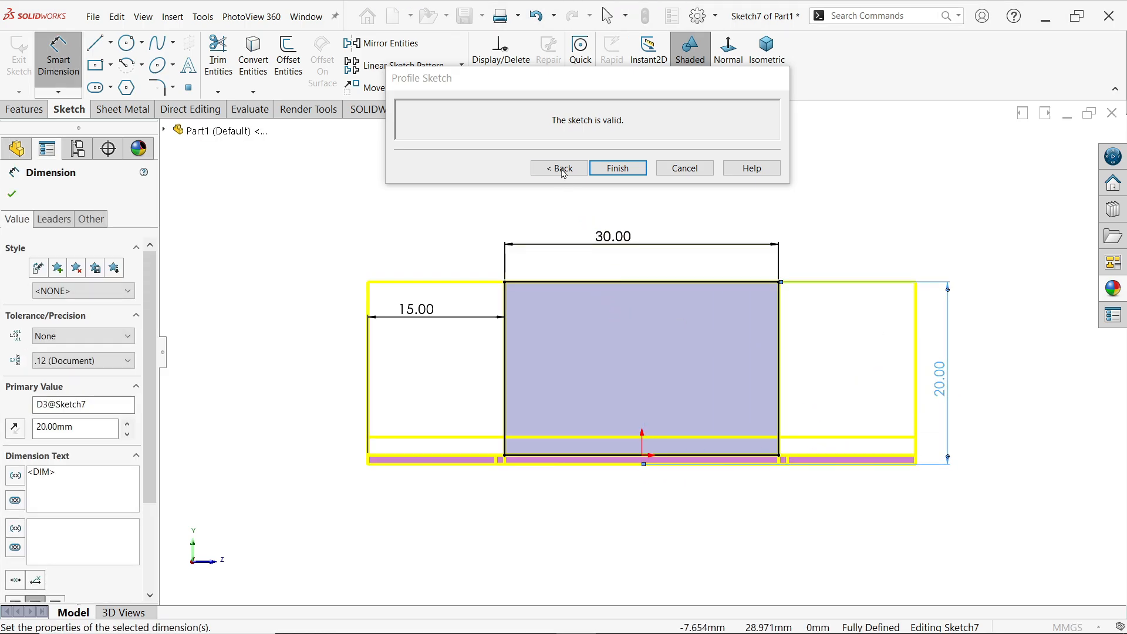
left_click(616, 168)
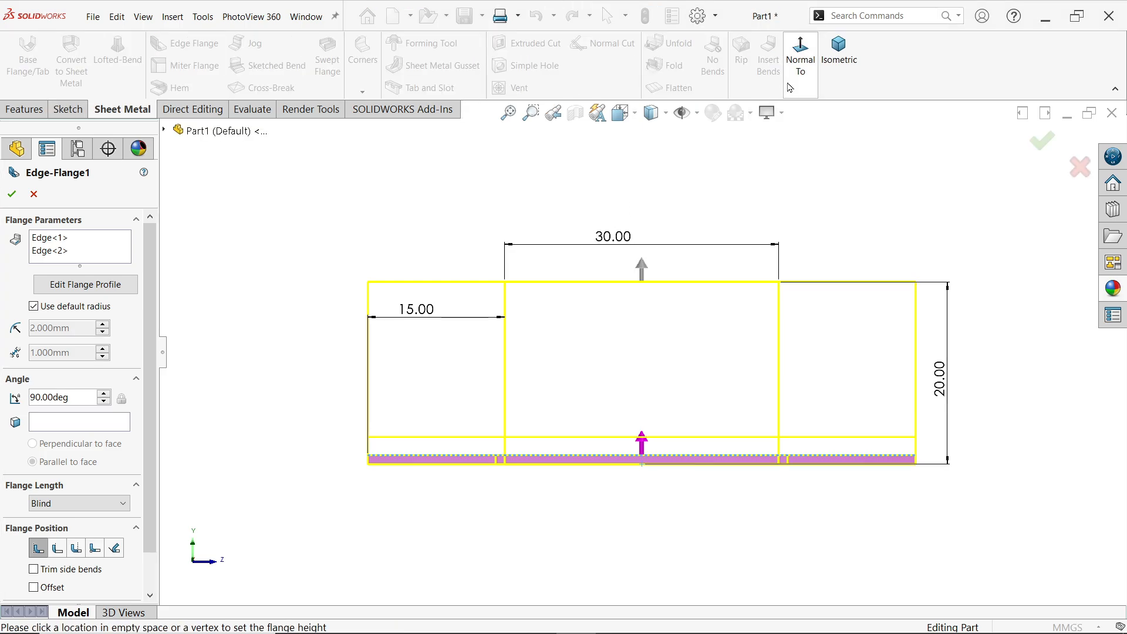
Edit the second flange profile and dimension it 15 mm from the plate end and 30 mm wide
left_click(837, 55)
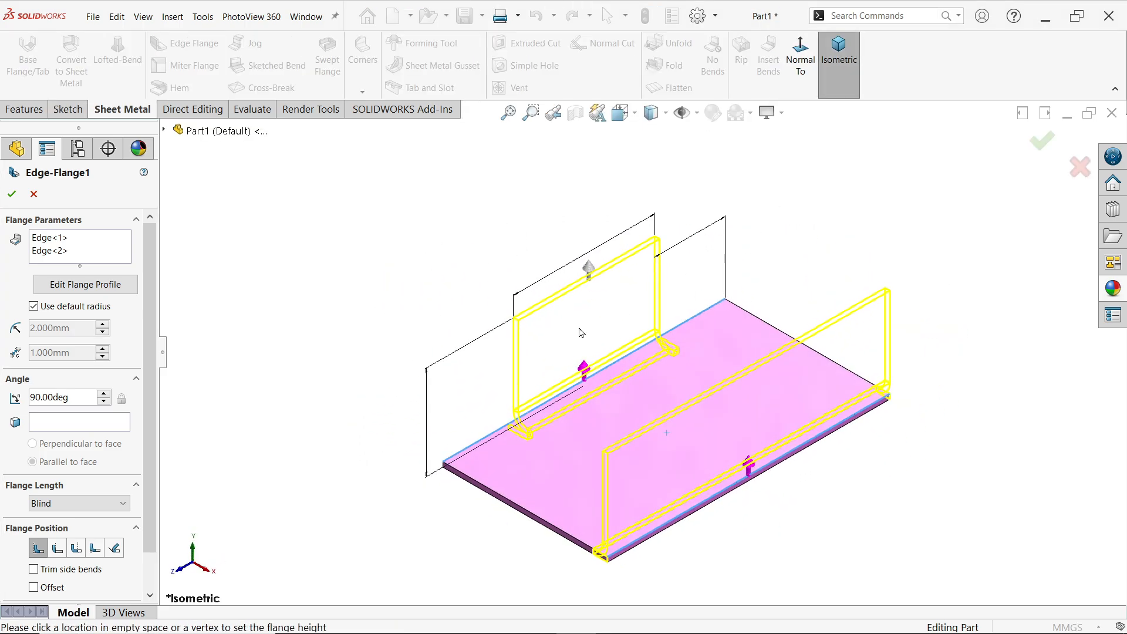
mouse_move(676, 465)
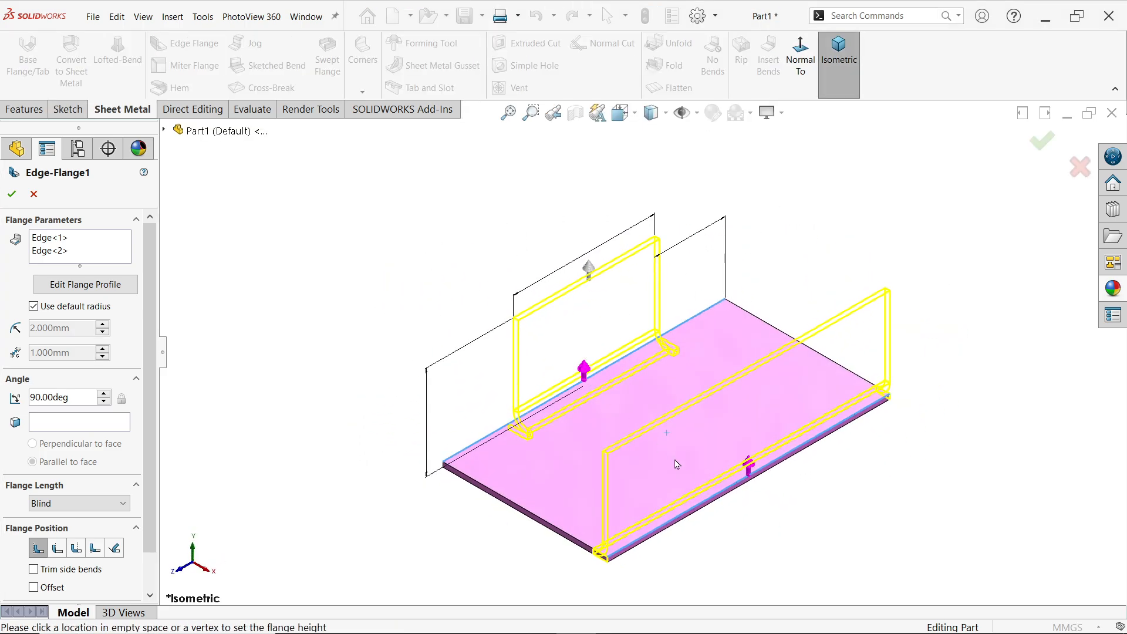
left_click(51, 250)
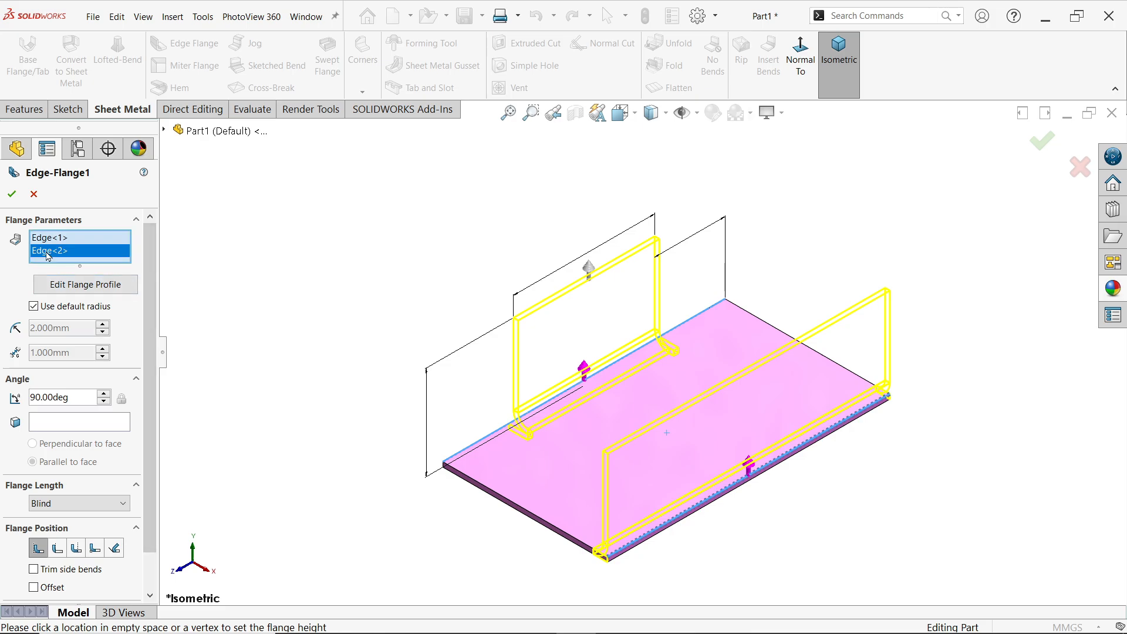
left_click(85, 284)
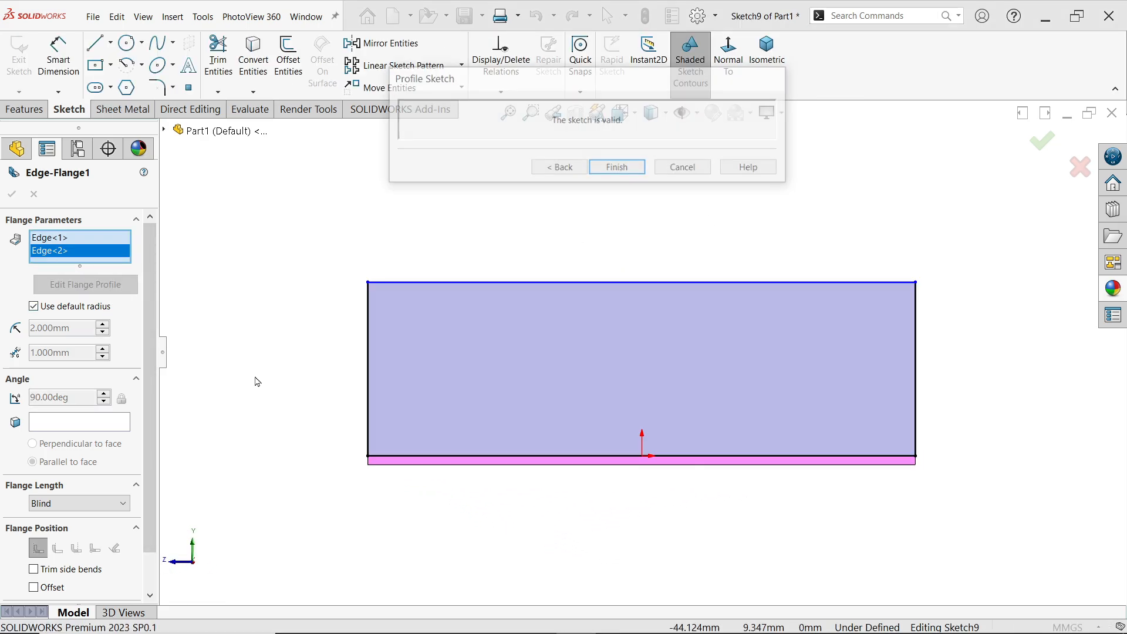
left_click(479, 367)
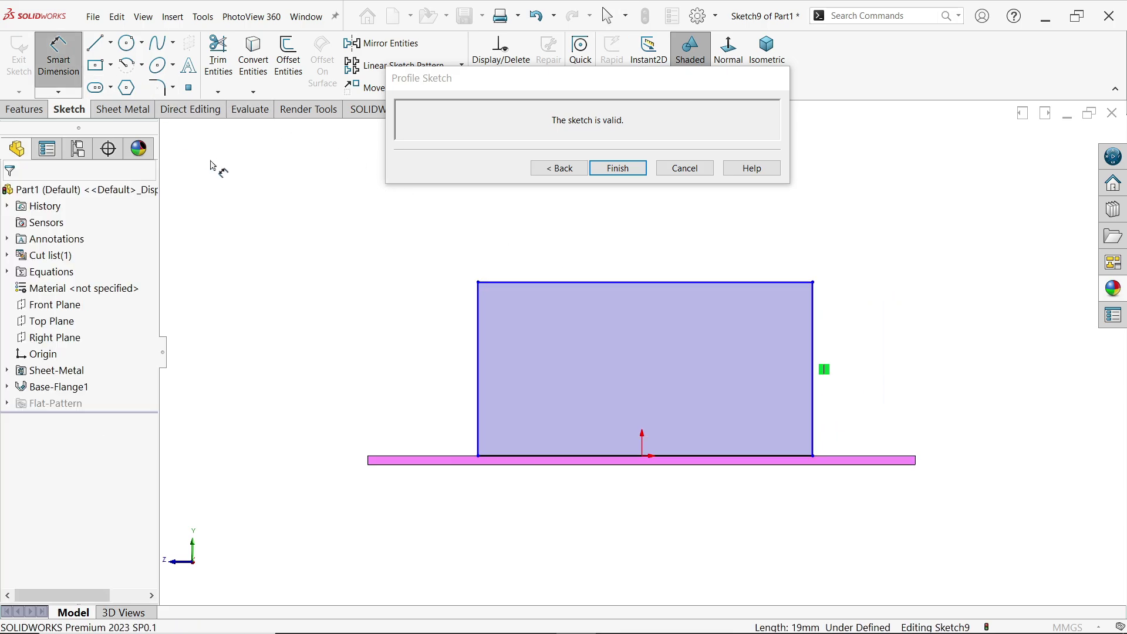
left_click(366, 368)
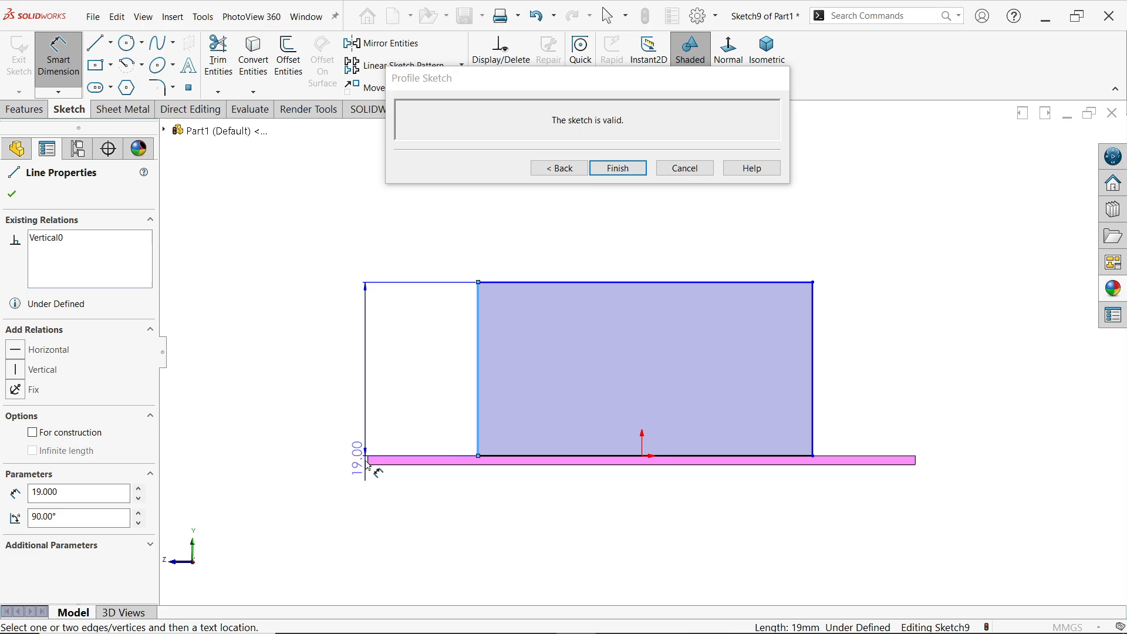
left_click(436, 270)
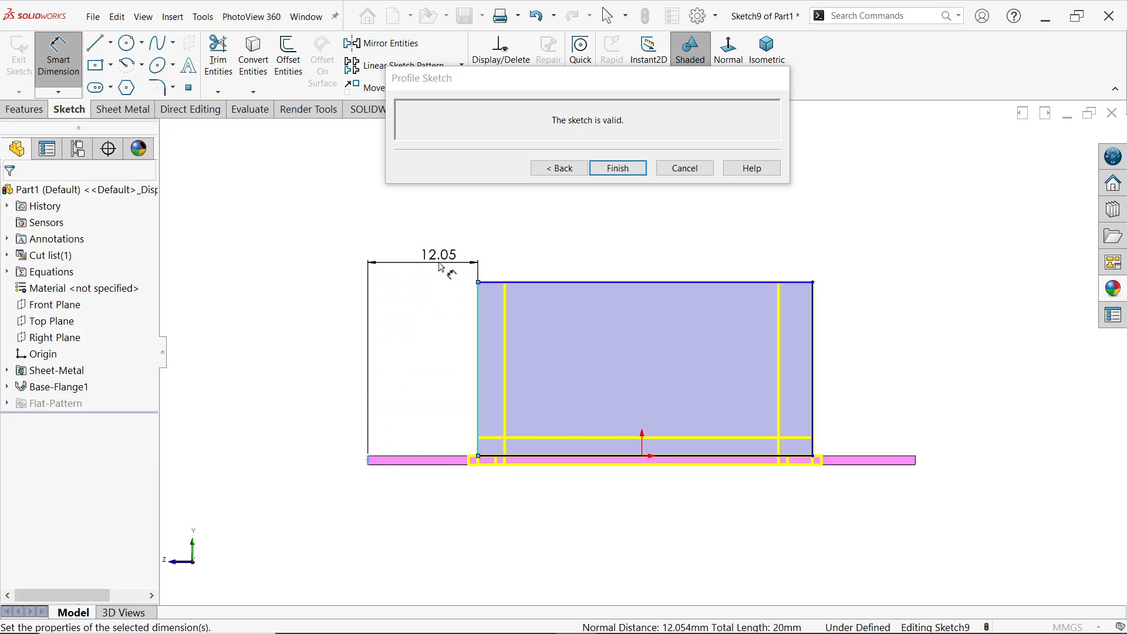
left_click(439, 254)
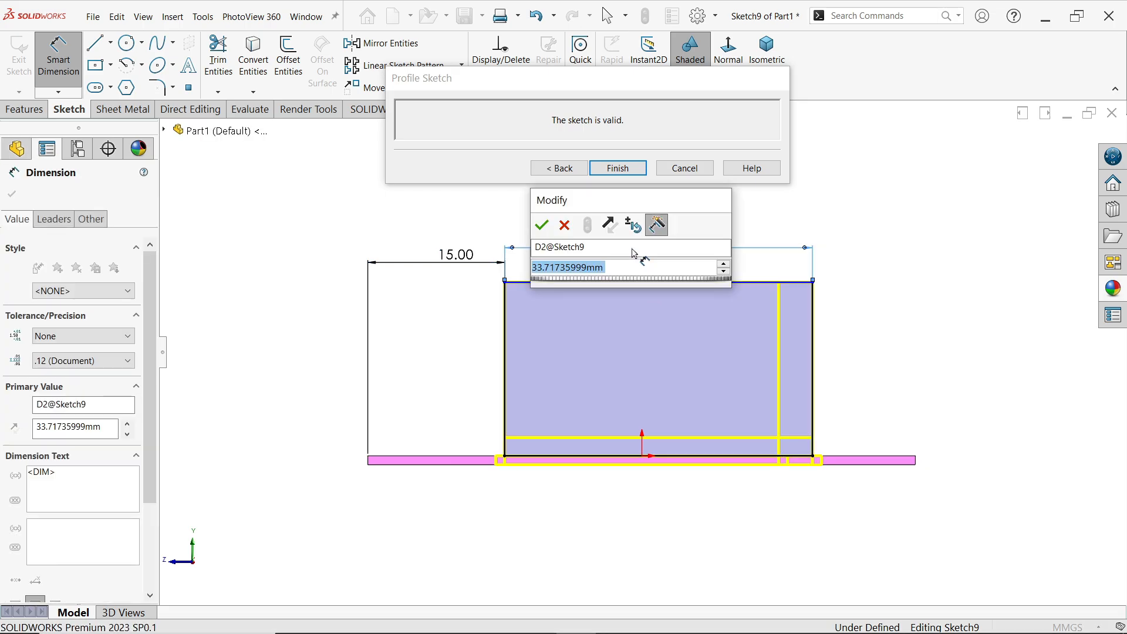
left_click(541, 225)
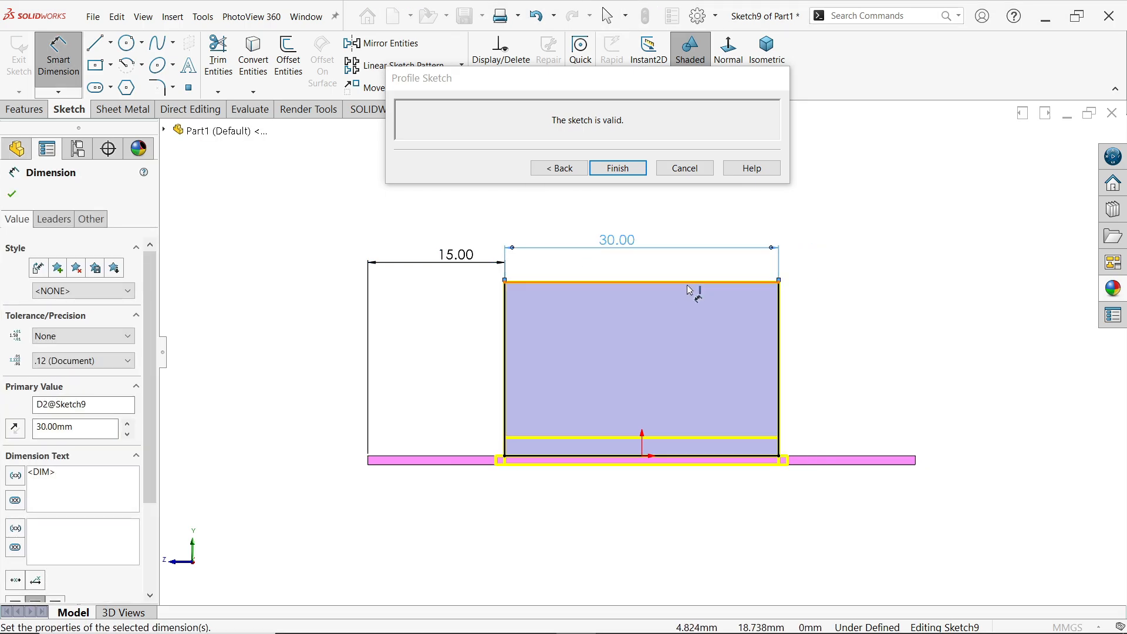
Dimension the second flange profile 20 mm tall and finish the profile edit
left_click(640, 460)
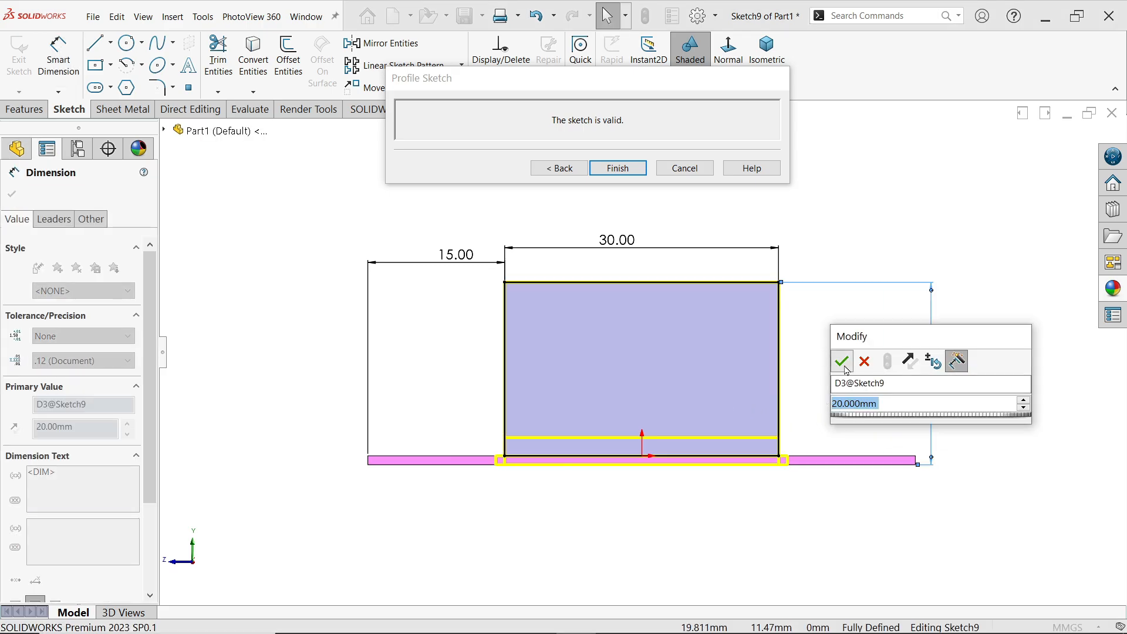
left_click(841, 360)
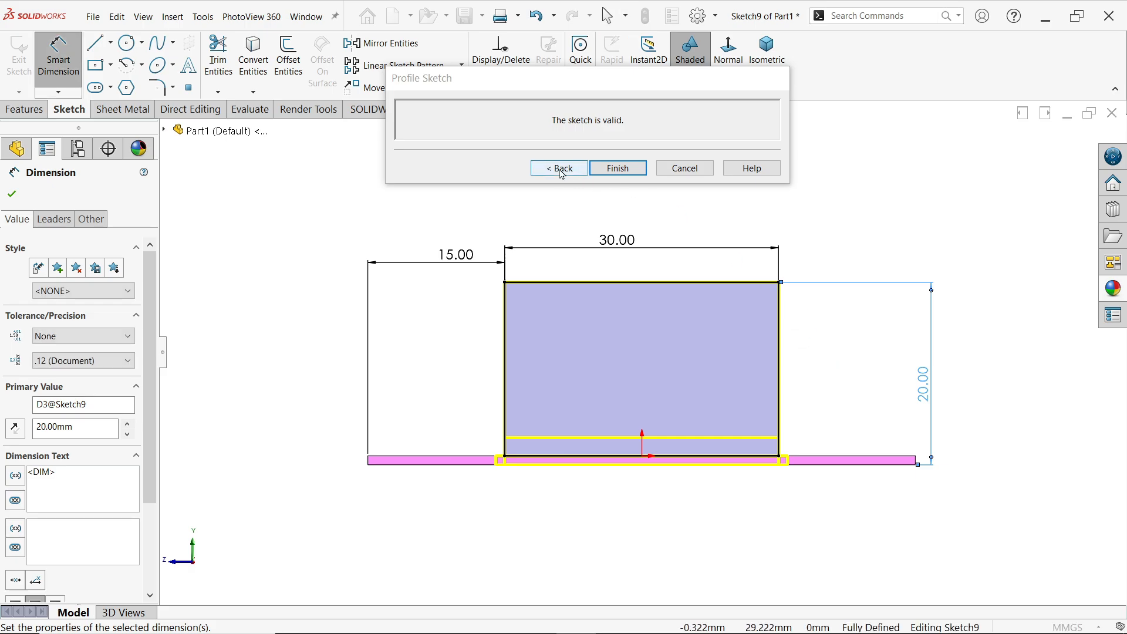
left_click(617, 168)
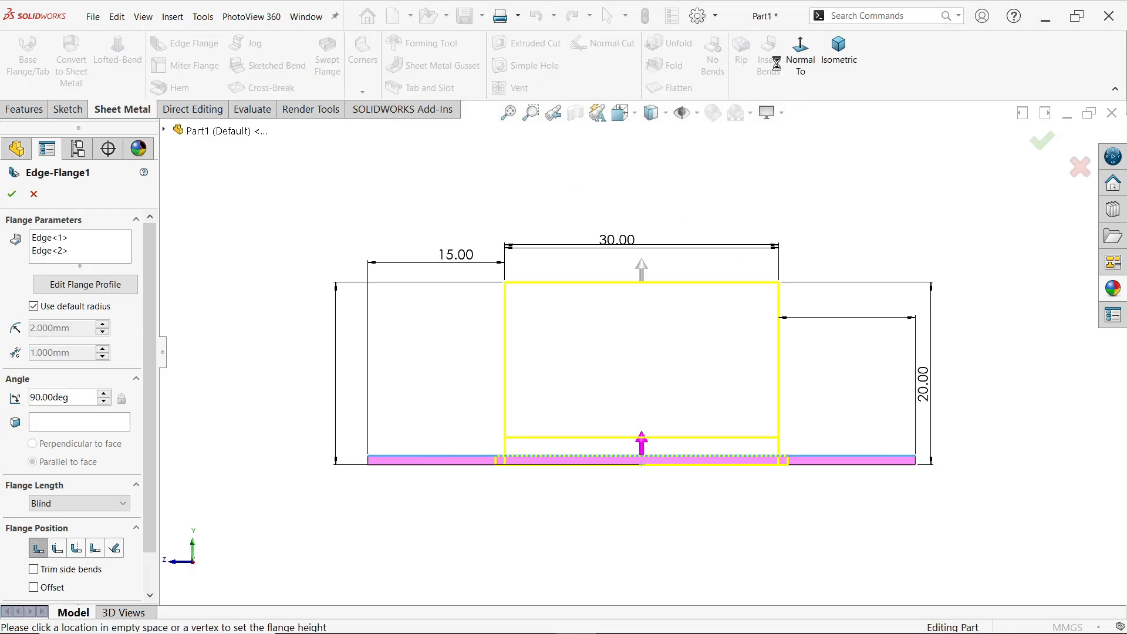
Enable a custom Rectangle relief type, unchecking Use relief ratio so width and depth stay 1.000 mm
left_click(839, 55)
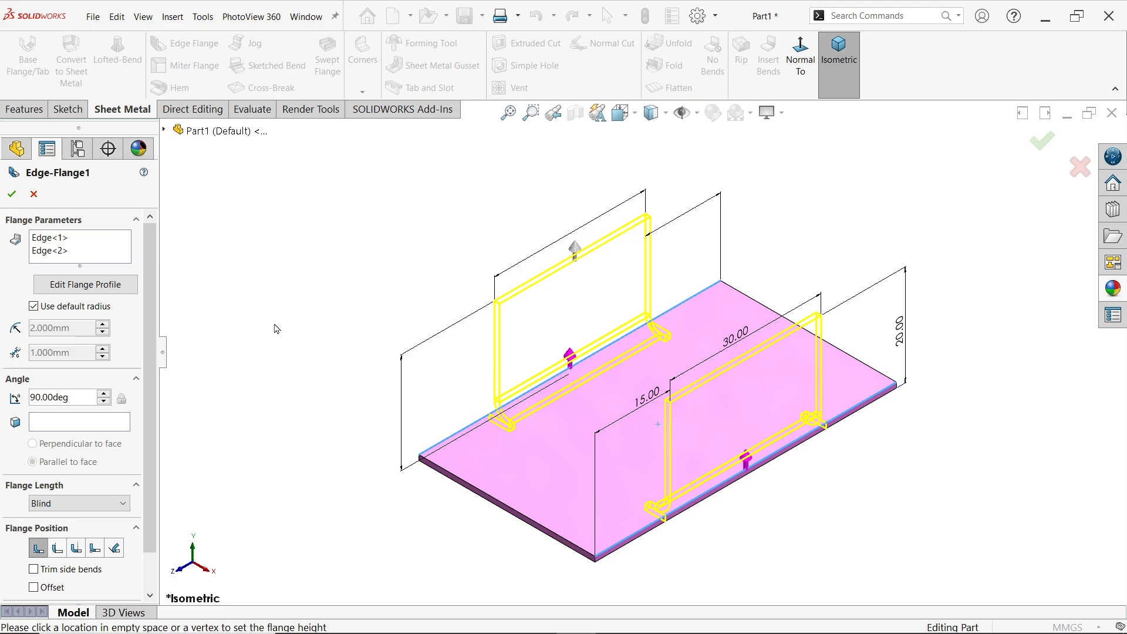
scroll("down", 3)
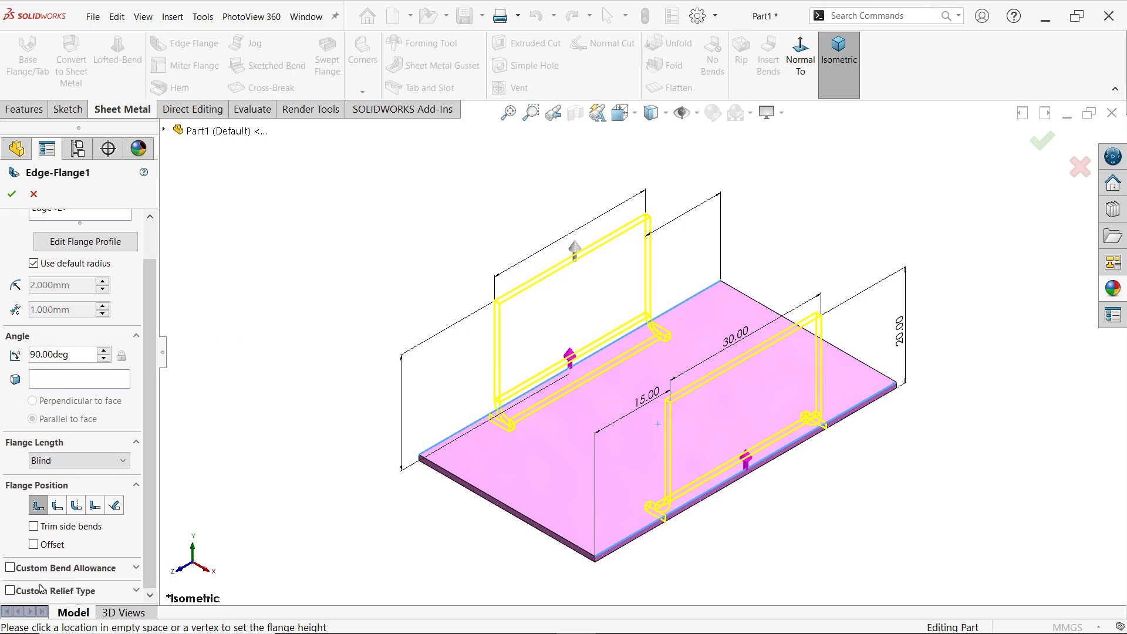
scroll("down", 3)
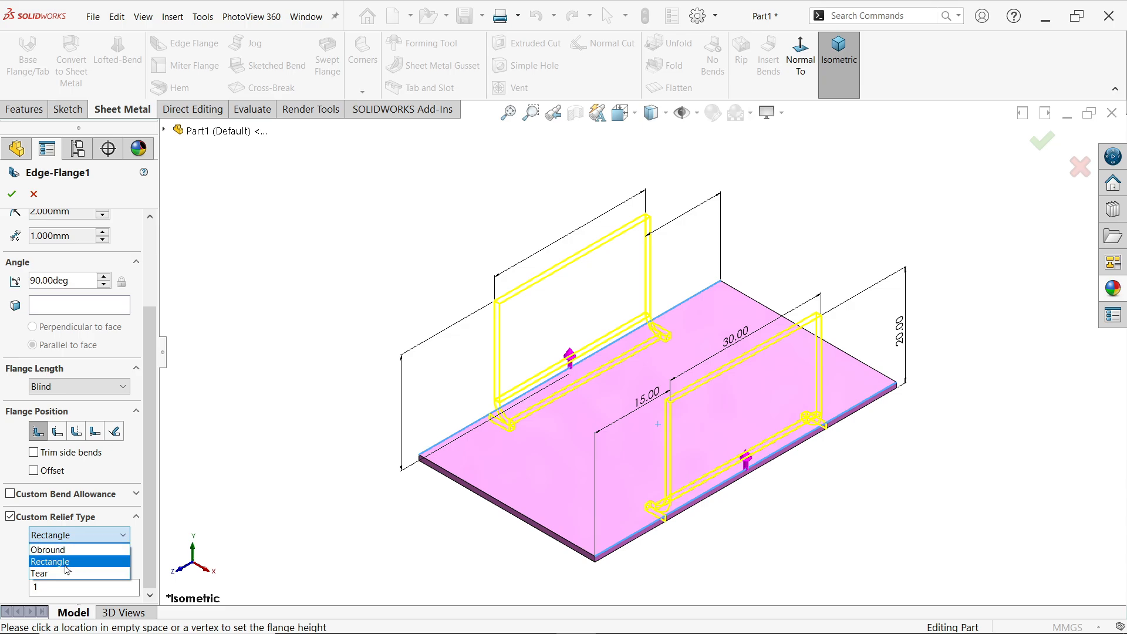
left_click(49, 561)
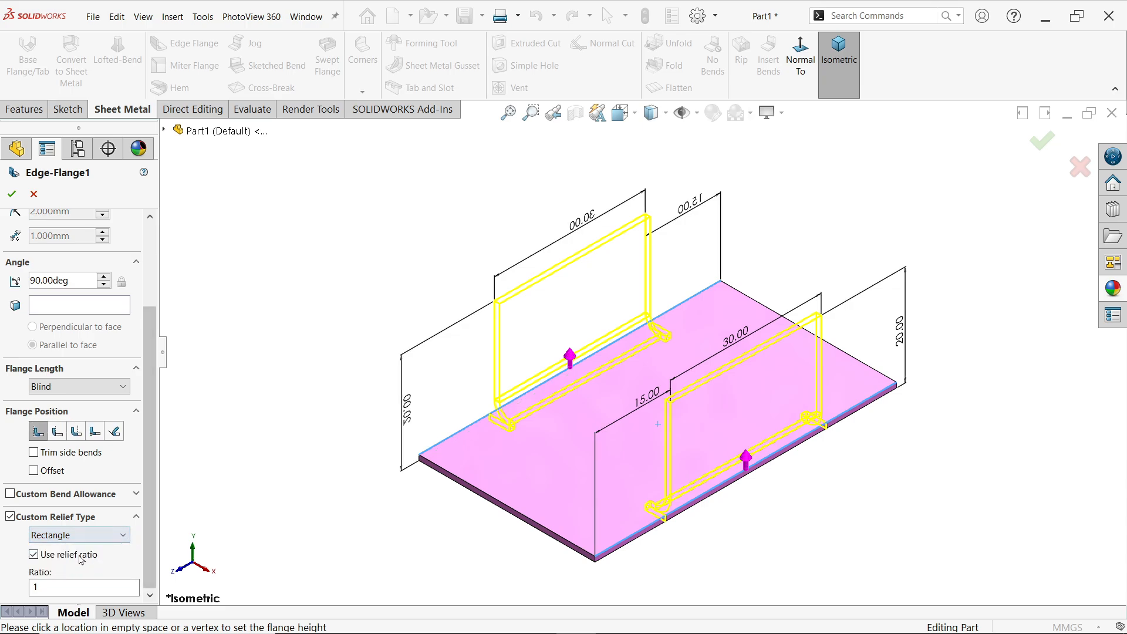
left_click(33, 554)
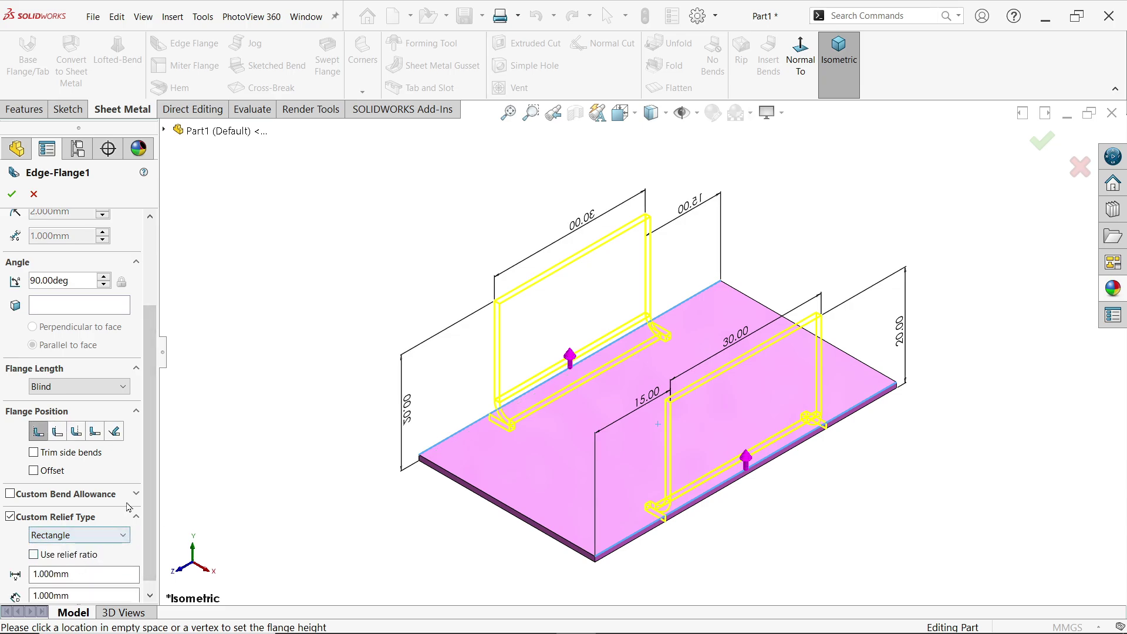
scroll("down", 3)
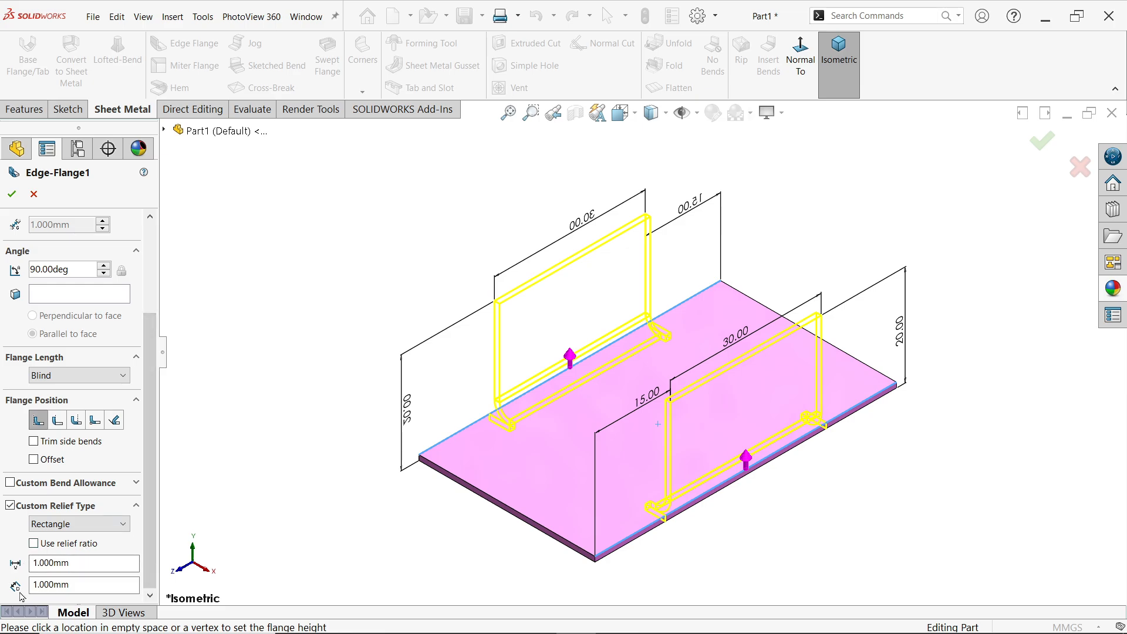
mouse_move(505, 463)
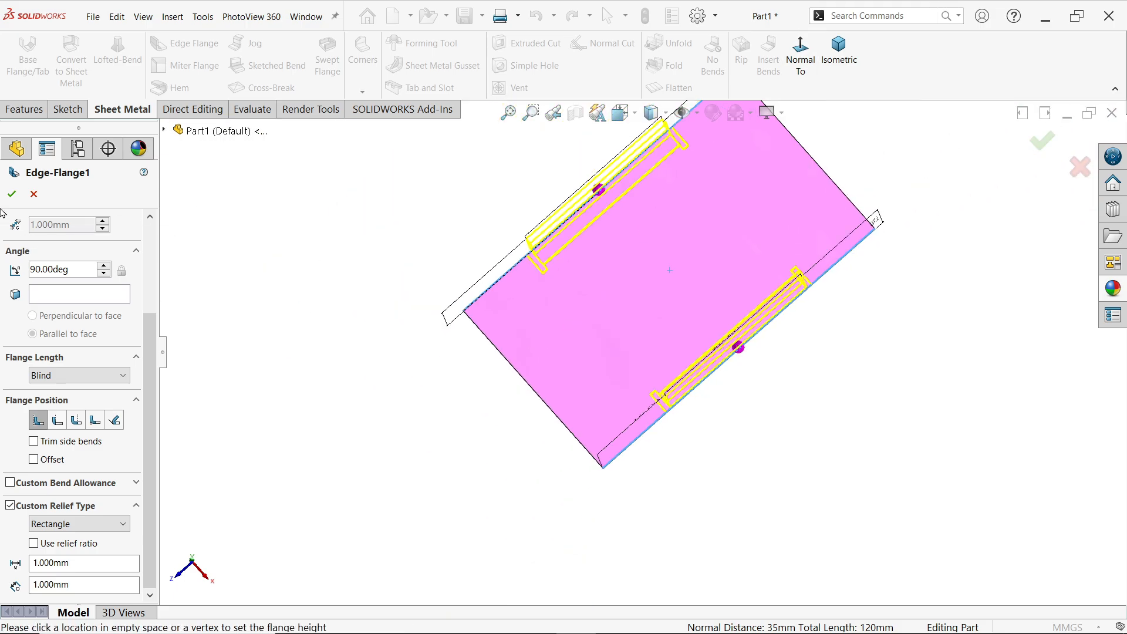
Confirm Edge-Flange1 and select the relief edges beside a bend to check their length
left_click(10, 193)
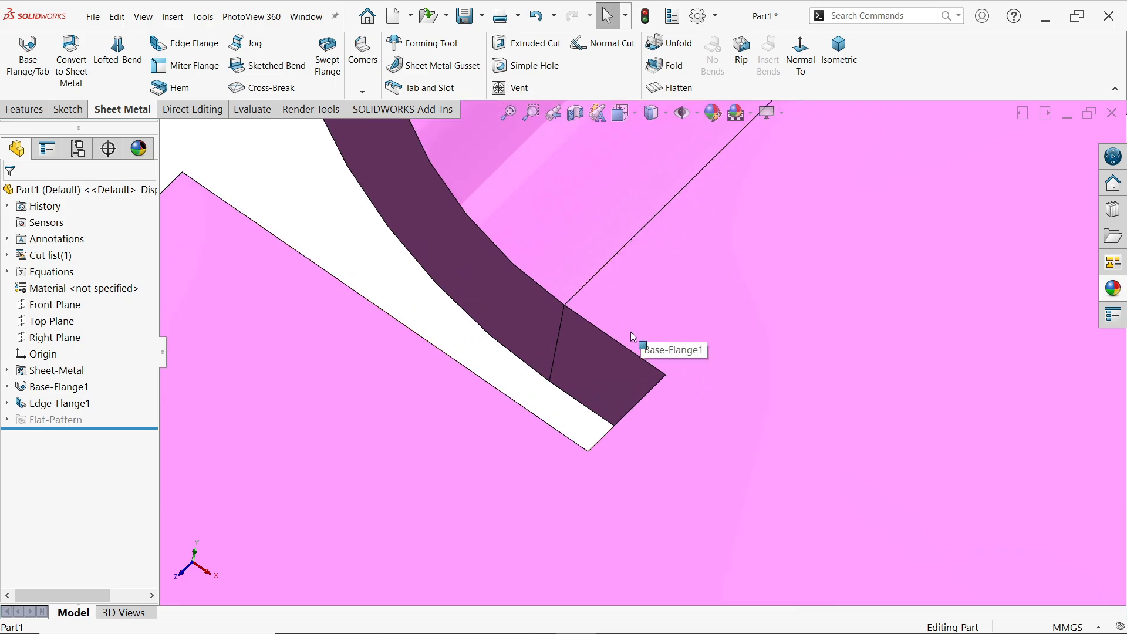
left_click(610, 324)
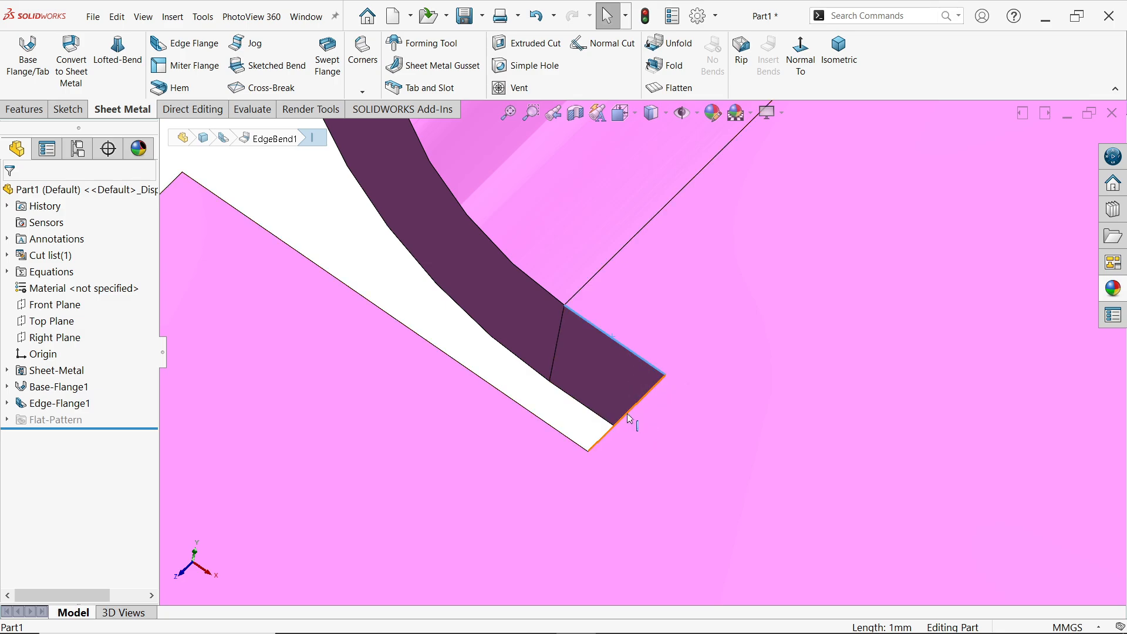
left_click(606, 434)
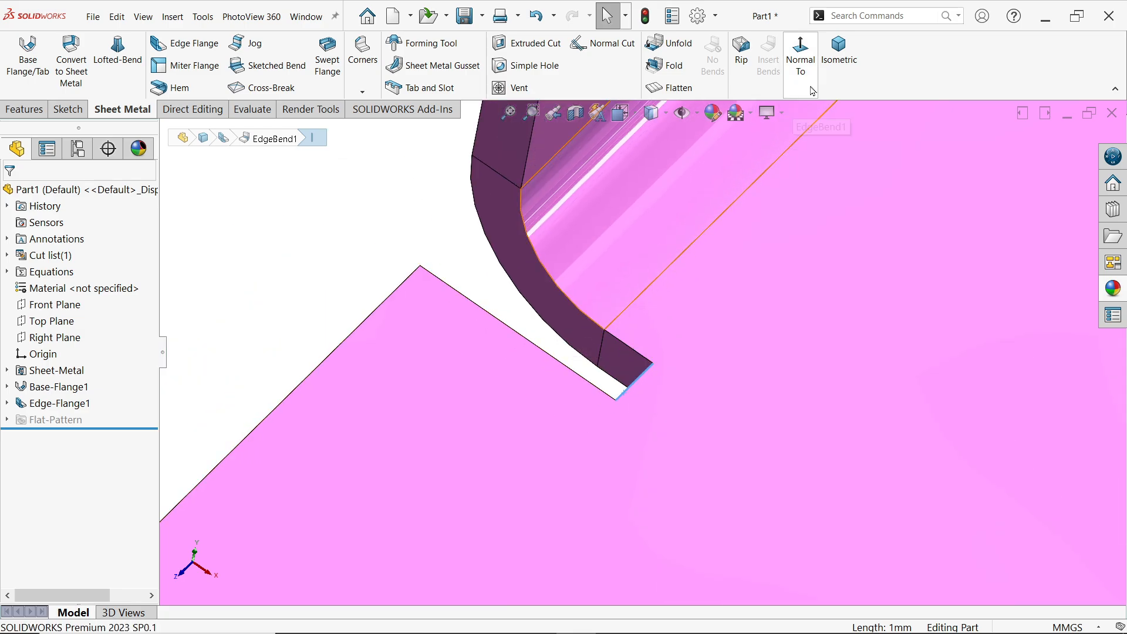
Start a Break-Corner/Corner-Trim from the Sheet Metal Corners list with Fillet type at 5 mm
left_click(838, 54)
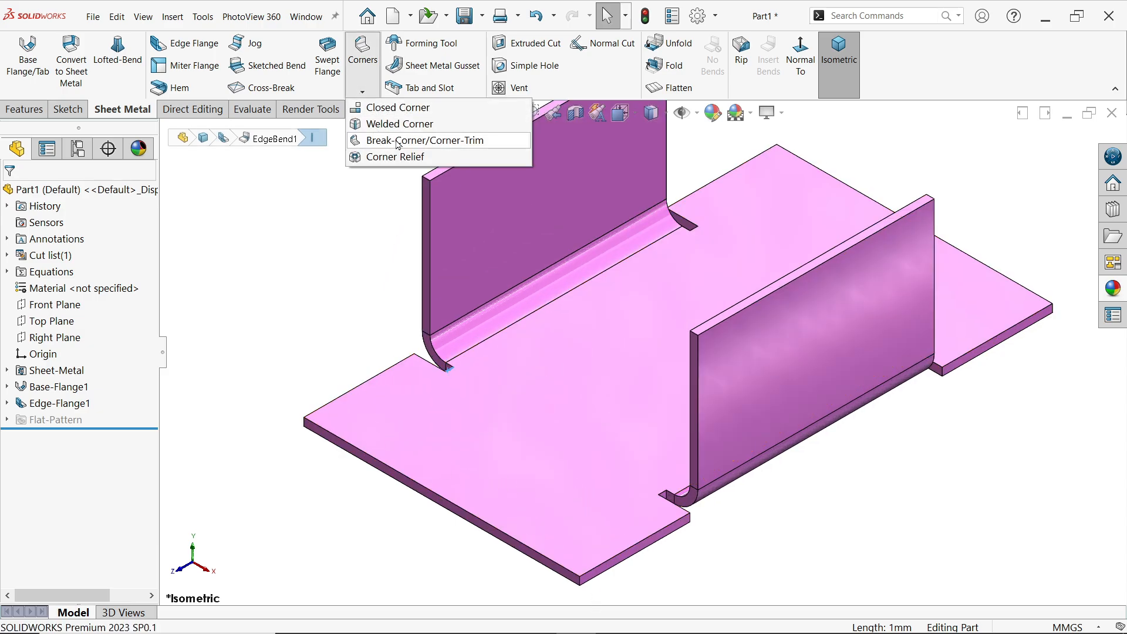
left_click(425, 140)
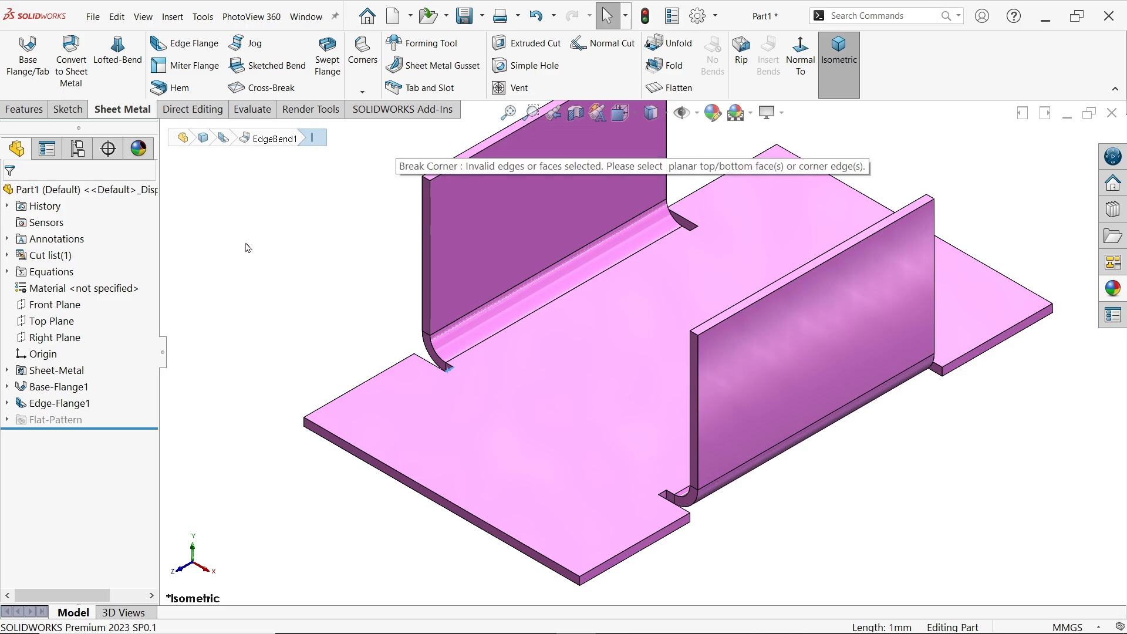
left_click(363, 93)
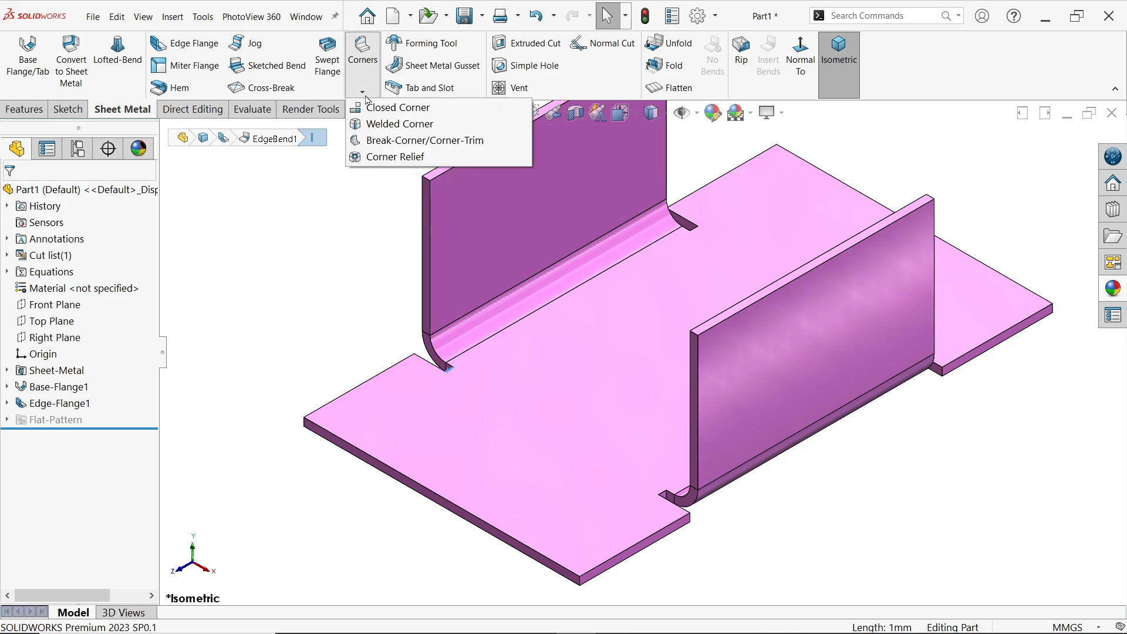
left_click(423, 140)
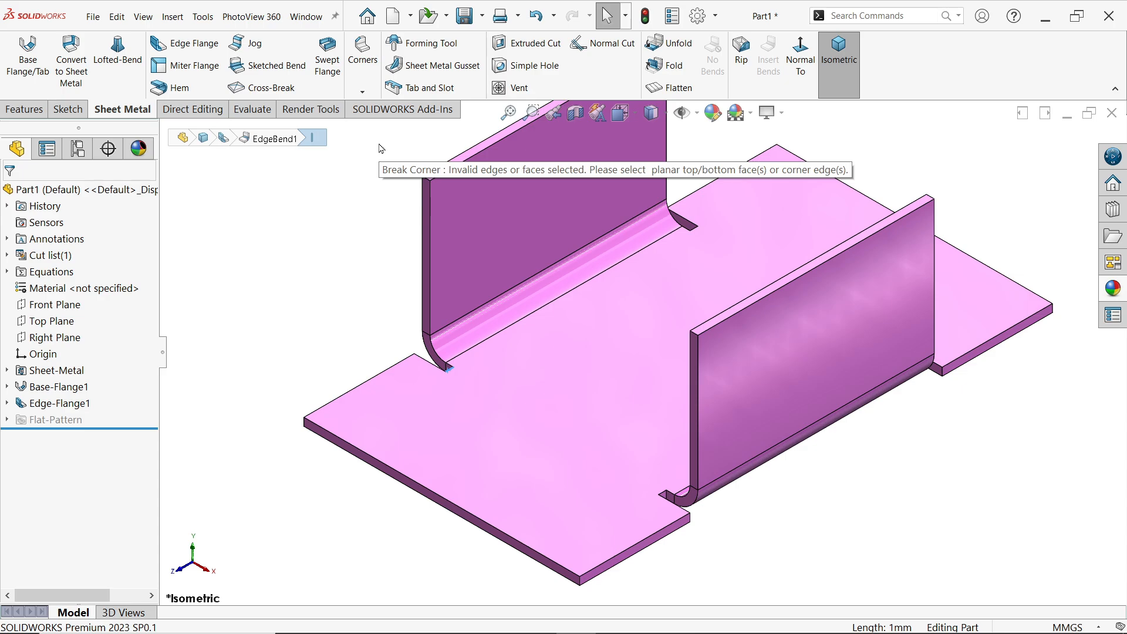
mouse_move(380, 178)
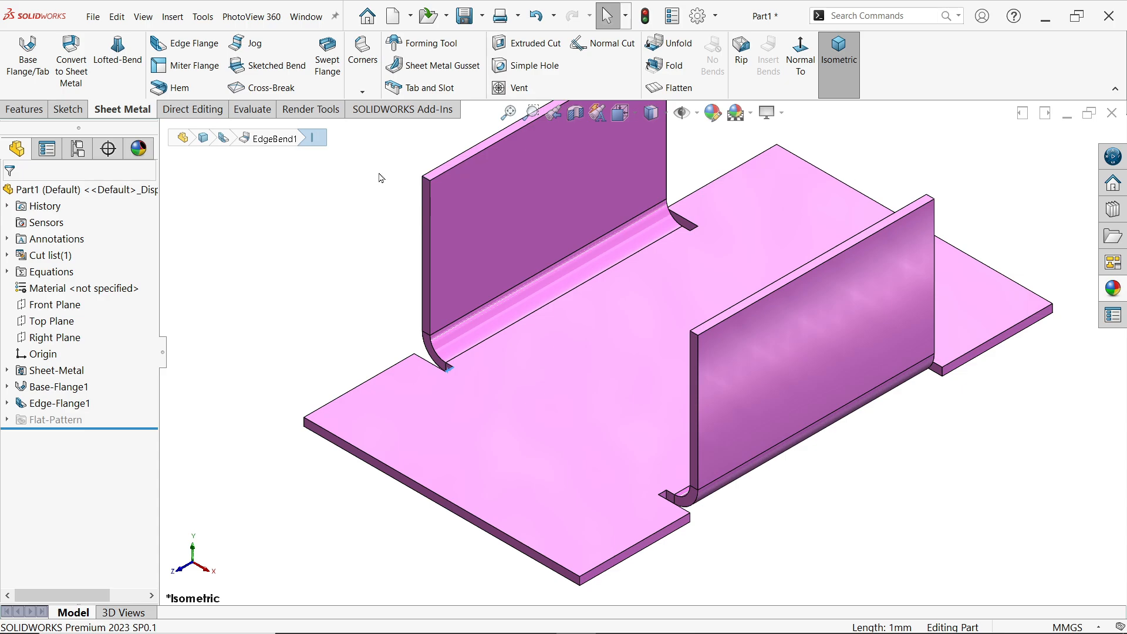
mouse_move(363, 58)
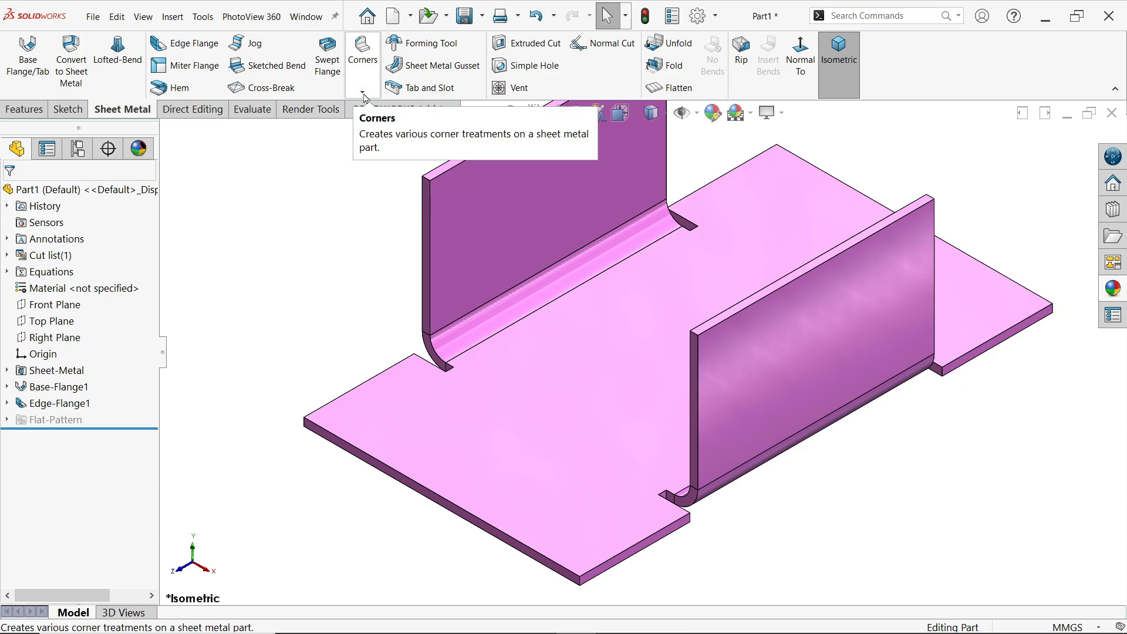
left_click(362, 94)
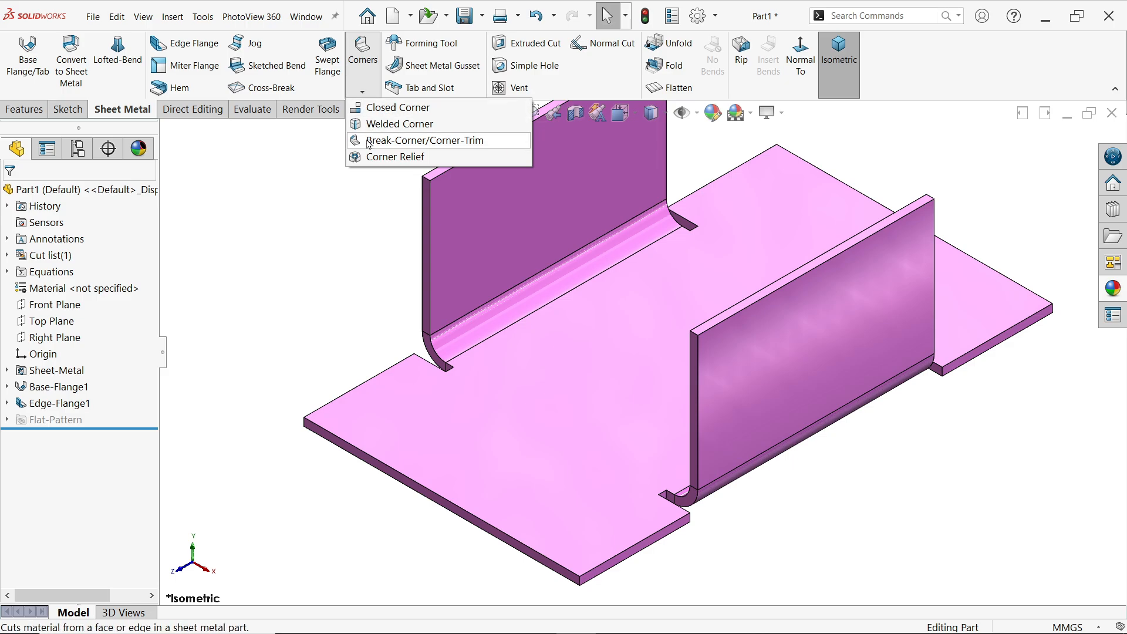
mouse_move(377, 142)
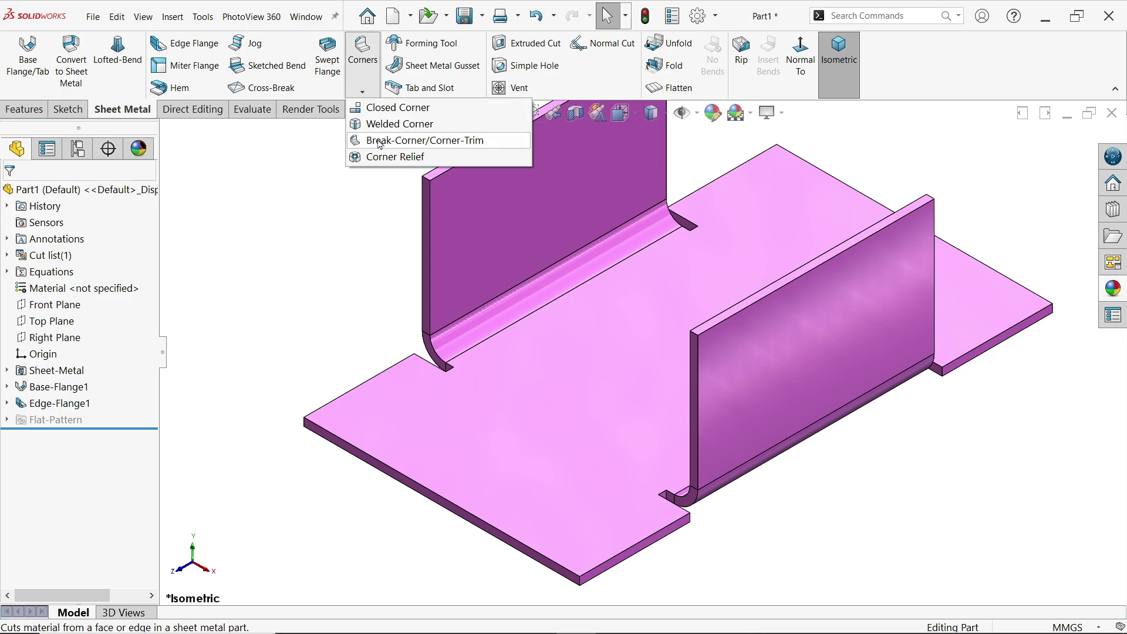
left_click(427, 139)
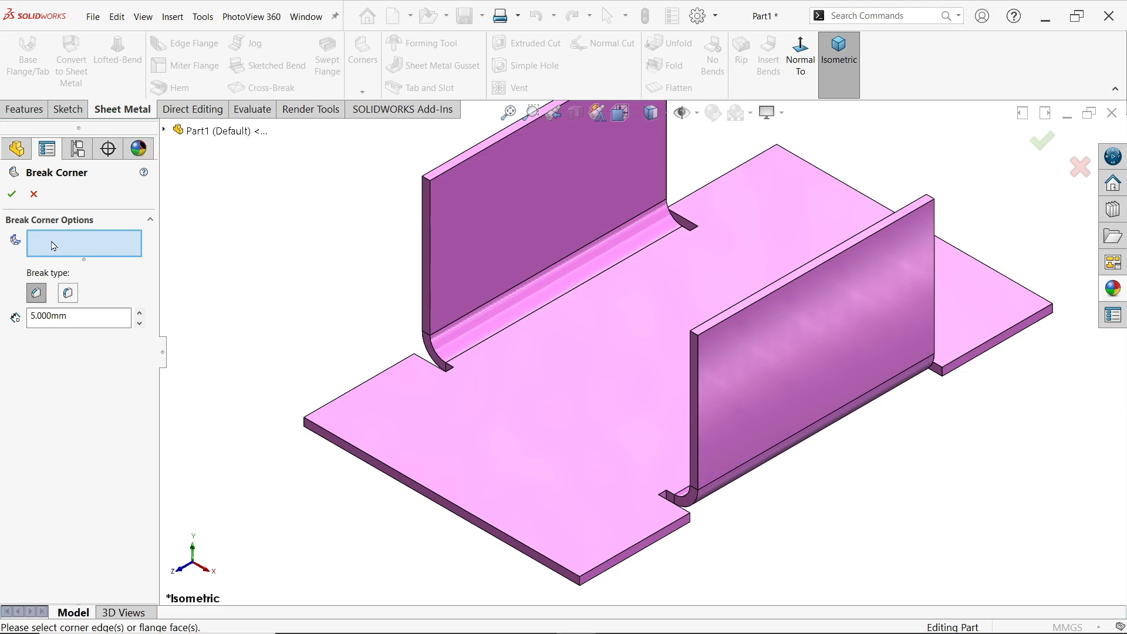
mouse_move(81, 294)
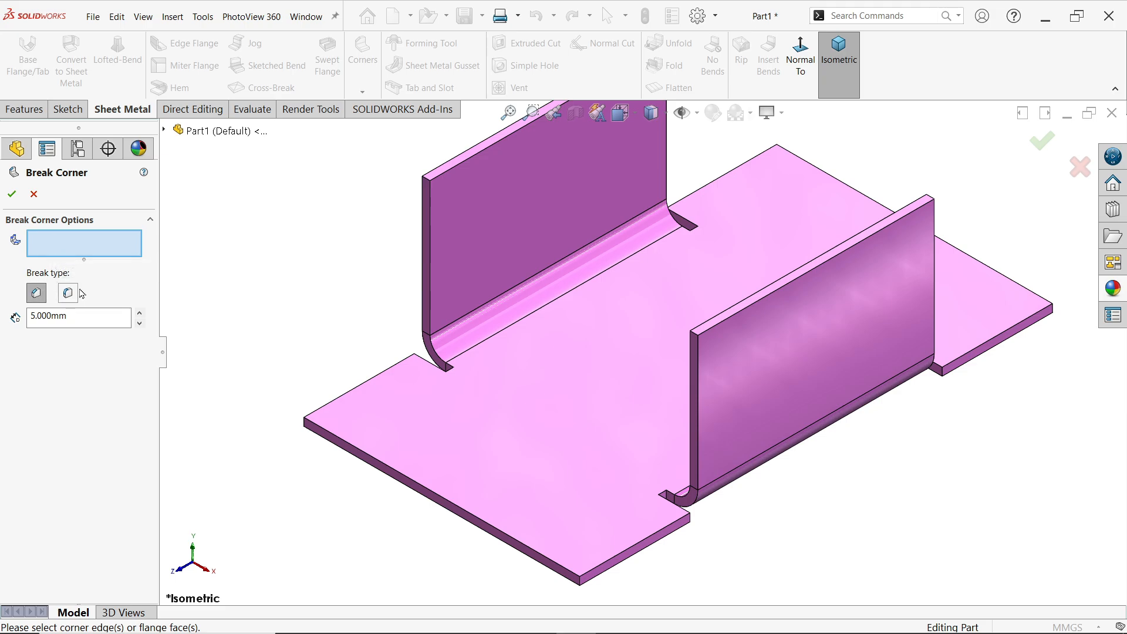
mouse_move(67, 293)
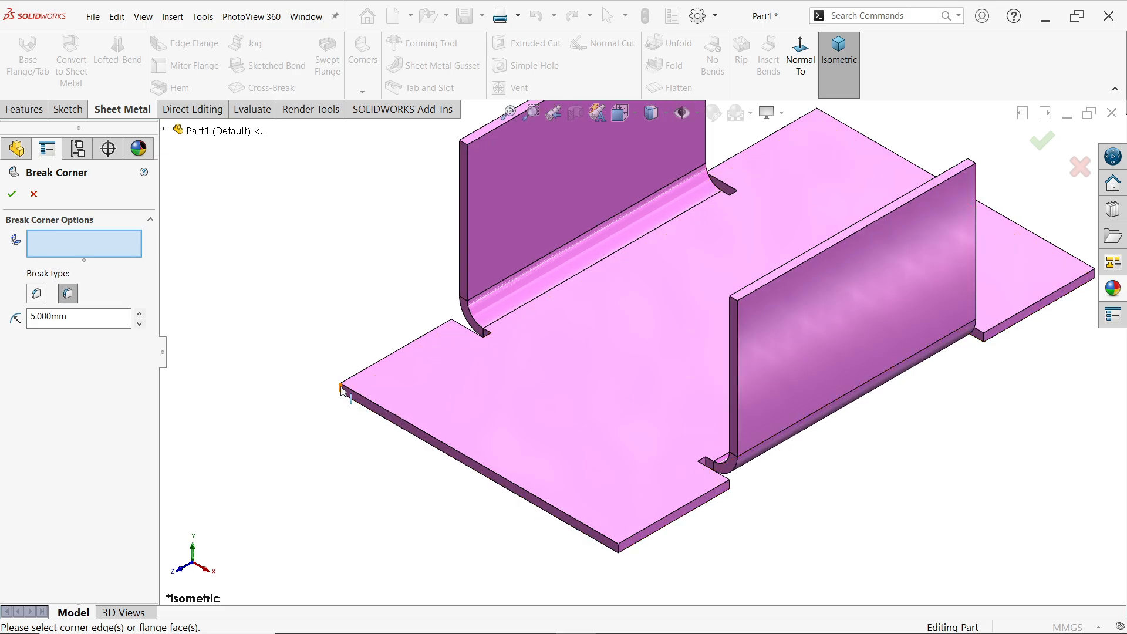
Select the left, front, right and back corner edges of the plate for the 5 mm fillet break
left_click(345, 389)
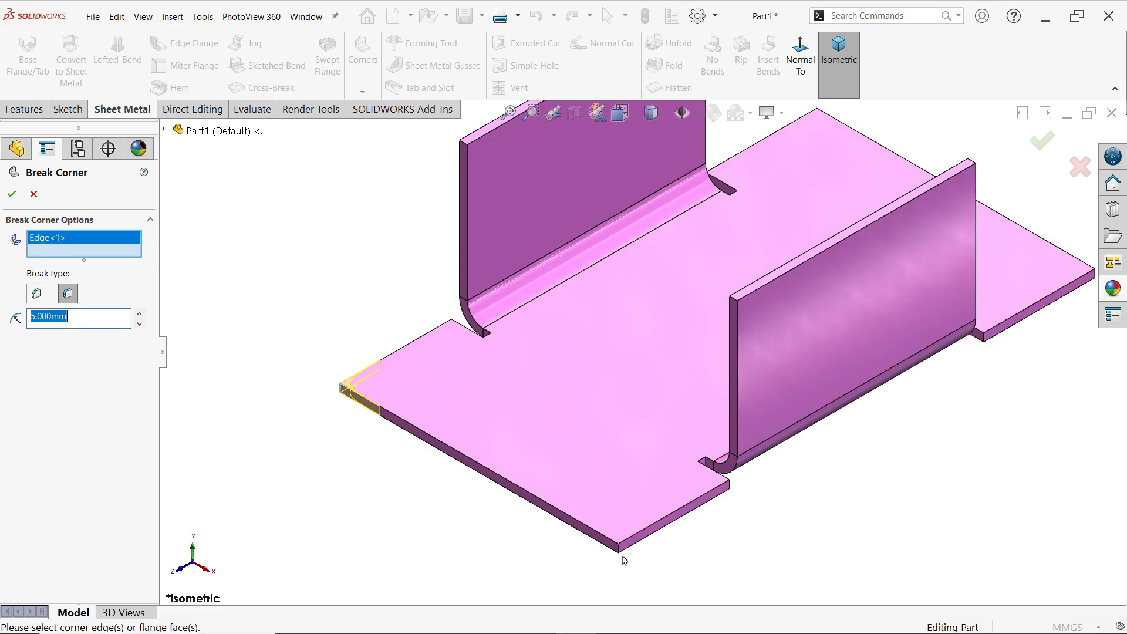
left_click(619, 525)
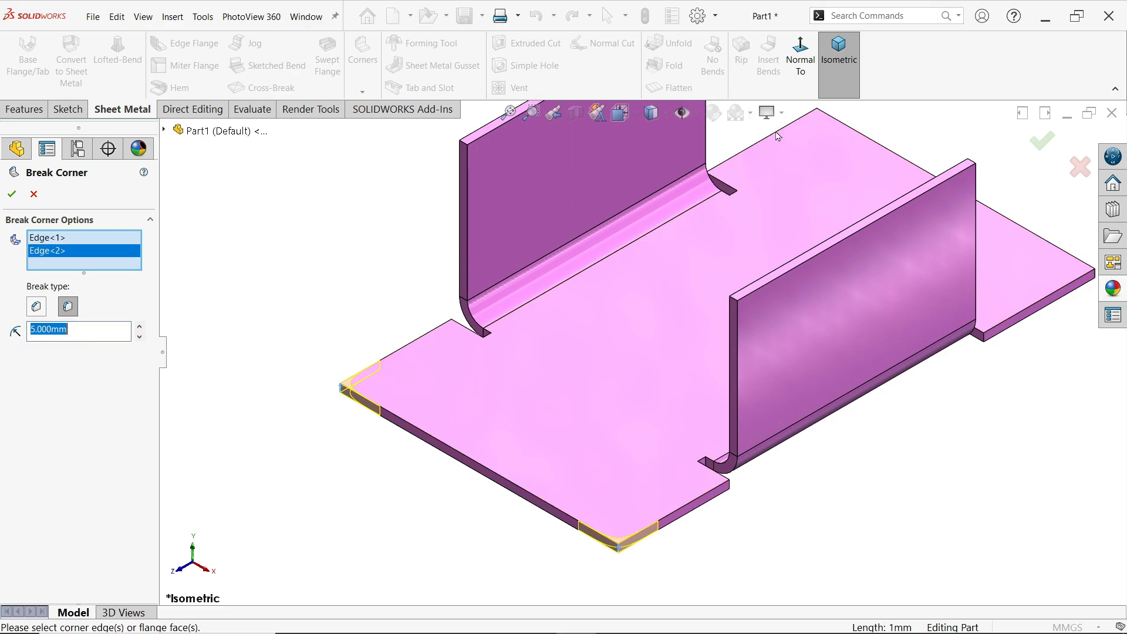
left_click(823, 126)
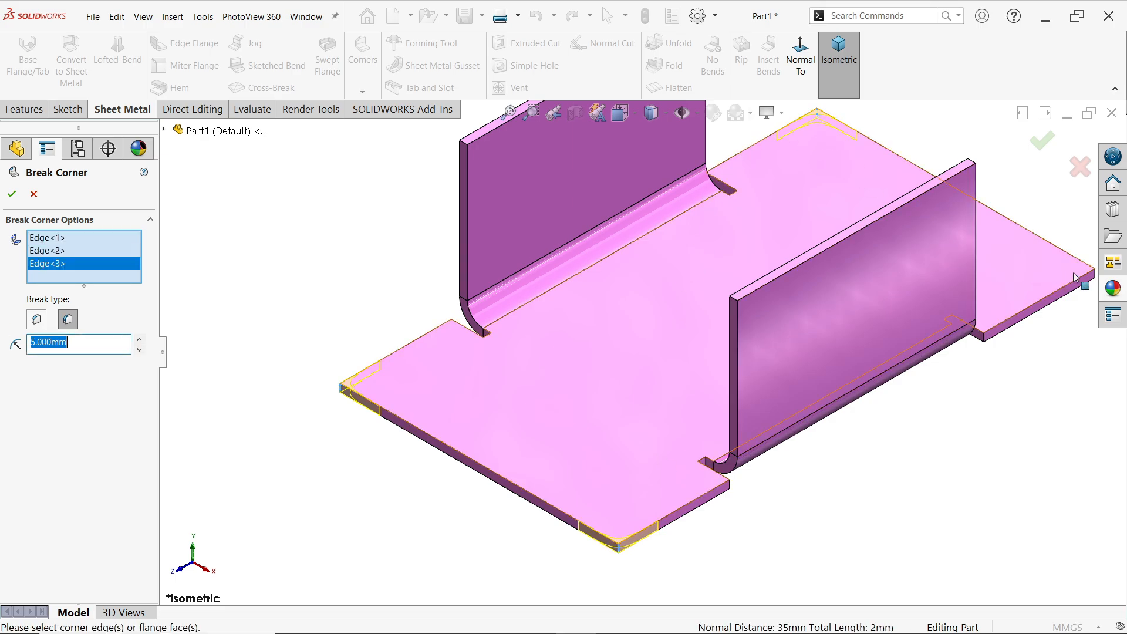
left_click(1070, 281)
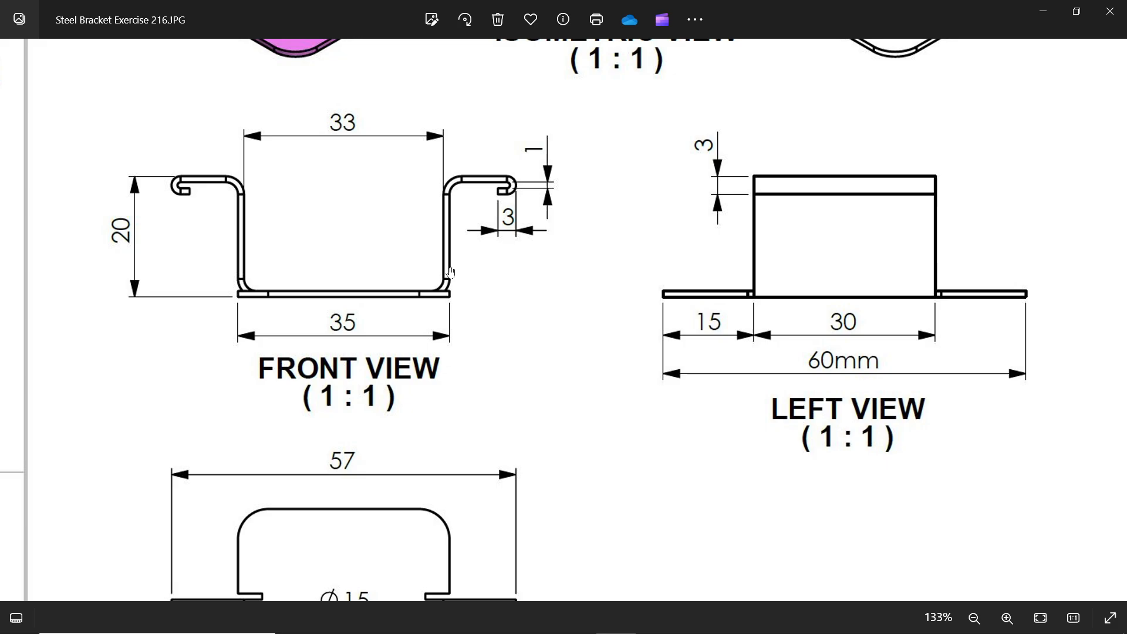
In Calculator work out (57 − 33) ÷ 2 = 12 mm for the top flange length
left_click(974, 618)
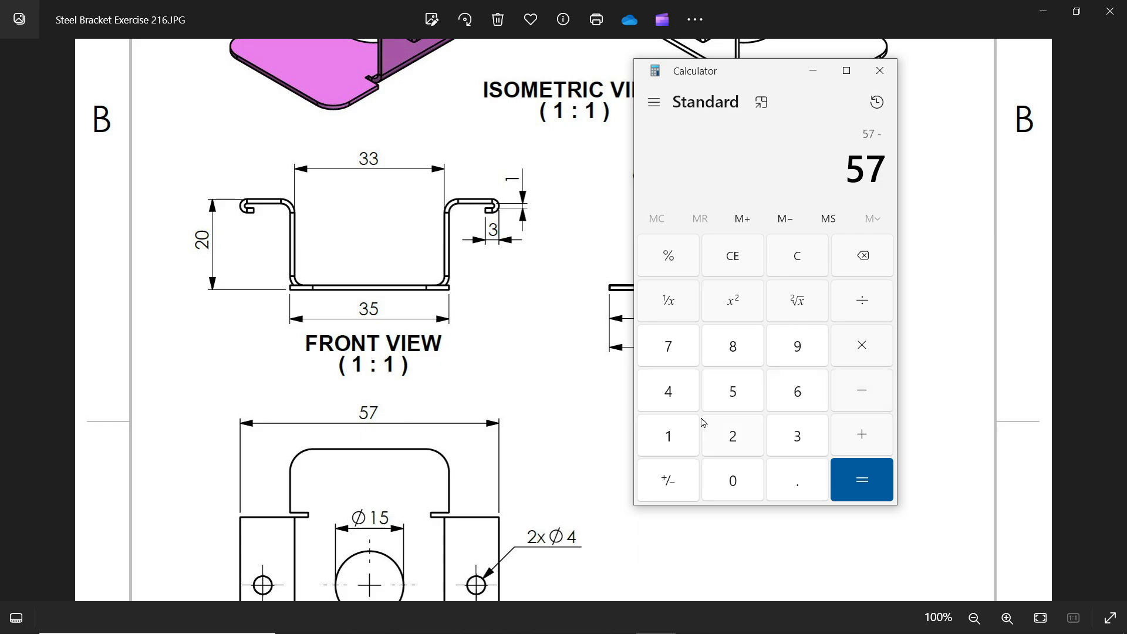
left_click(795, 434)
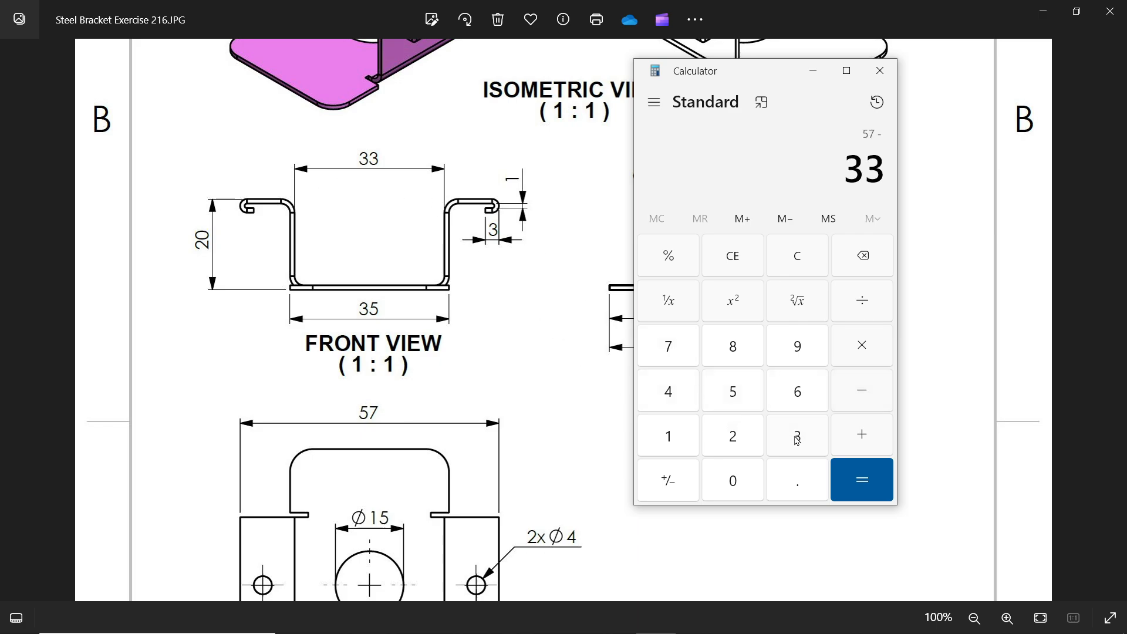
left_click(861, 479)
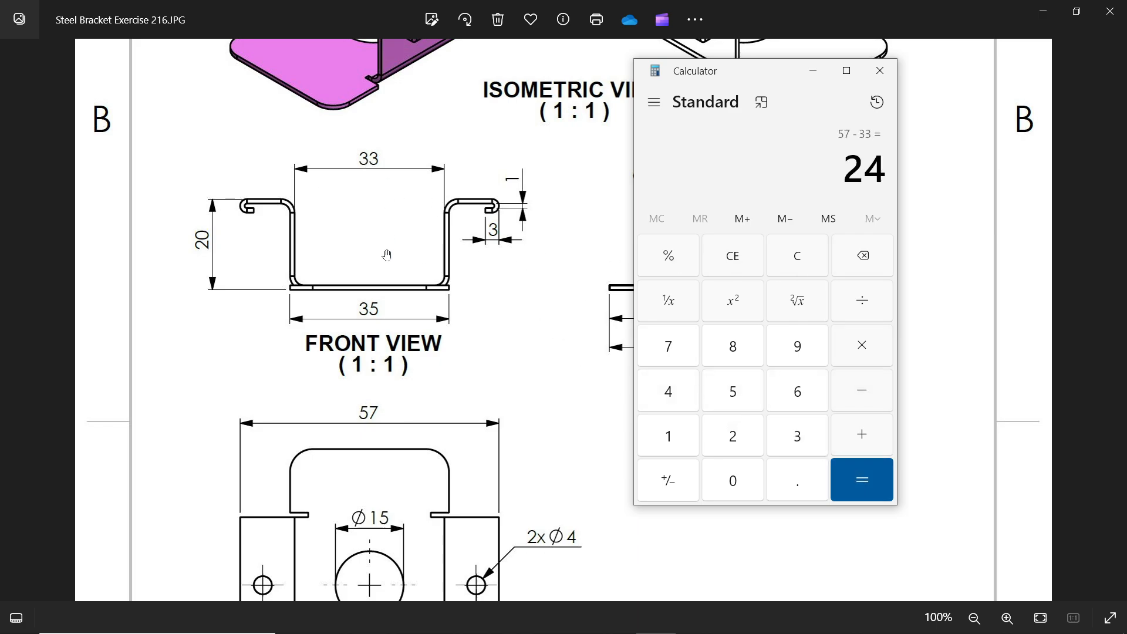
left_click(860, 299)
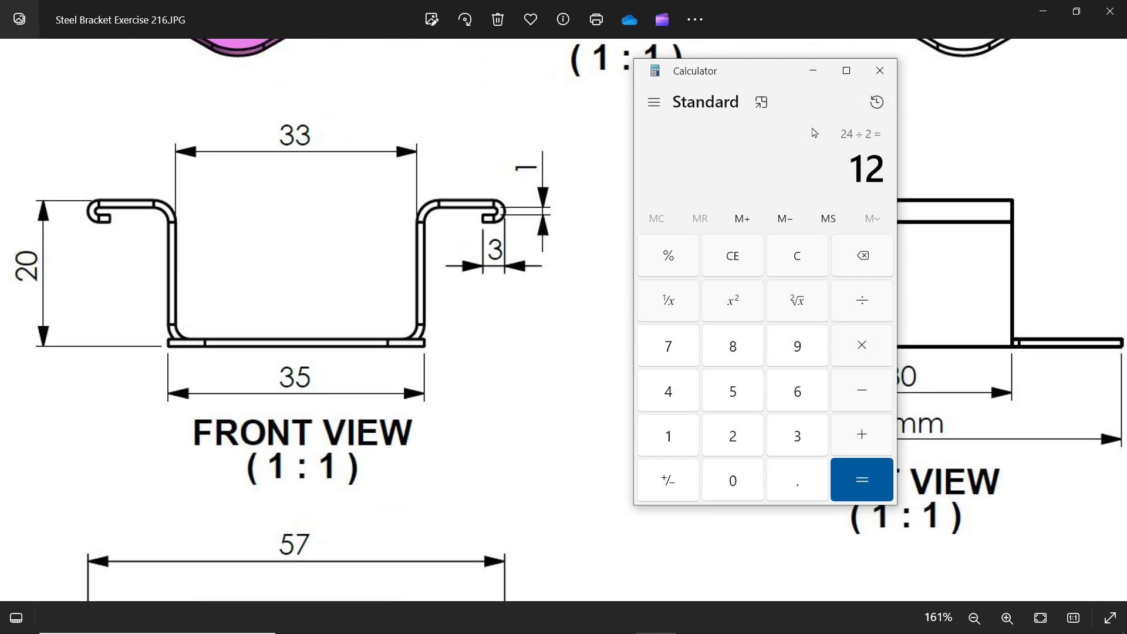
left_click(878, 70)
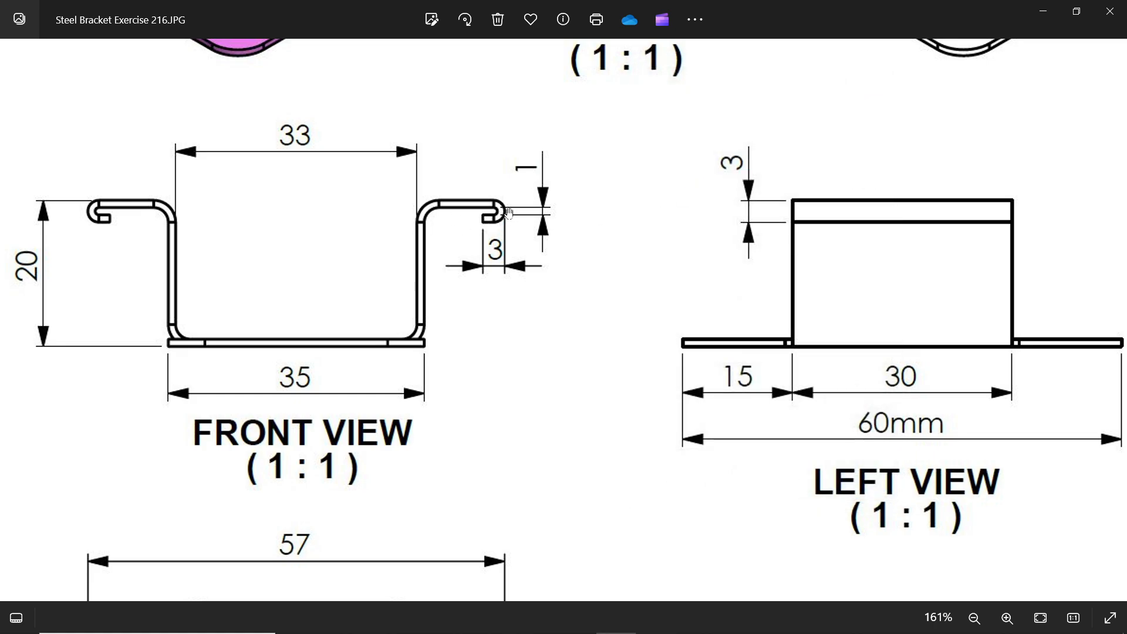
mouse_move(440, 211)
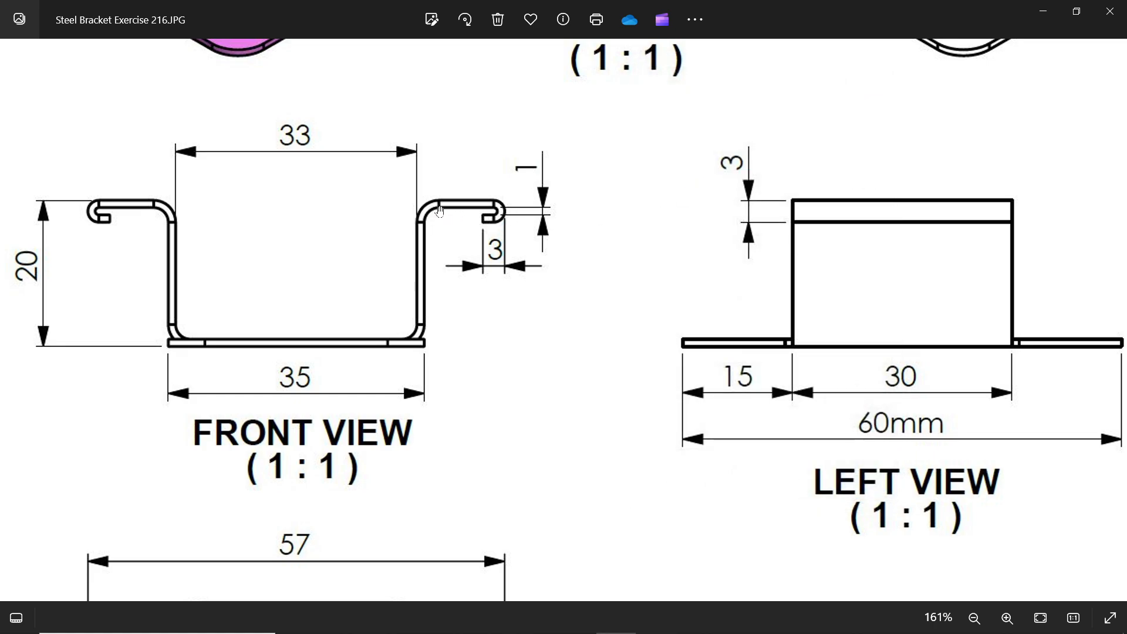
mouse_move(500, 224)
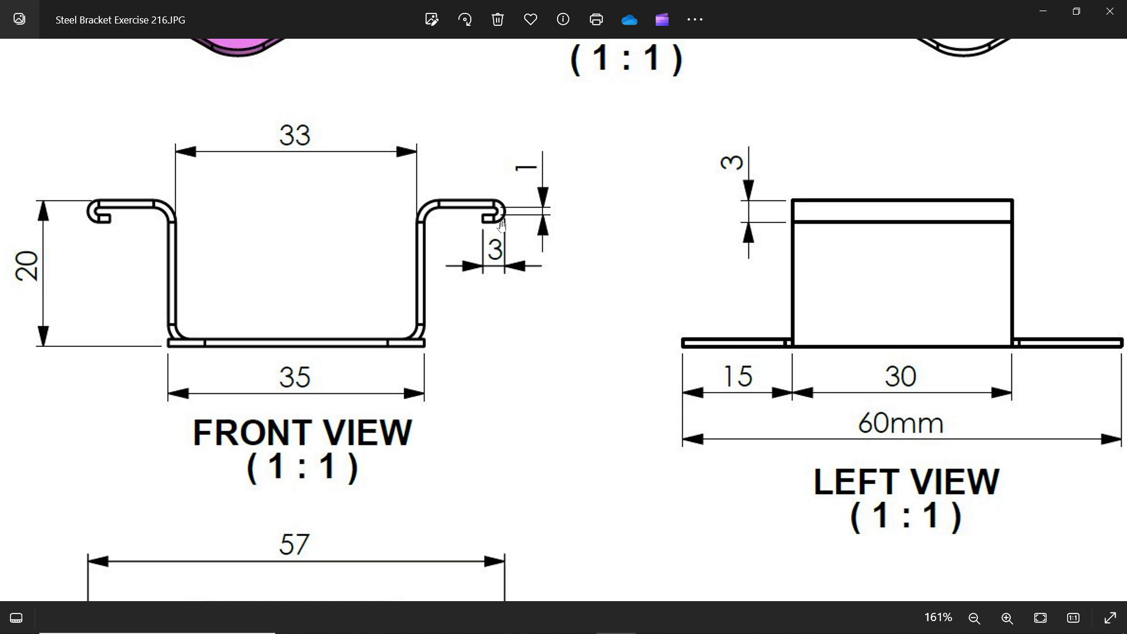
mouse_move(492, 254)
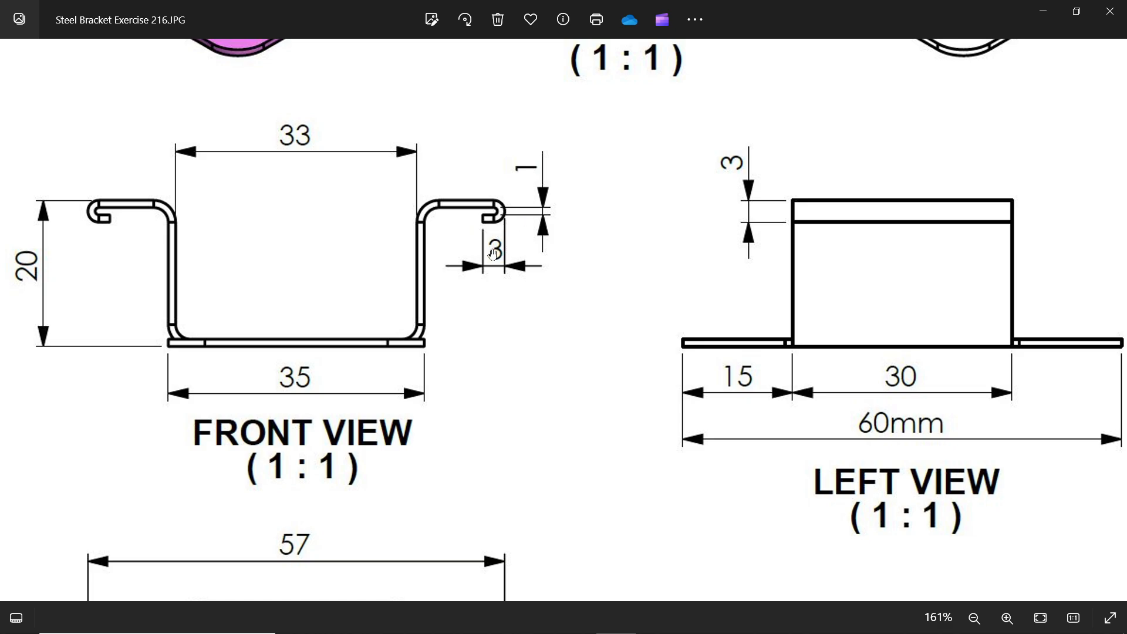
mouse_move(493, 223)
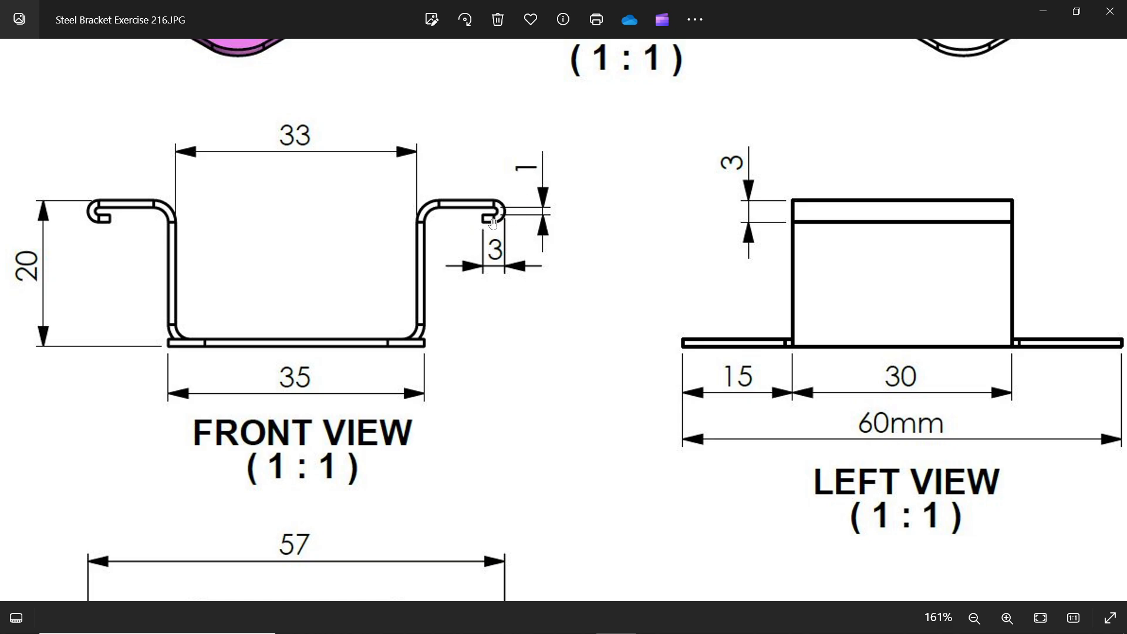
Show the bracket drawing at actual size in Photos and return to the model
left_click(974, 619)
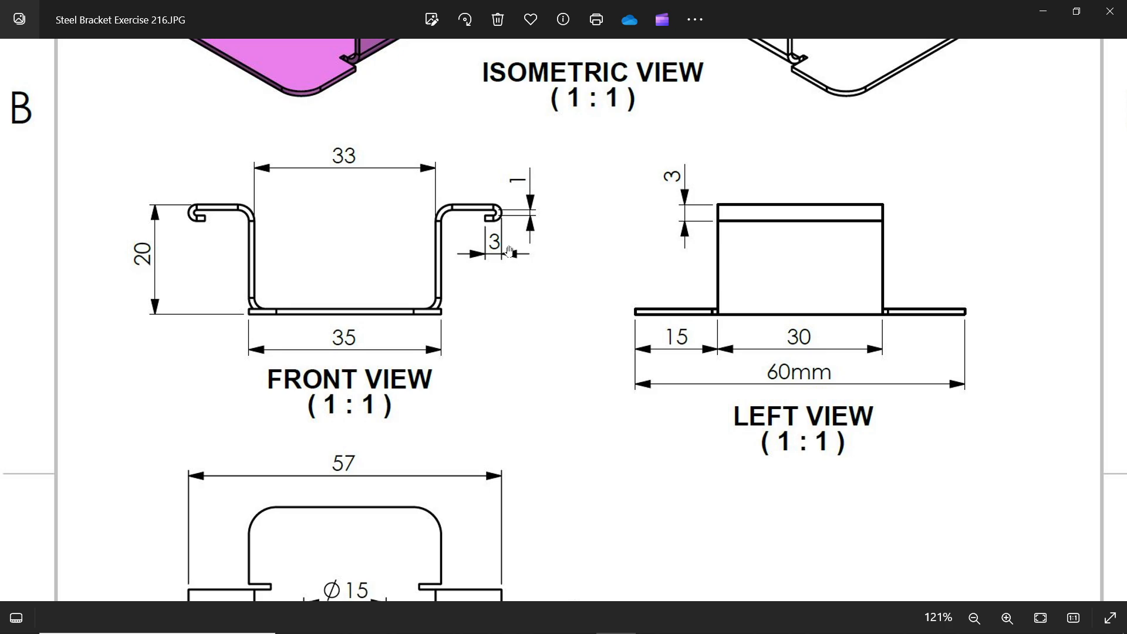
left_click(1006, 617)
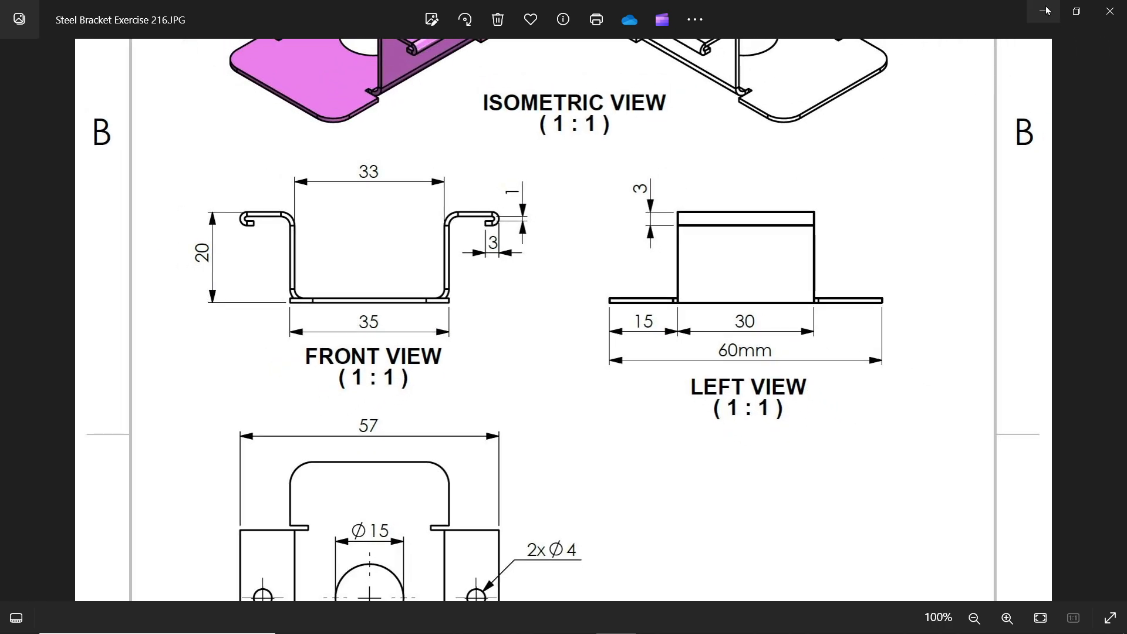
left_click(1045, 11)
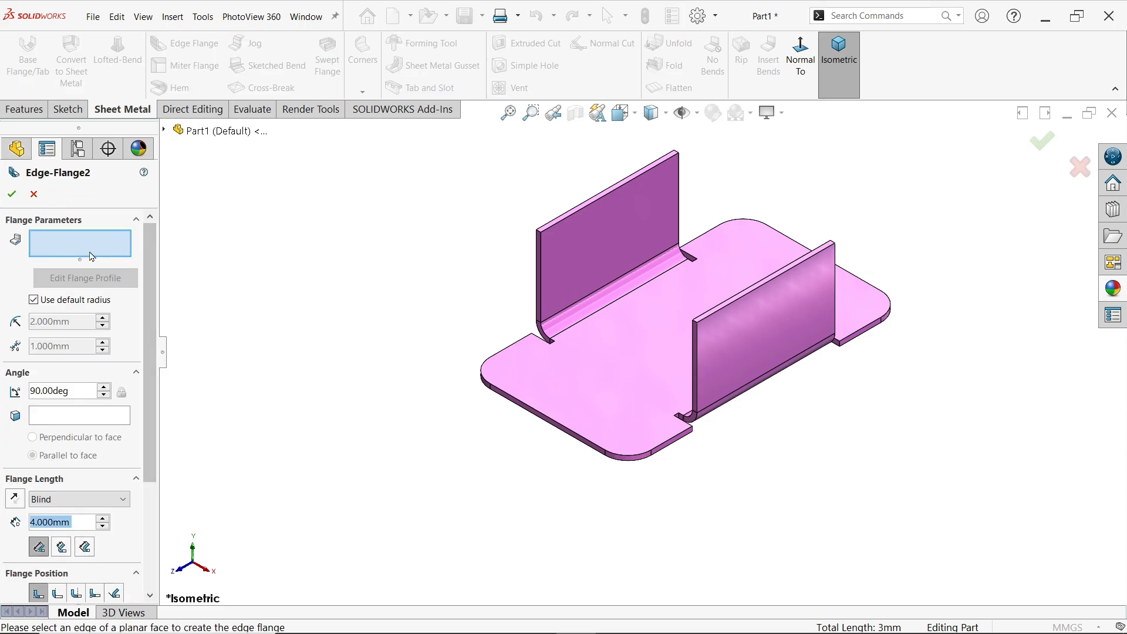
mouse_move(706, 291)
type("18.000")
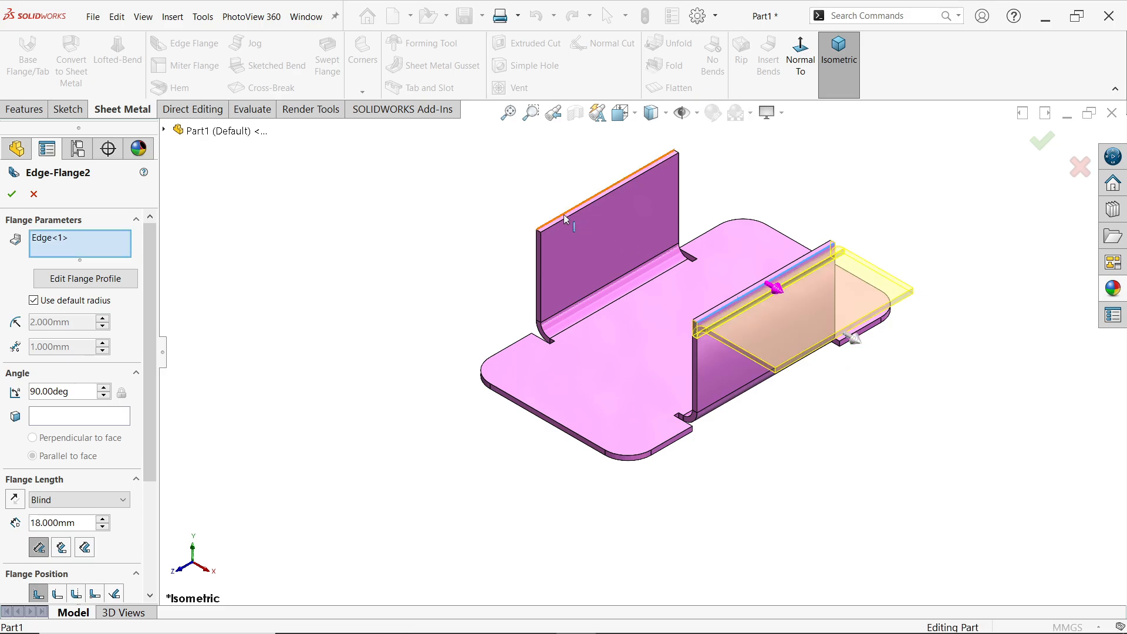
Flange both walls' top edges outward 12 mm Blind with the default bend radius
left_click(606, 216)
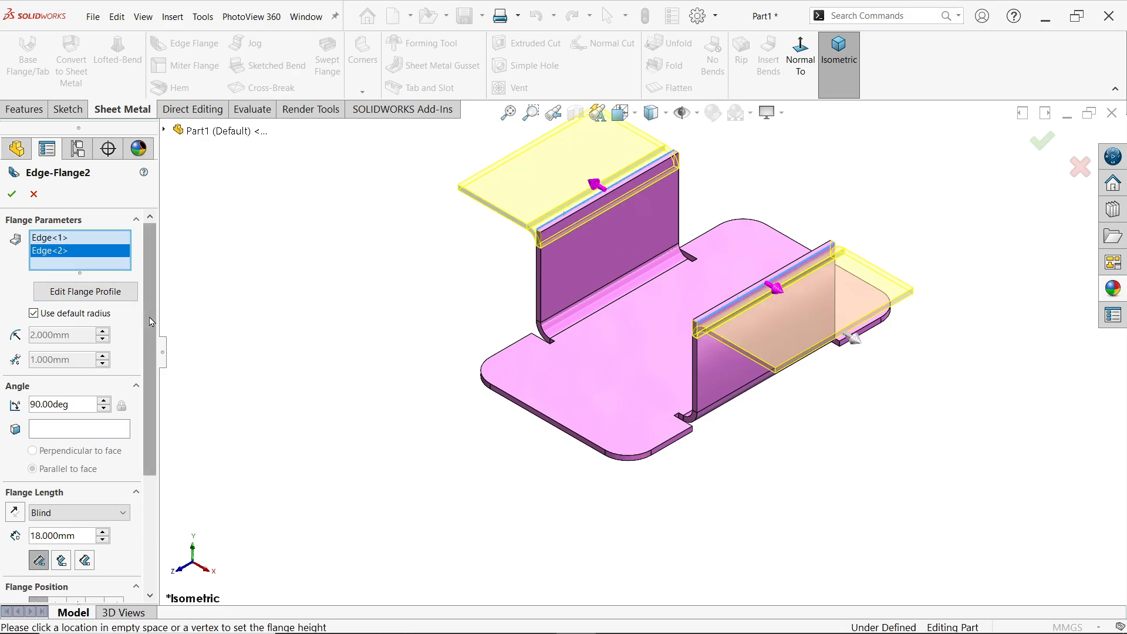
scroll("down", 3)
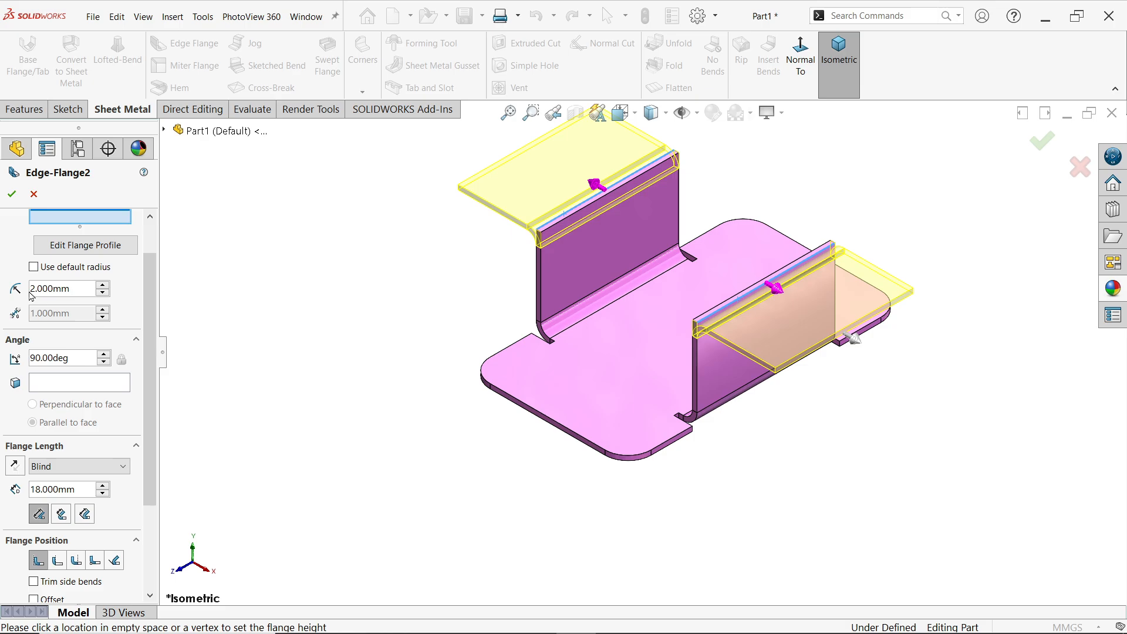
left_click(32, 266)
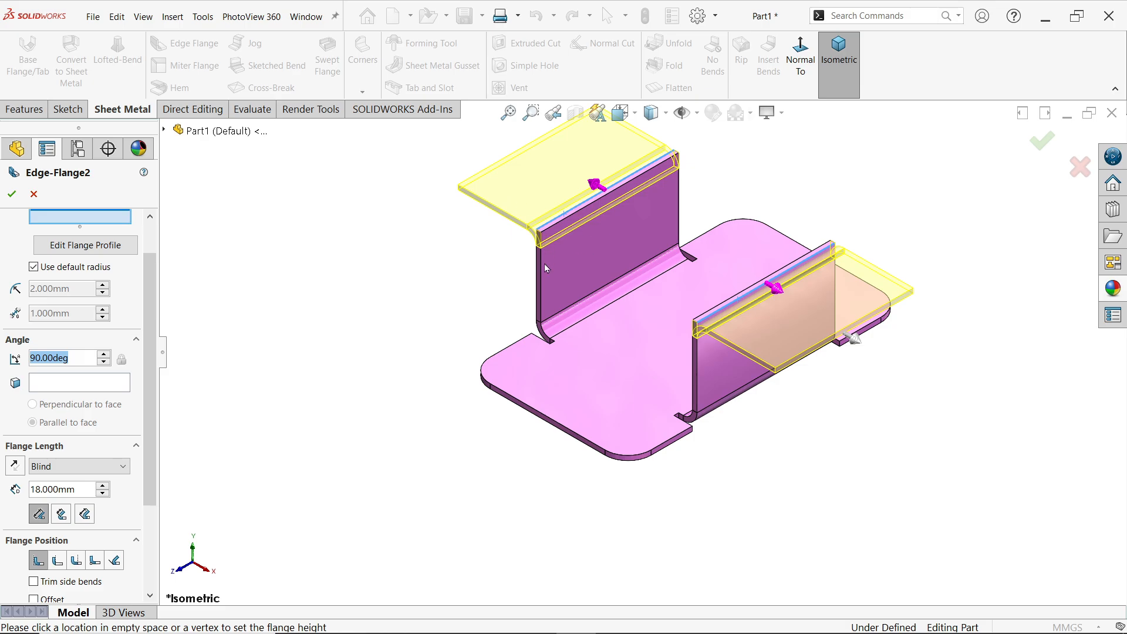
mouse_move(491, 290)
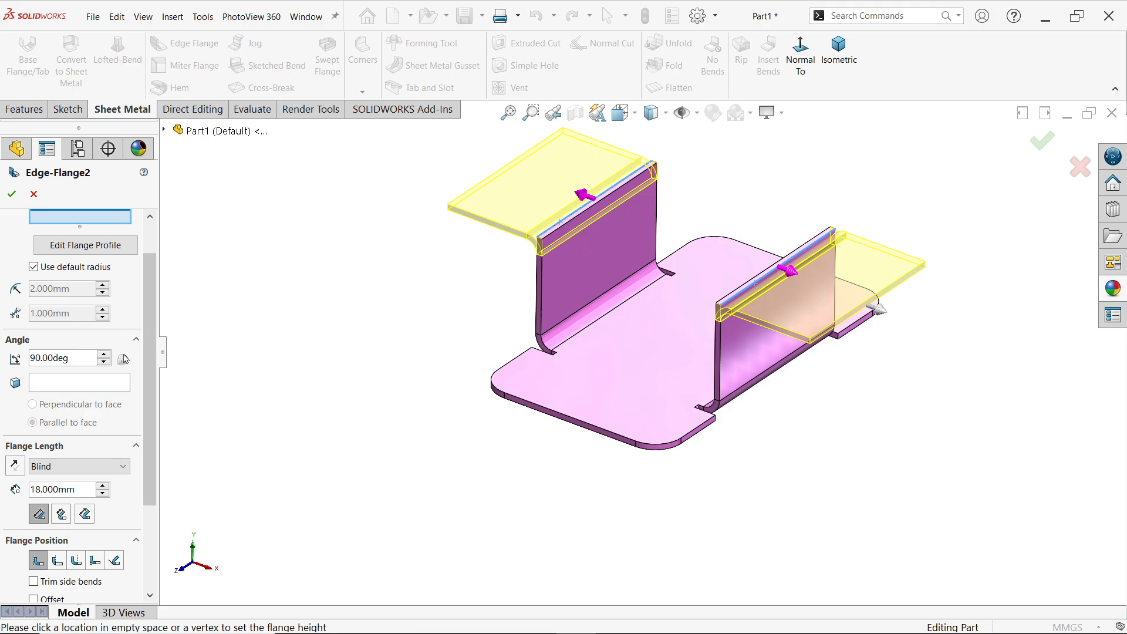
scroll("down", 3)
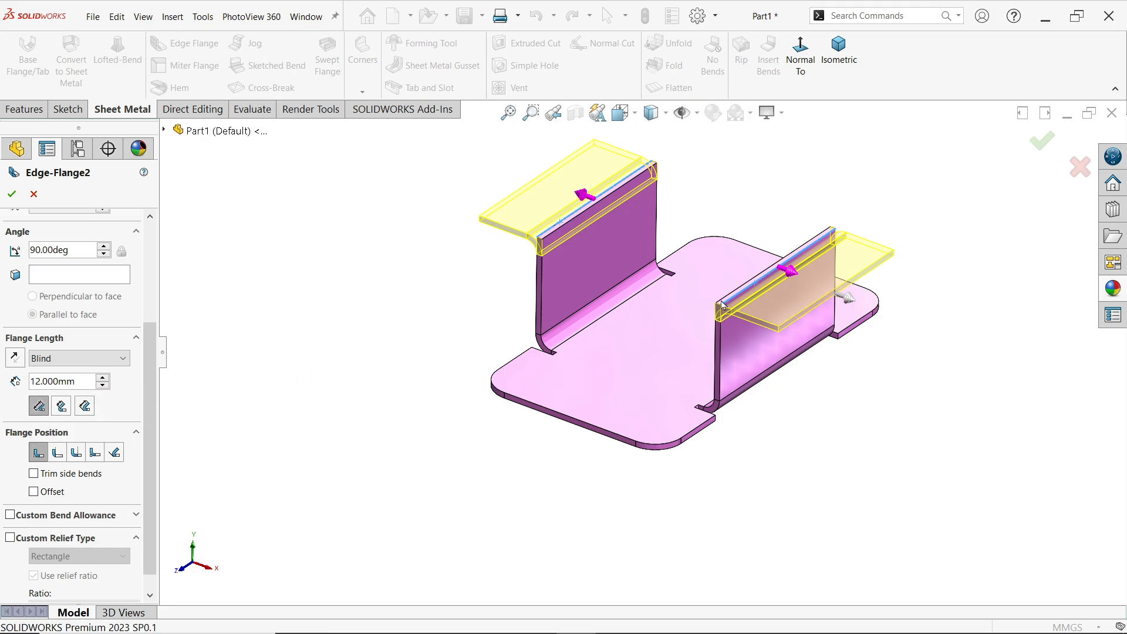
scroll("down", 3)
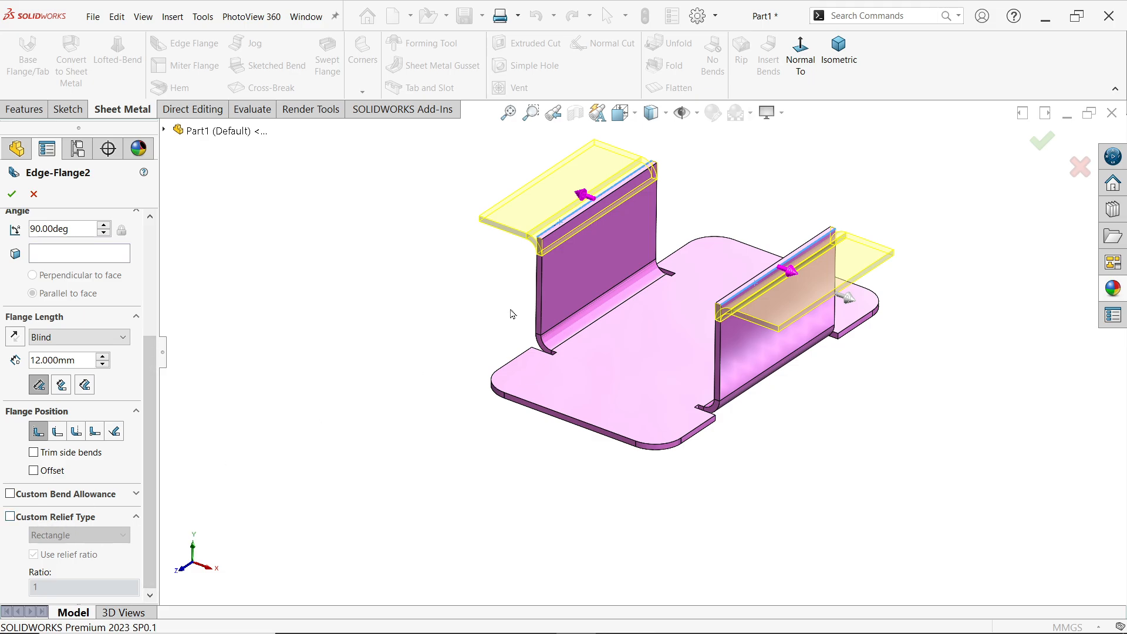
mouse_move(560, 281)
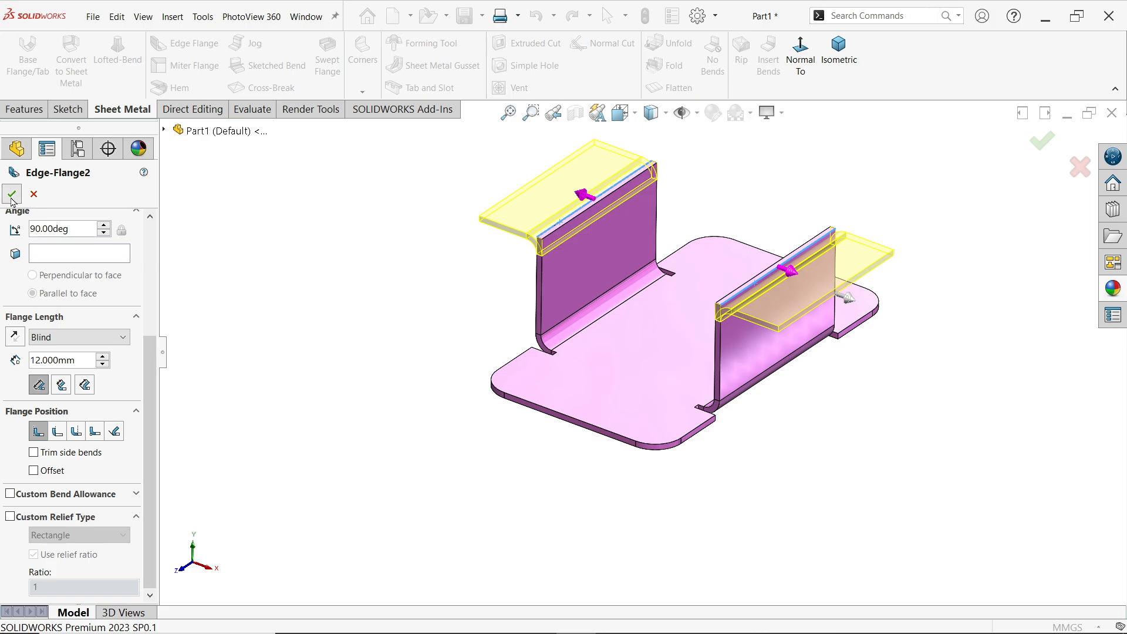
left_click(11, 195)
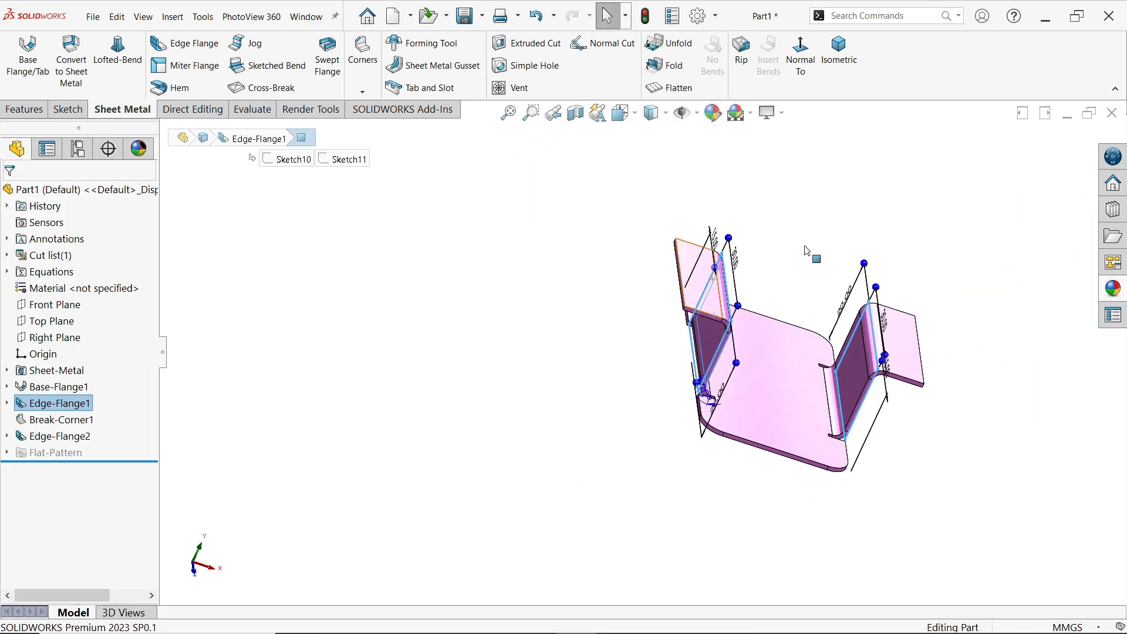
Confirm Edge-Flange2 at 12 mm and 90° and view the bracket isometrically
left_click(826, 399)
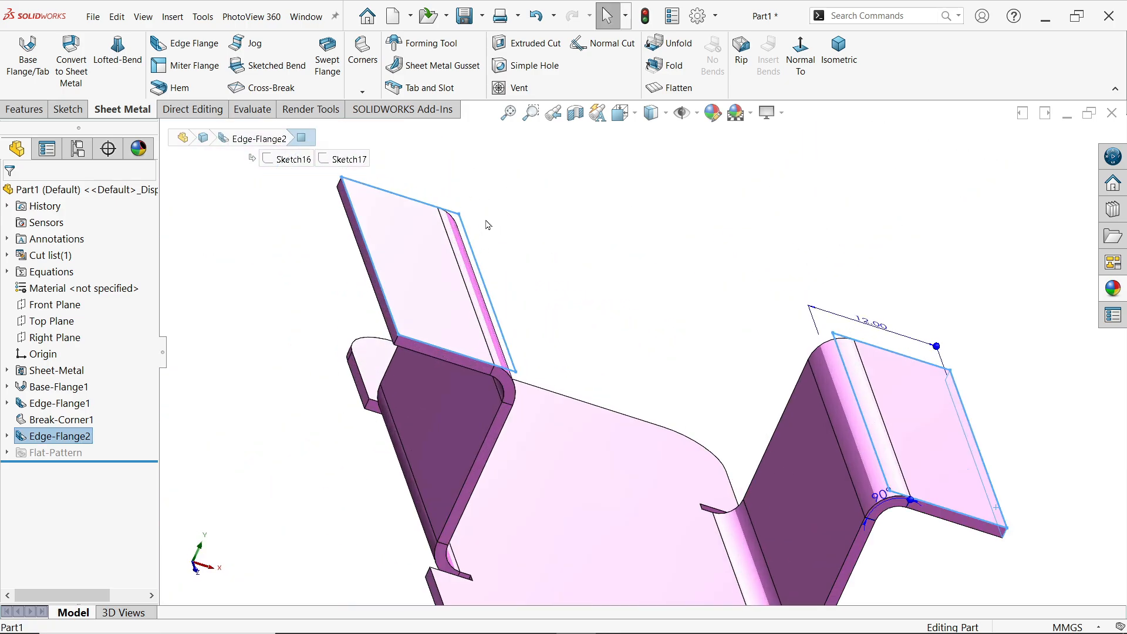
mouse_move(381, 301)
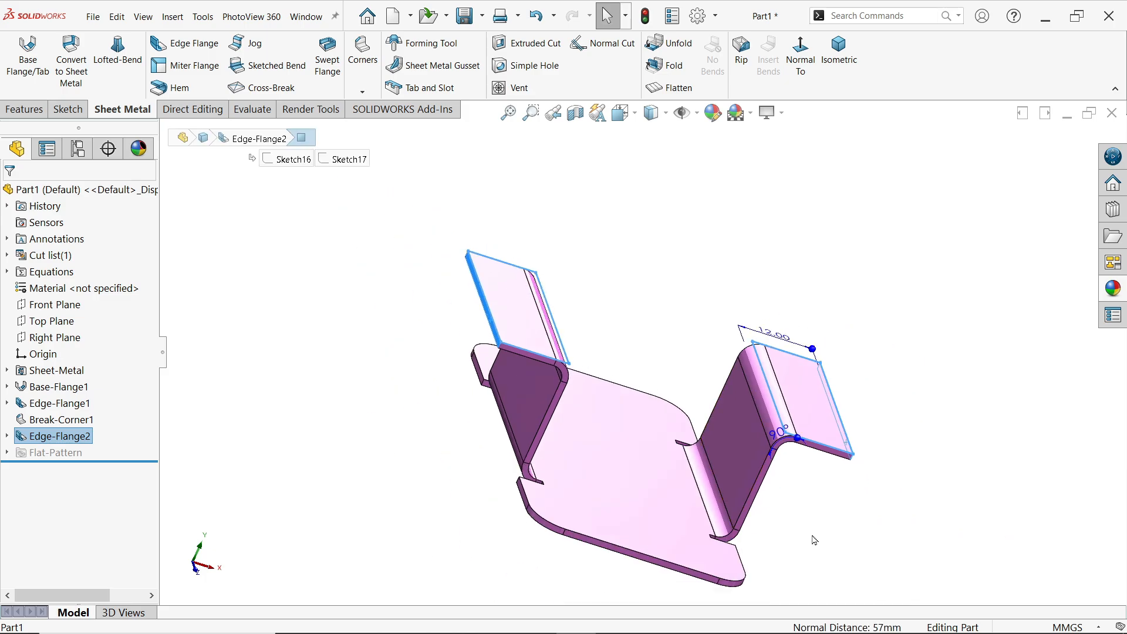
mouse_move(851, 606)
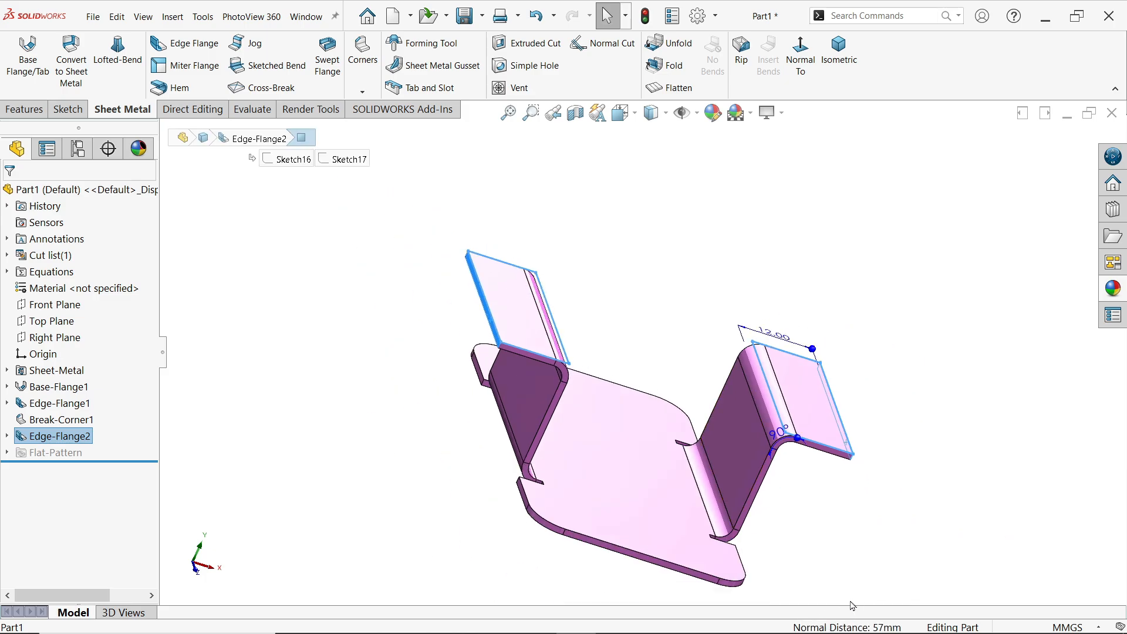
mouse_move(911, 597)
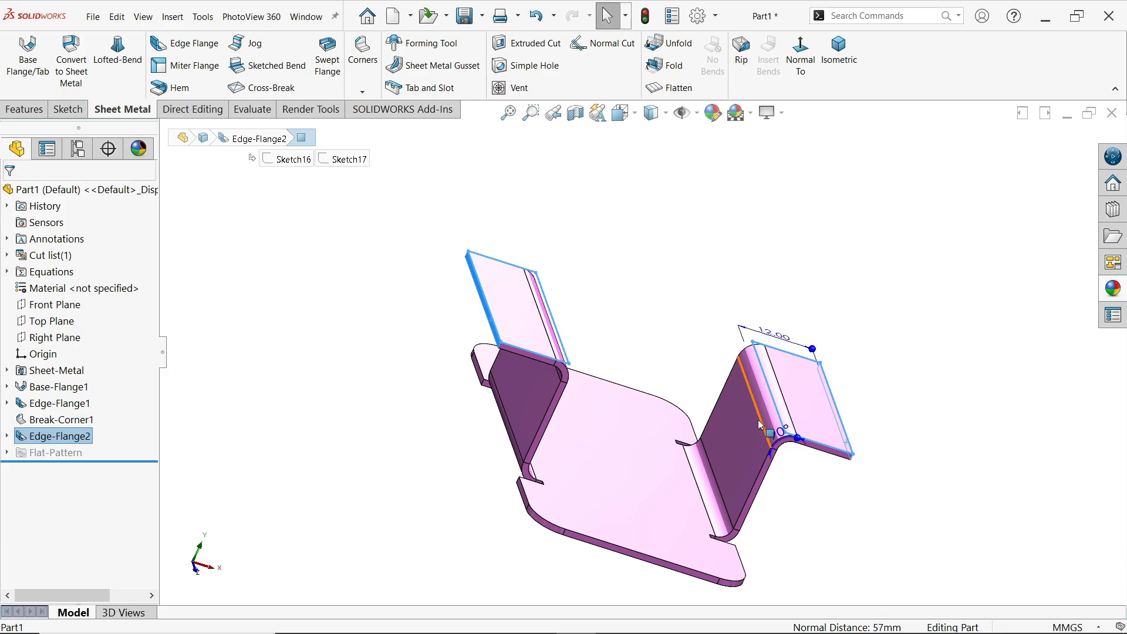
left_click(838, 54)
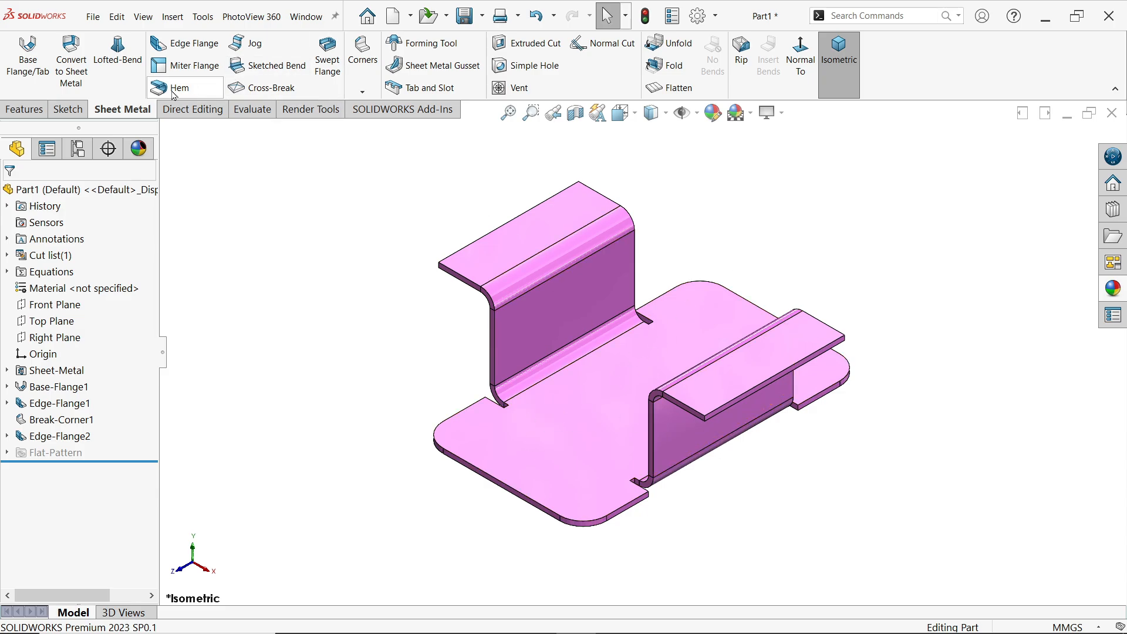
Set up an open hem, length 3 mm, gap 1 mm, on both Z-flange outer edges
left_click(180, 86)
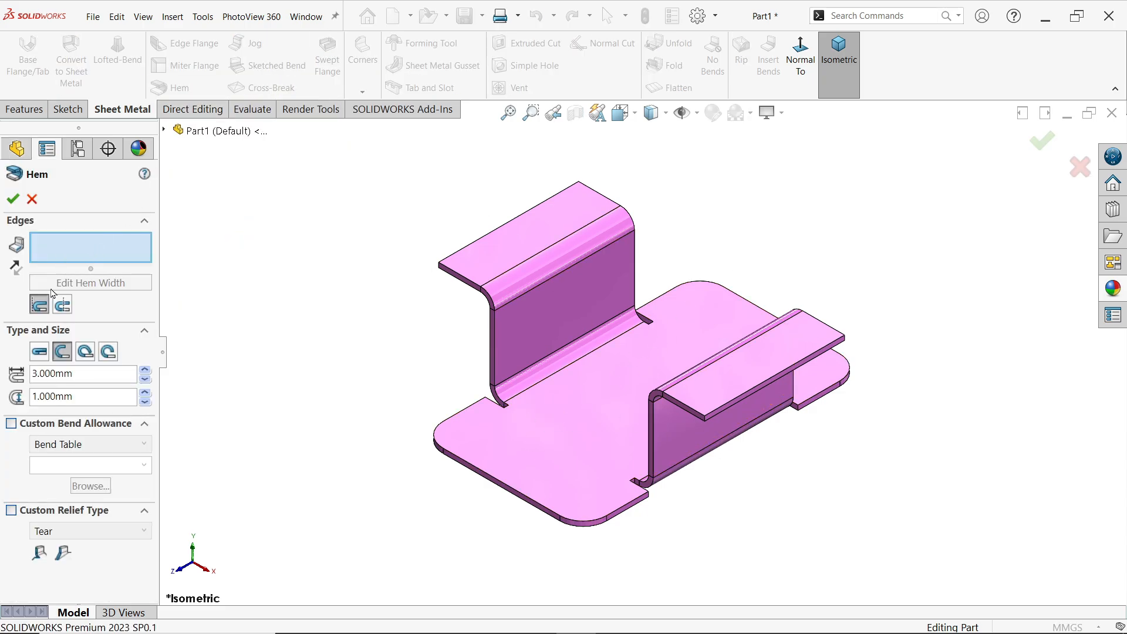
mouse_move(39, 302)
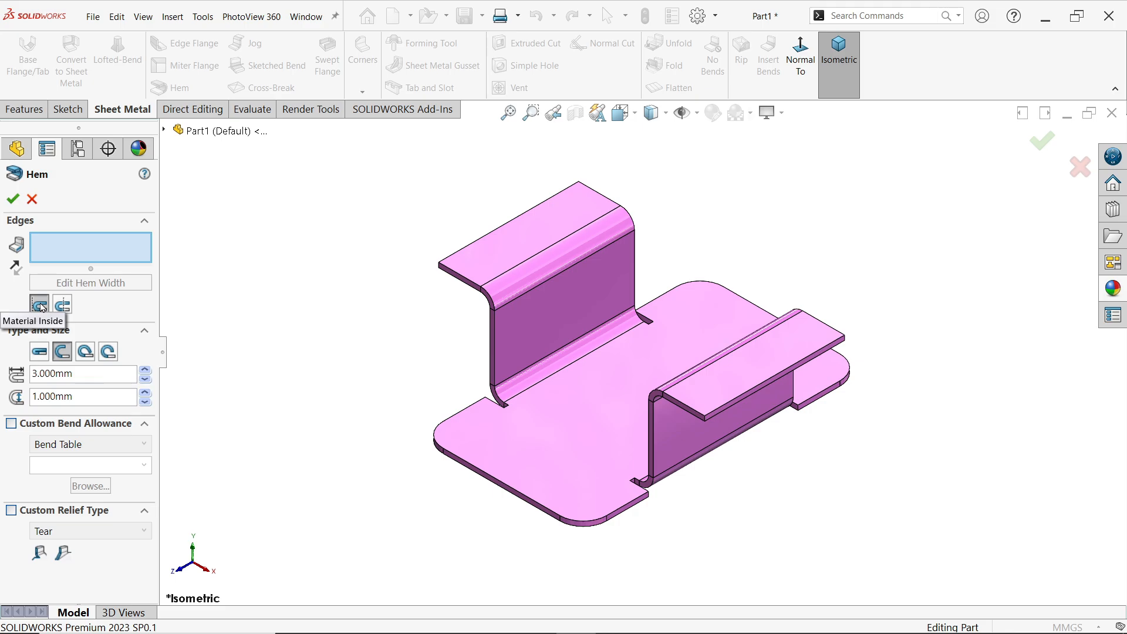
mouse_move(59, 304)
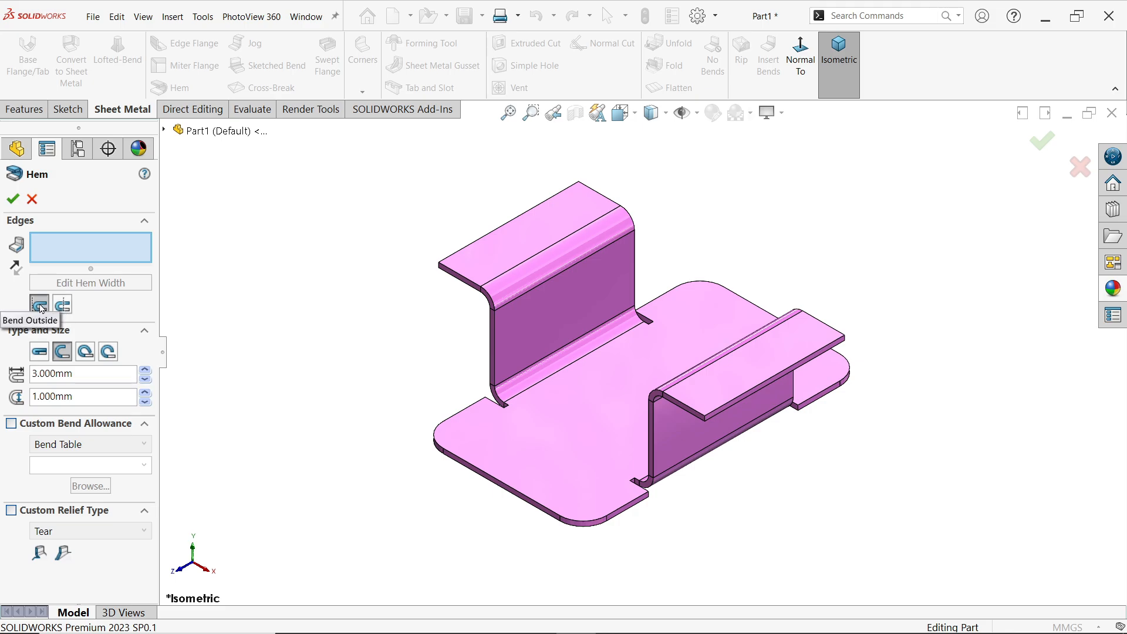
mouse_move(39, 304)
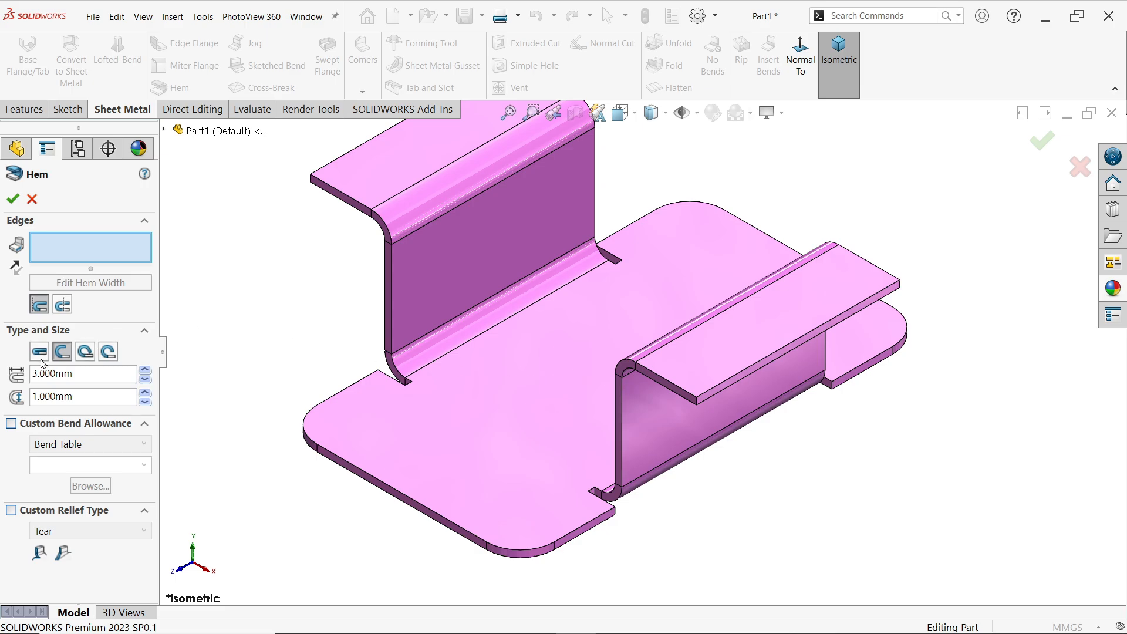
mouse_move(62, 351)
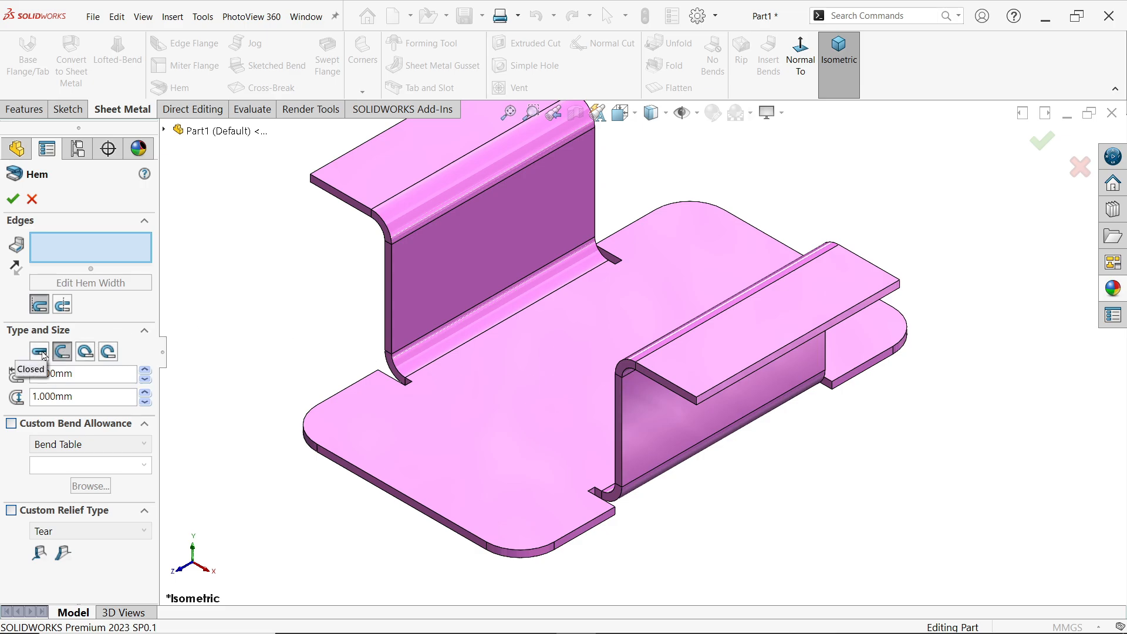
left_click(61, 351)
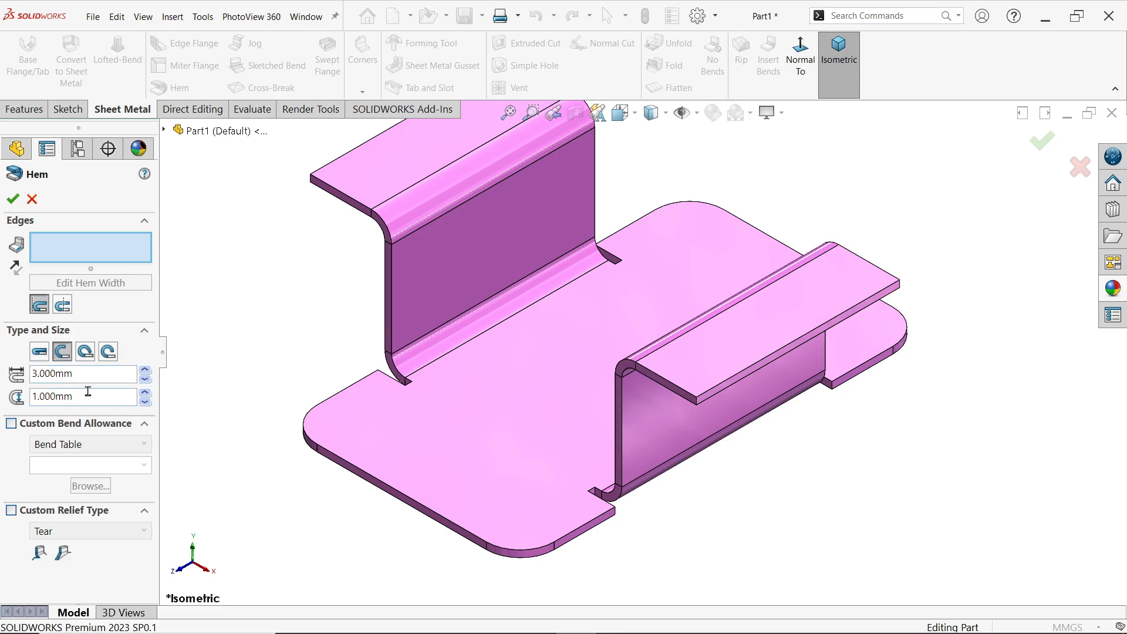
triple_click(71, 373)
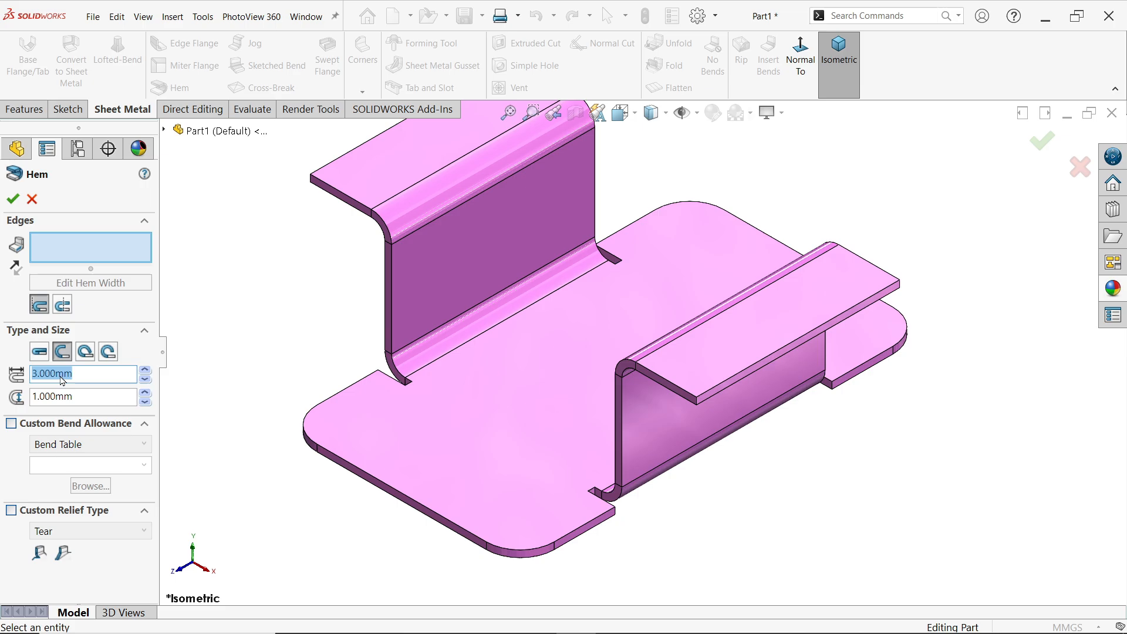
left_click(79, 397)
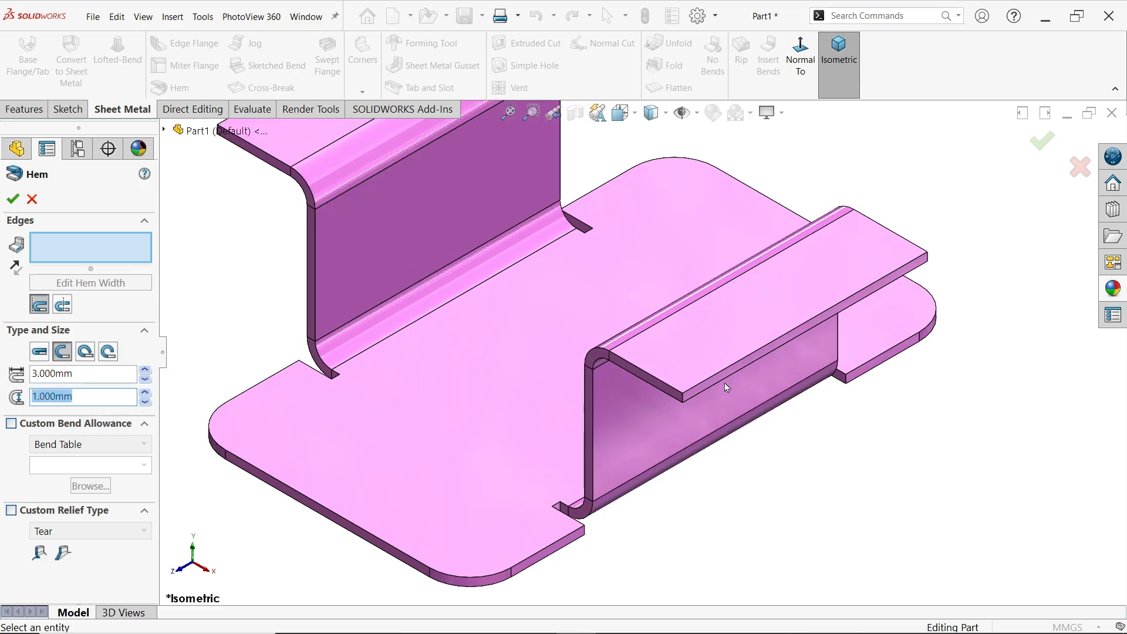
mouse_move(721, 382)
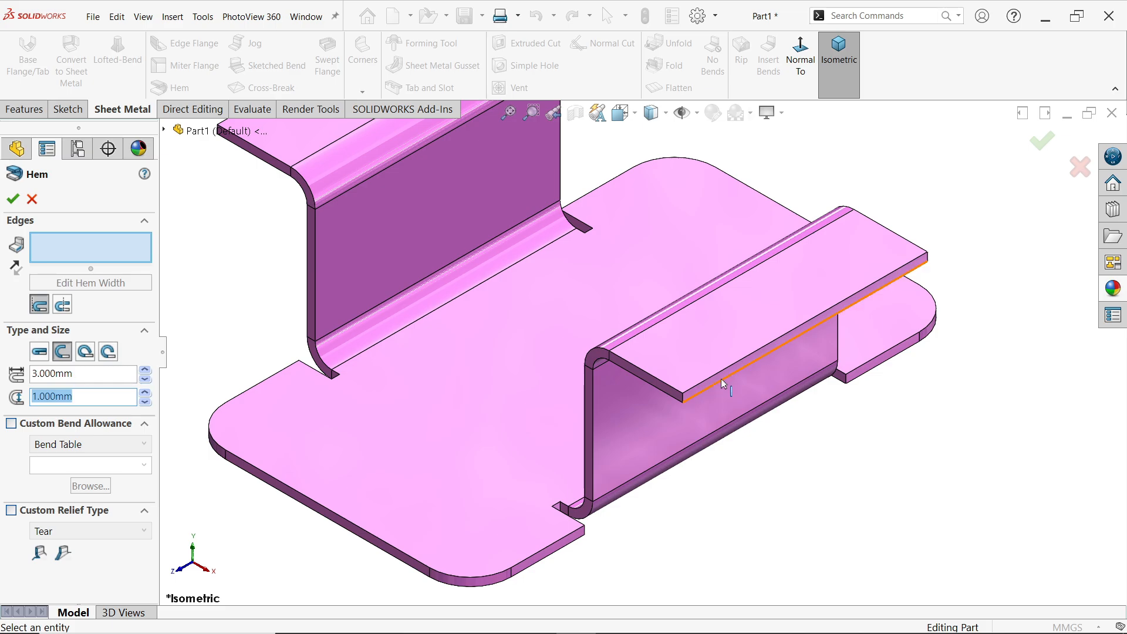
left_click(722, 382)
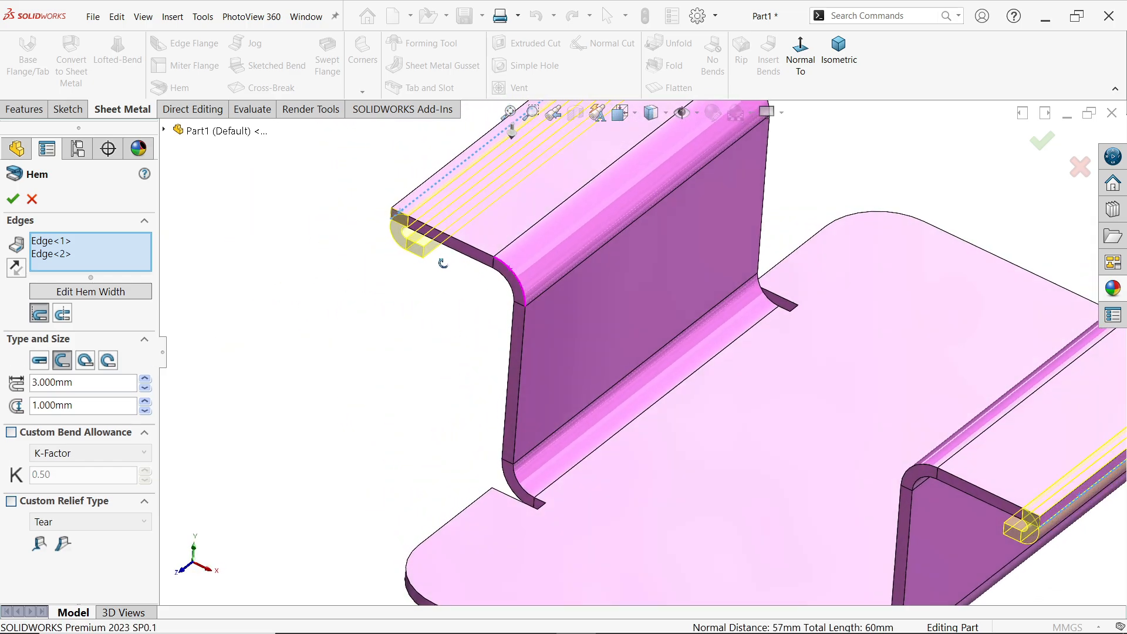
Check the hem profile from the Front view, then apply it to both edges
left_click(619, 113)
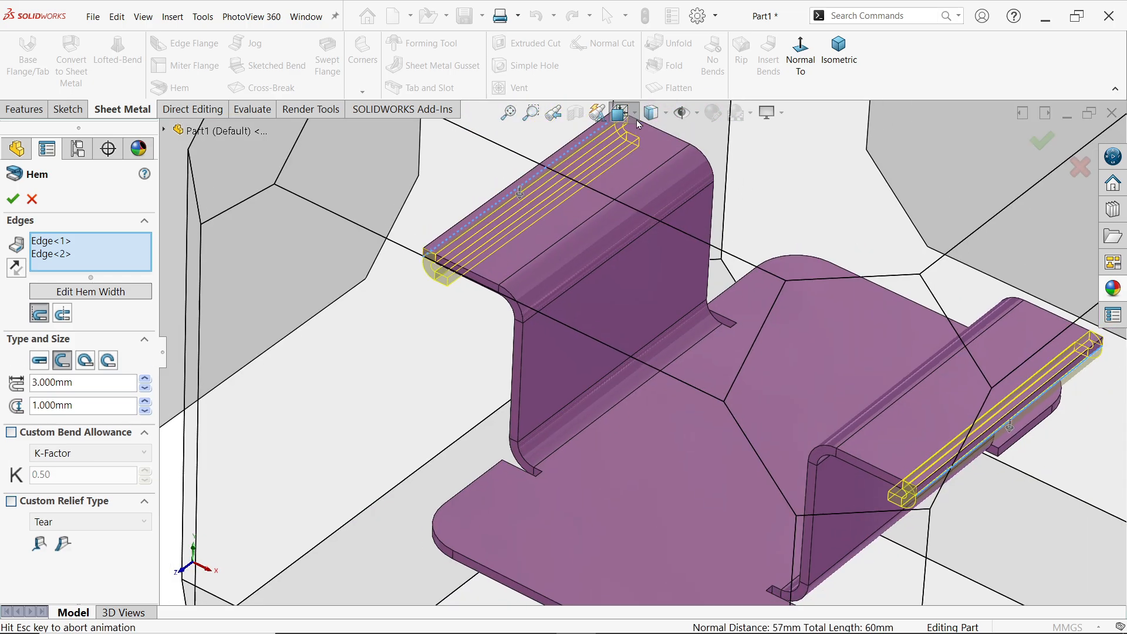
left_click(620, 112)
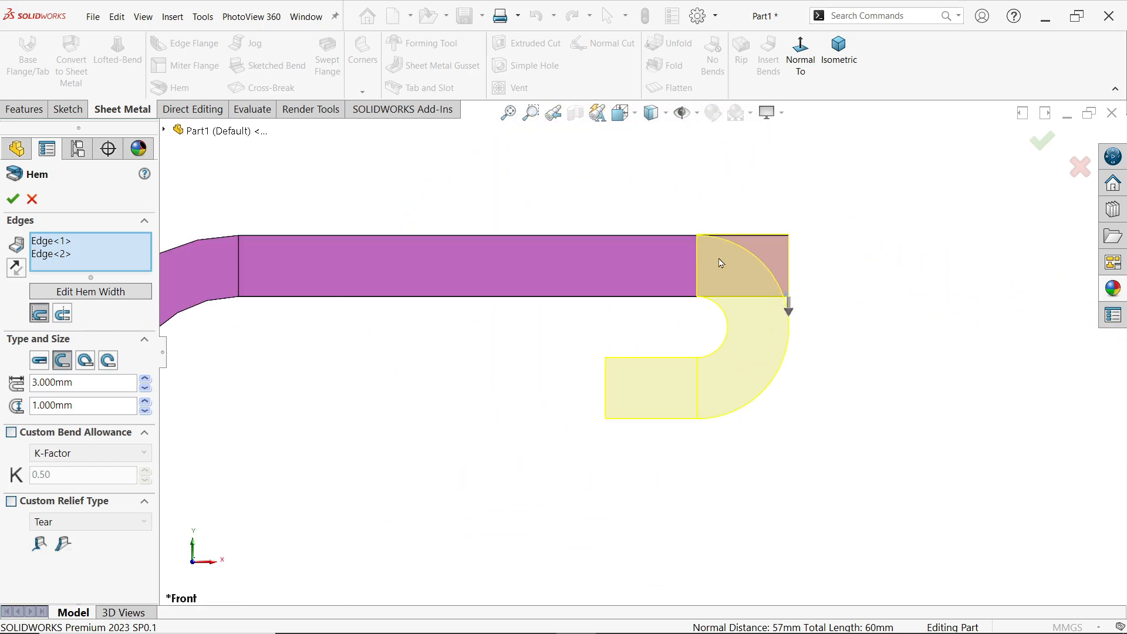
mouse_move(634, 410)
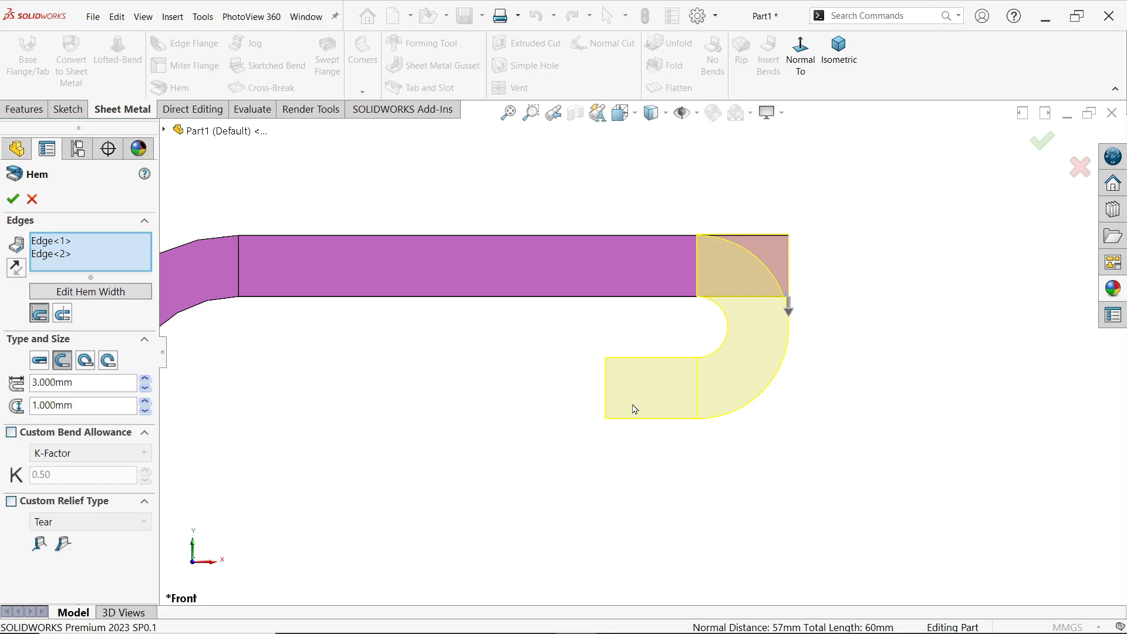
mouse_move(653, 346)
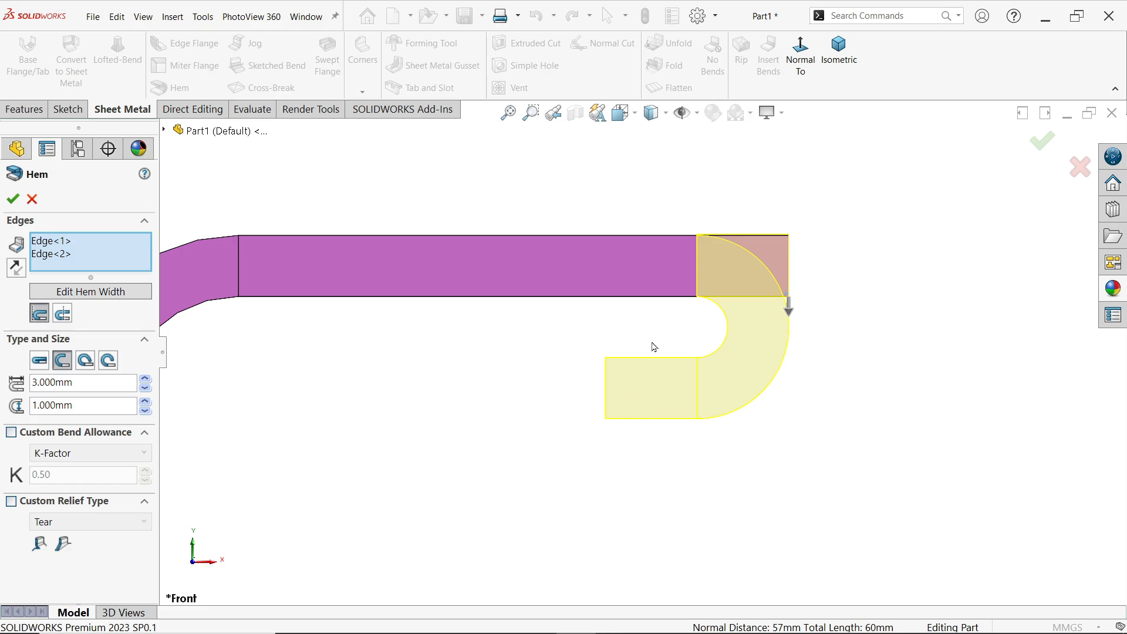
mouse_move(681, 344)
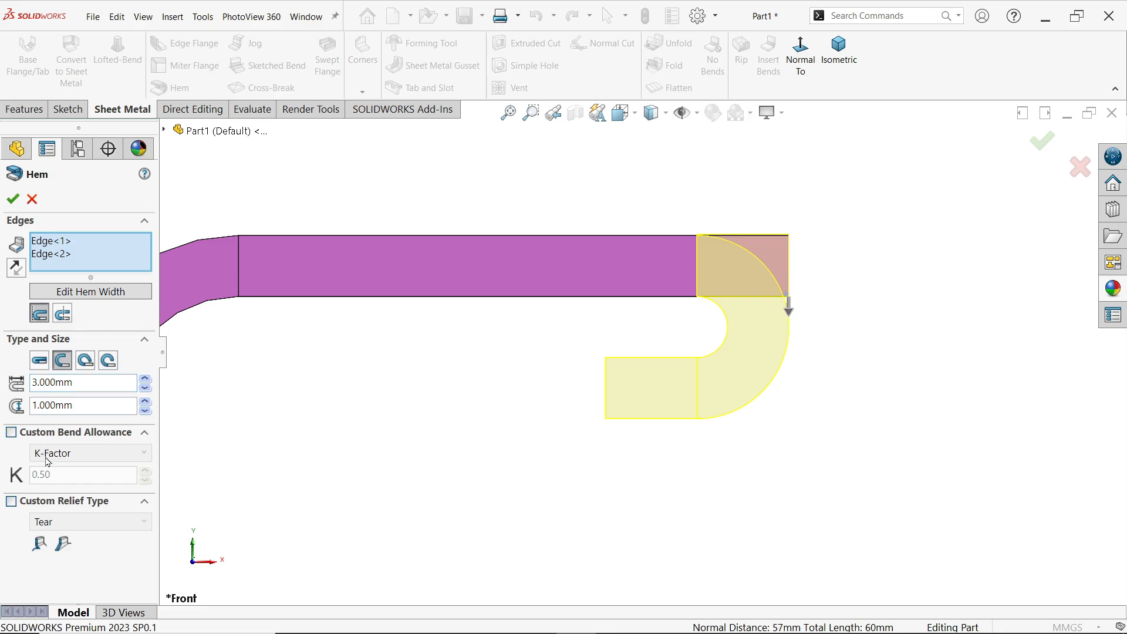
mouse_move(422, 340)
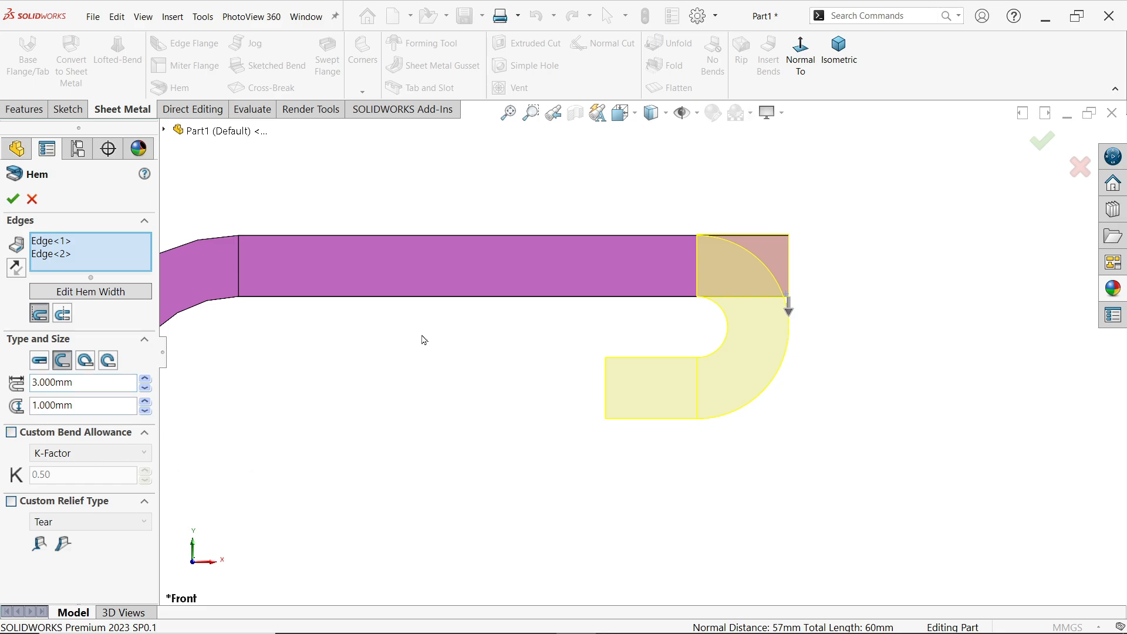
mouse_move(485, 330)
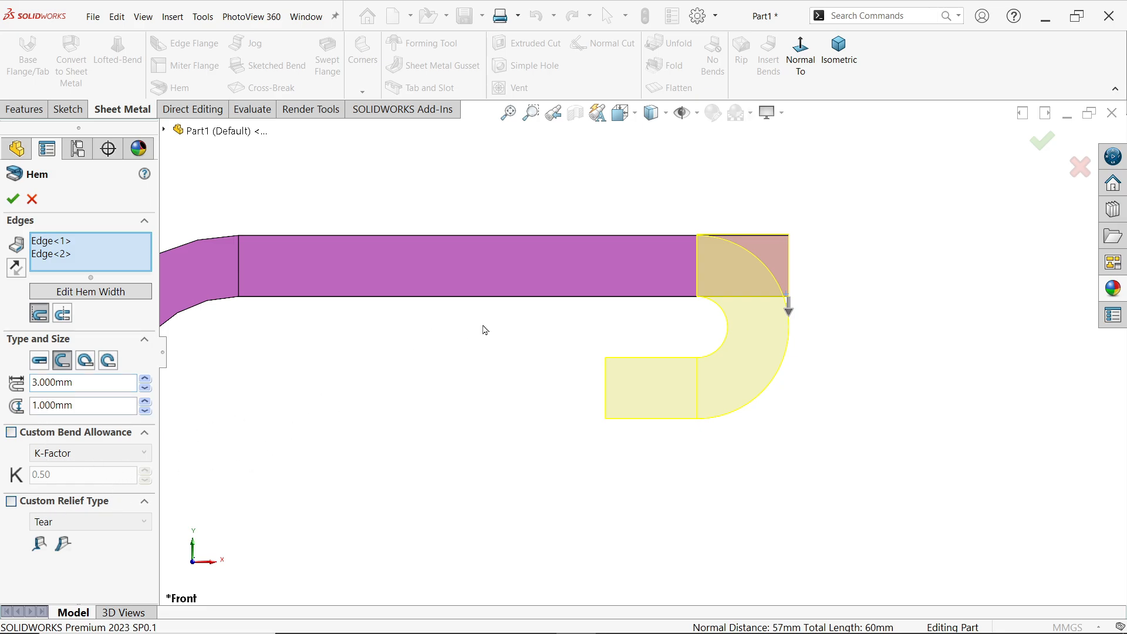
left_click(839, 54)
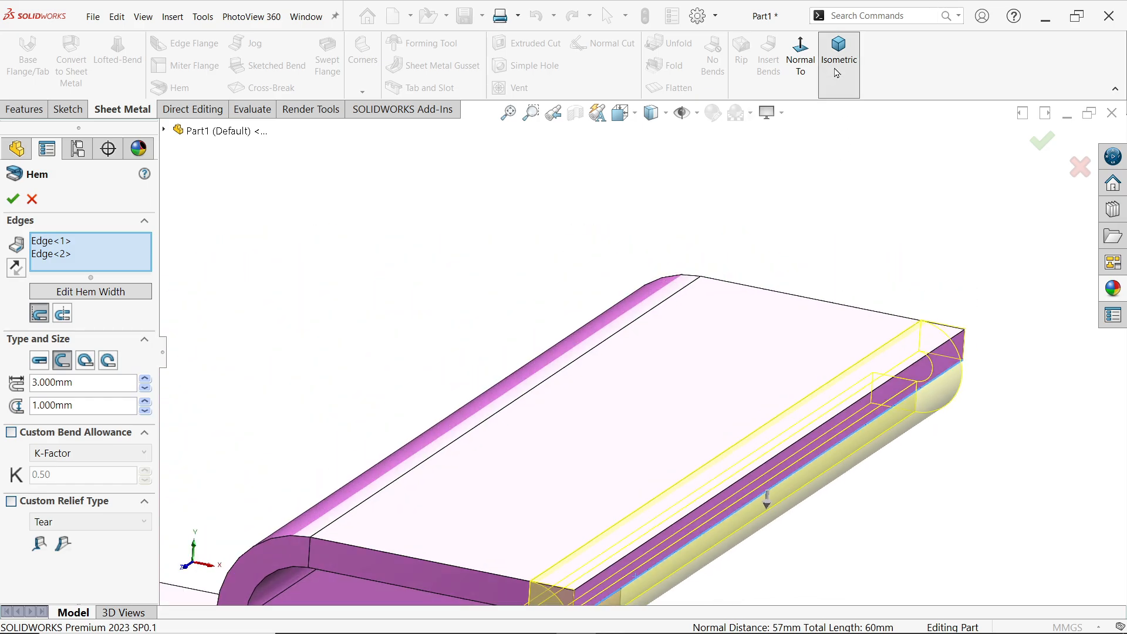
left_click(838, 56)
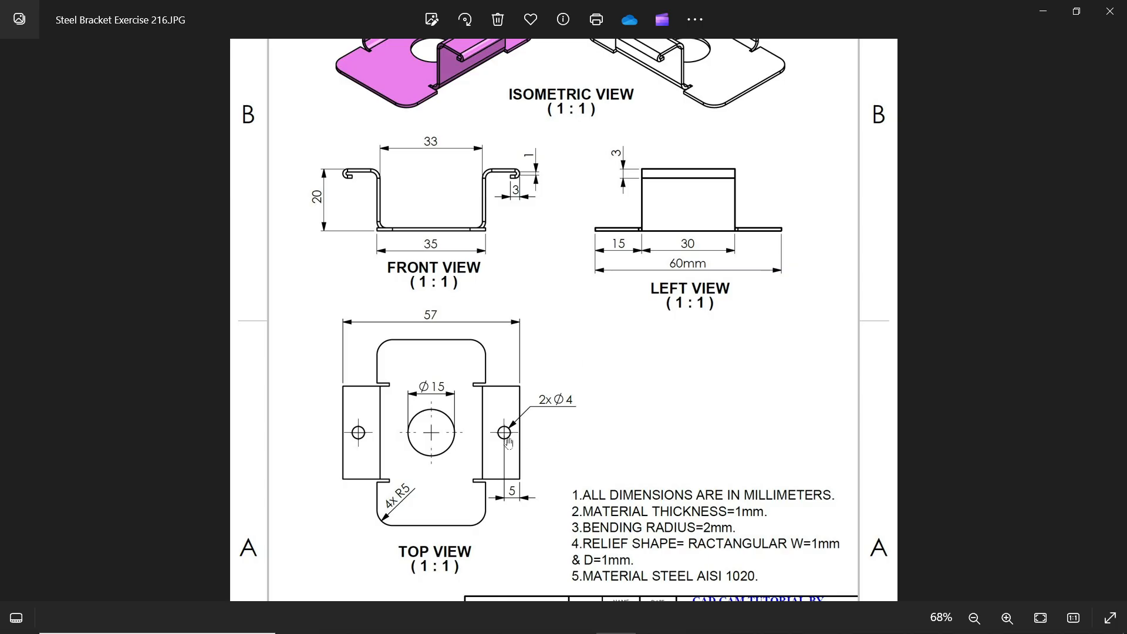
mouse_move(531, 442)
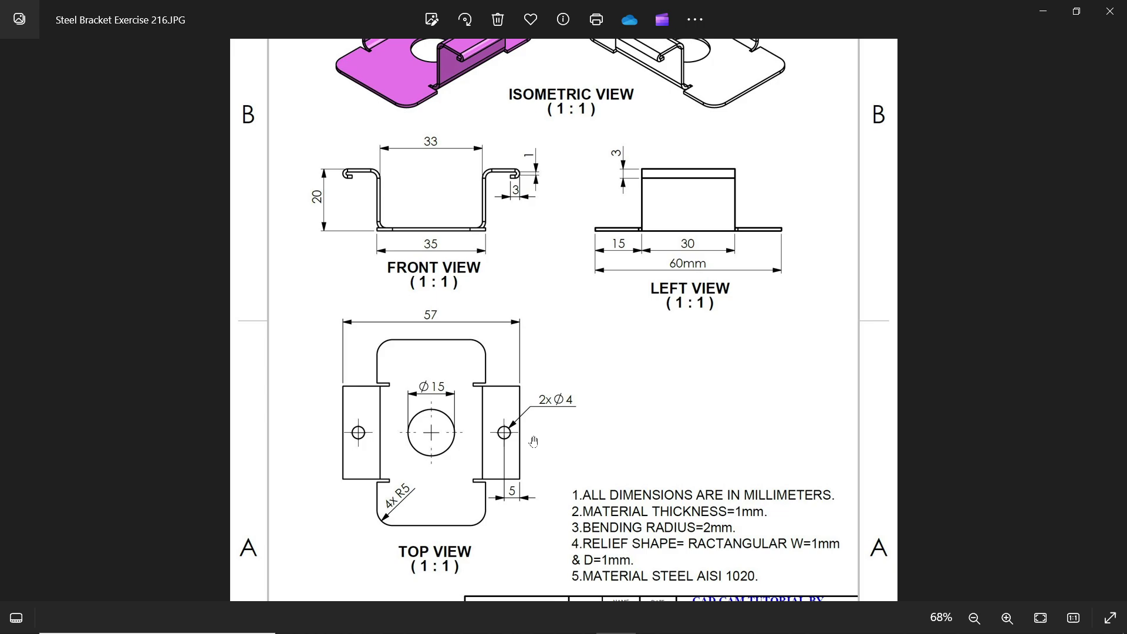
mouse_move(431, 399)
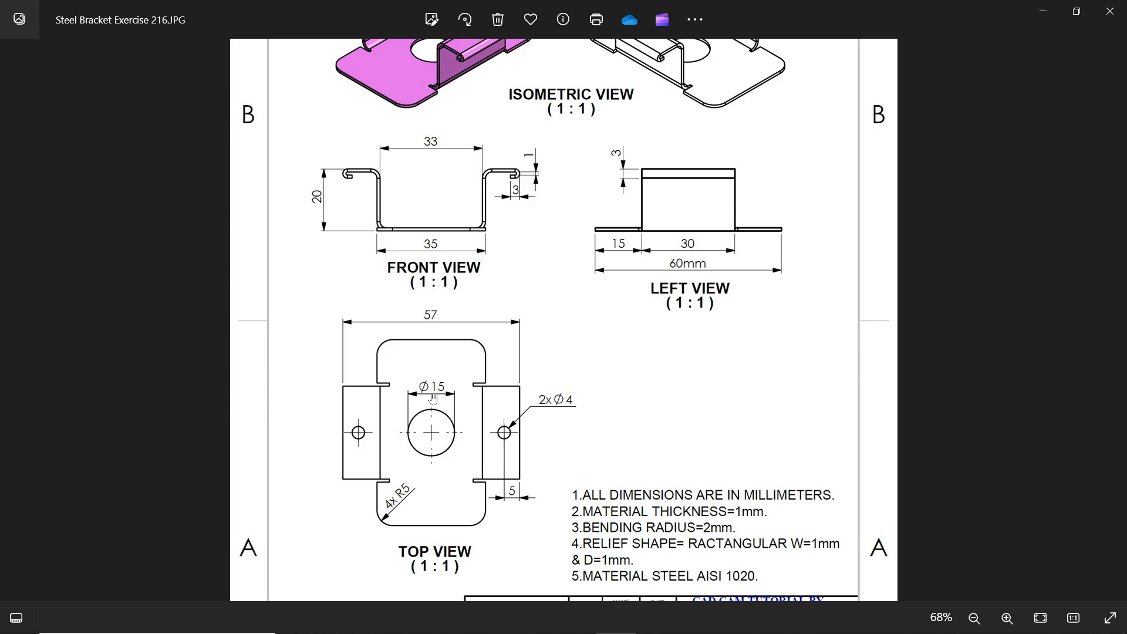
mouse_move(536, 295)
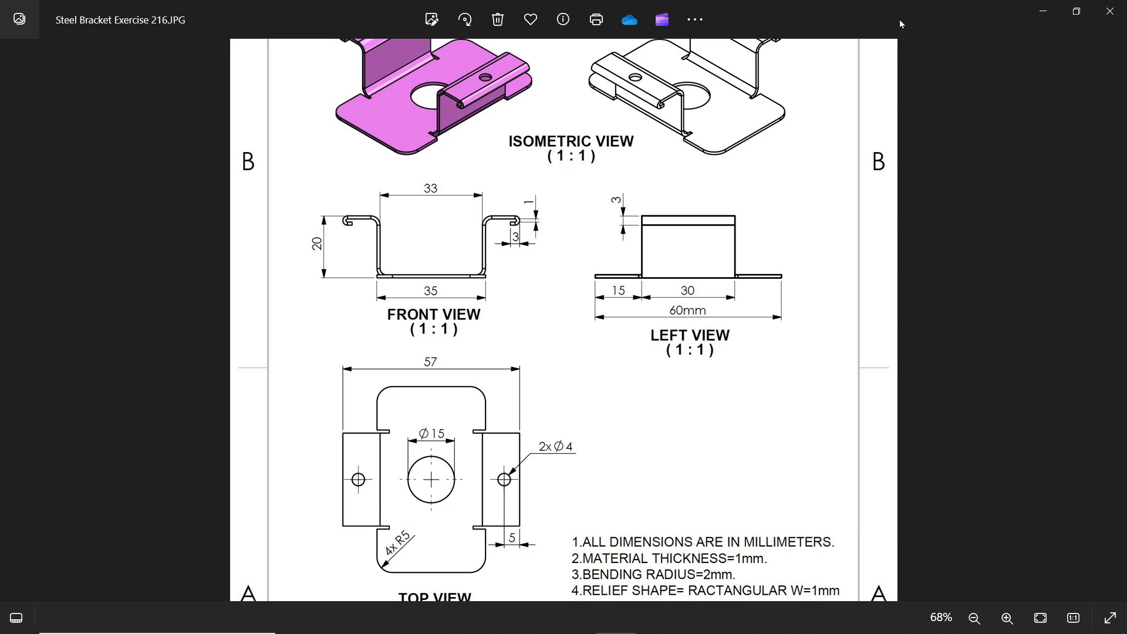
mouse_move(1042, 11)
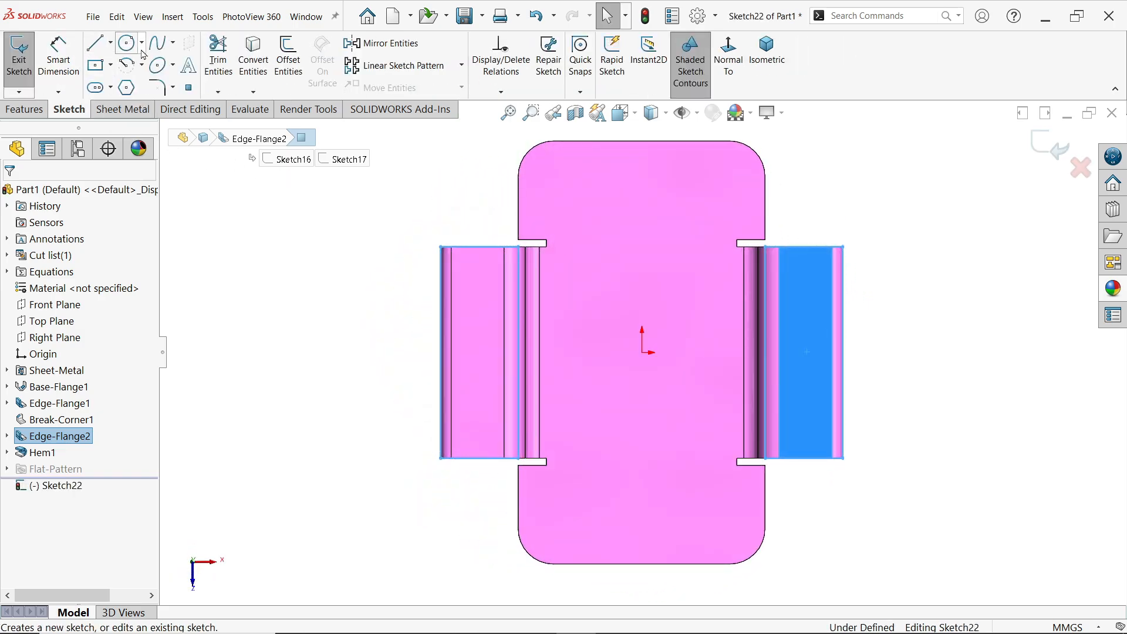
Sketch a 4 mm hole circle on the right flange, 5 mm from its edge
left_click(126, 42)
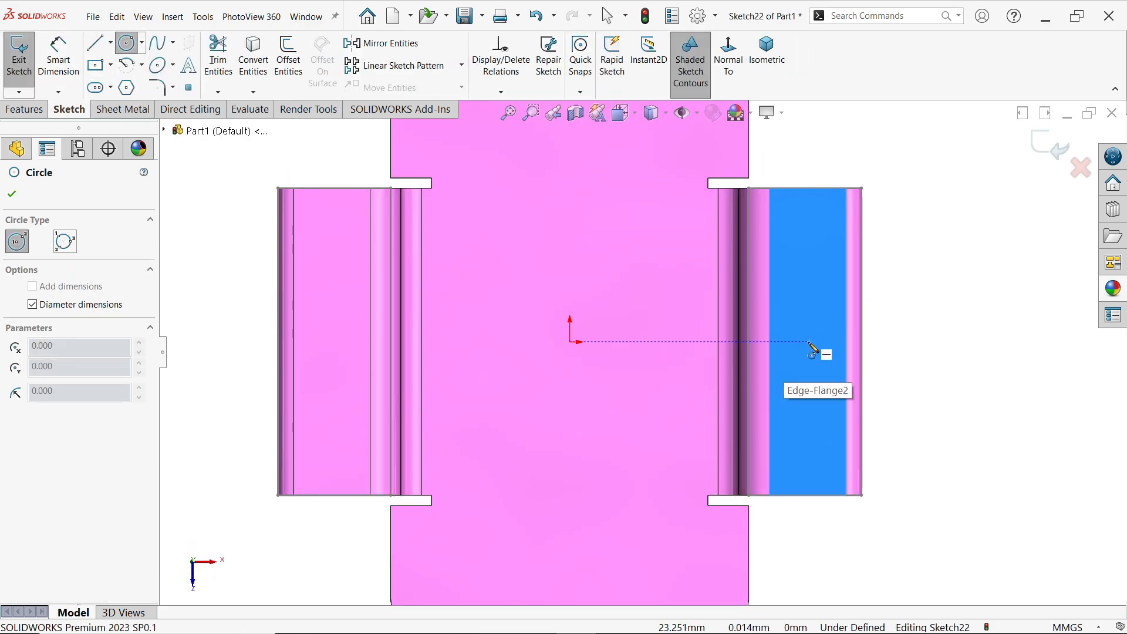
left_click(808, 341)
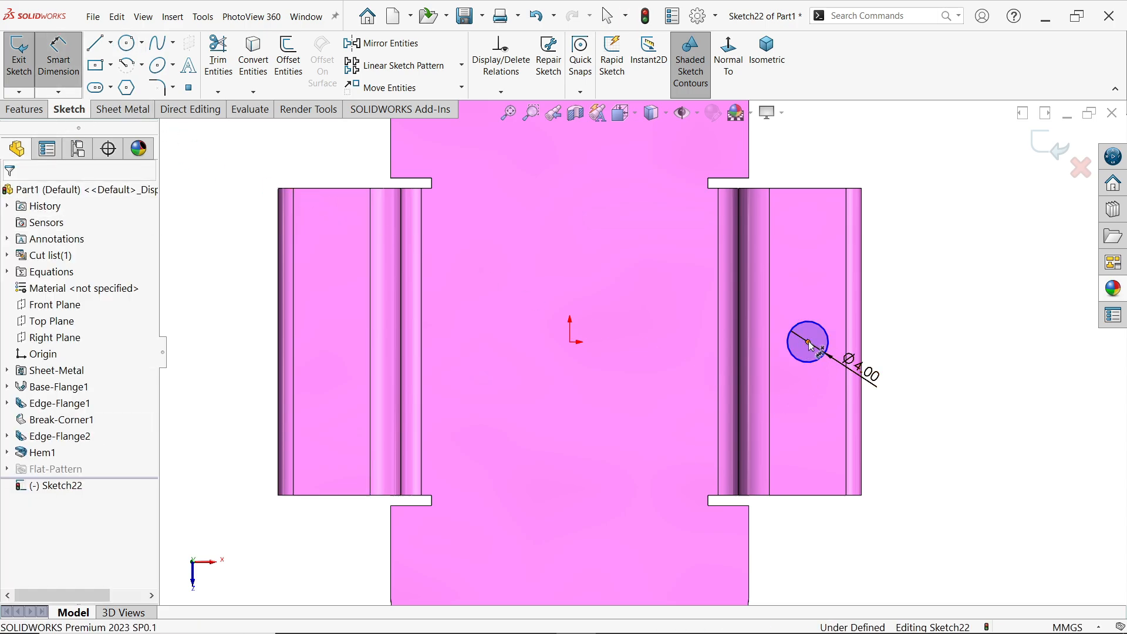
left_click(807, 341)
type("5")
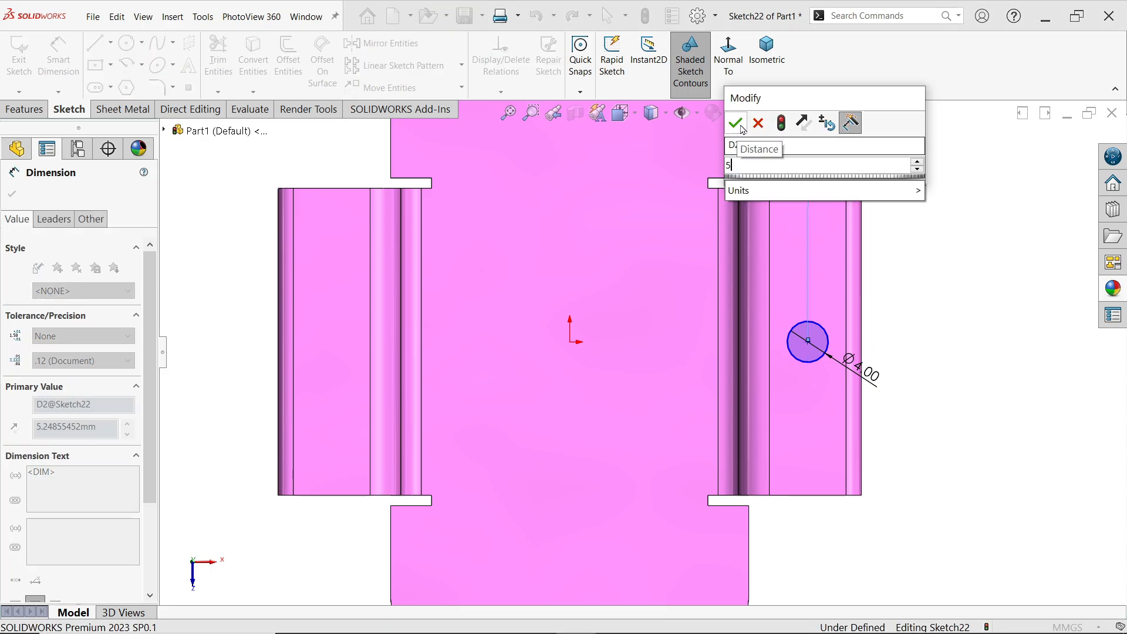
Mirror the circle onto the left flange about a vertical centerline from the origin
left_click(735, 123)
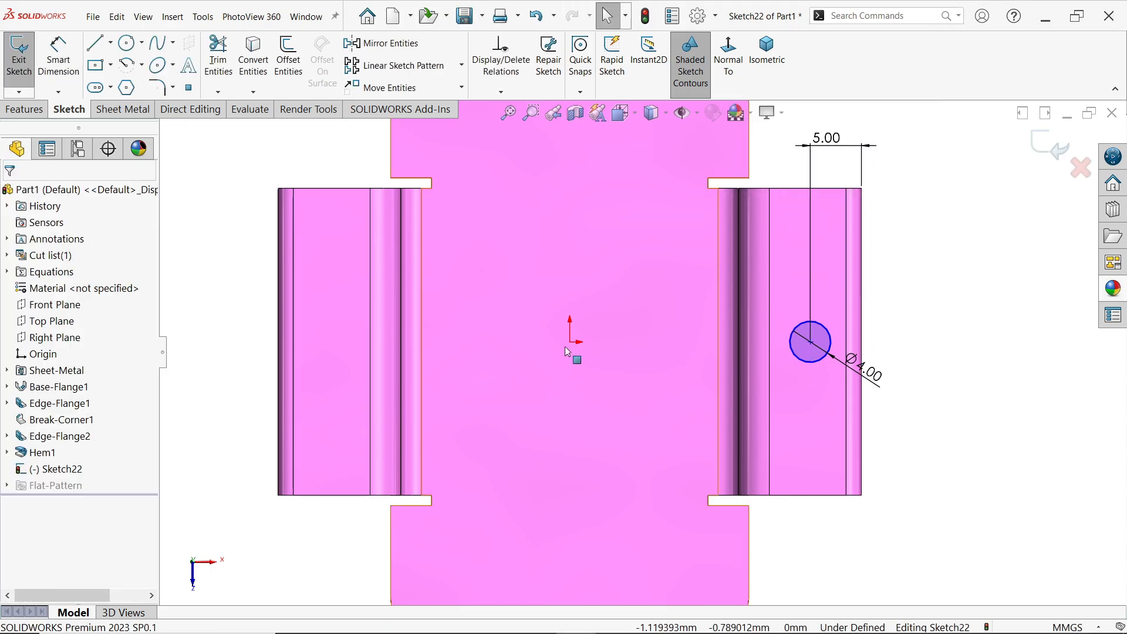
left_click(112, 42)
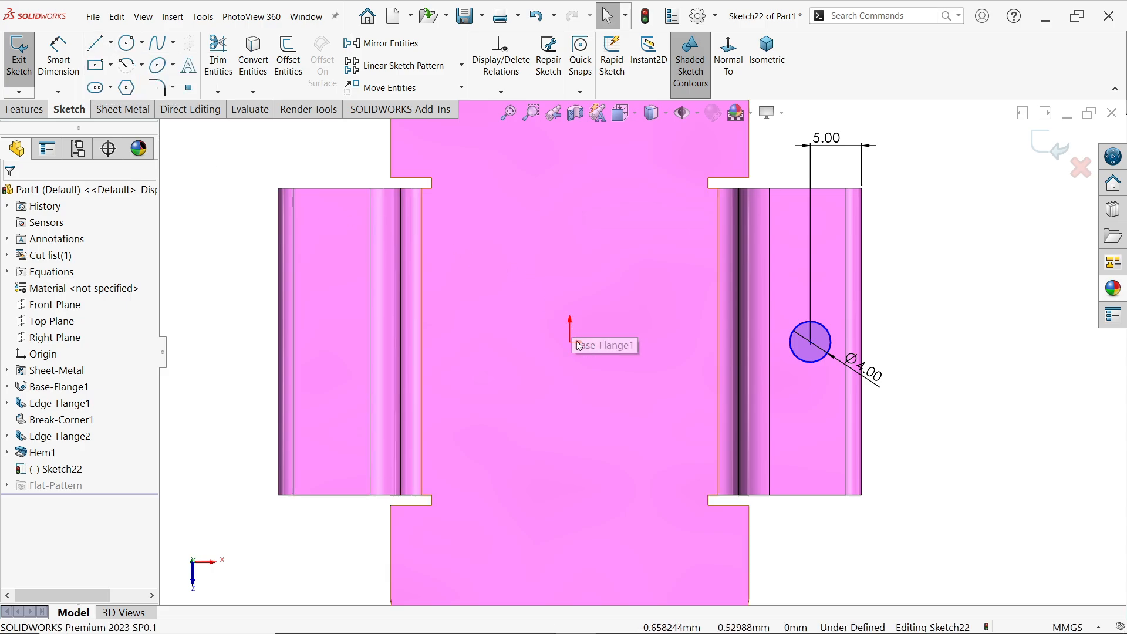
mouse_move(115, 86)
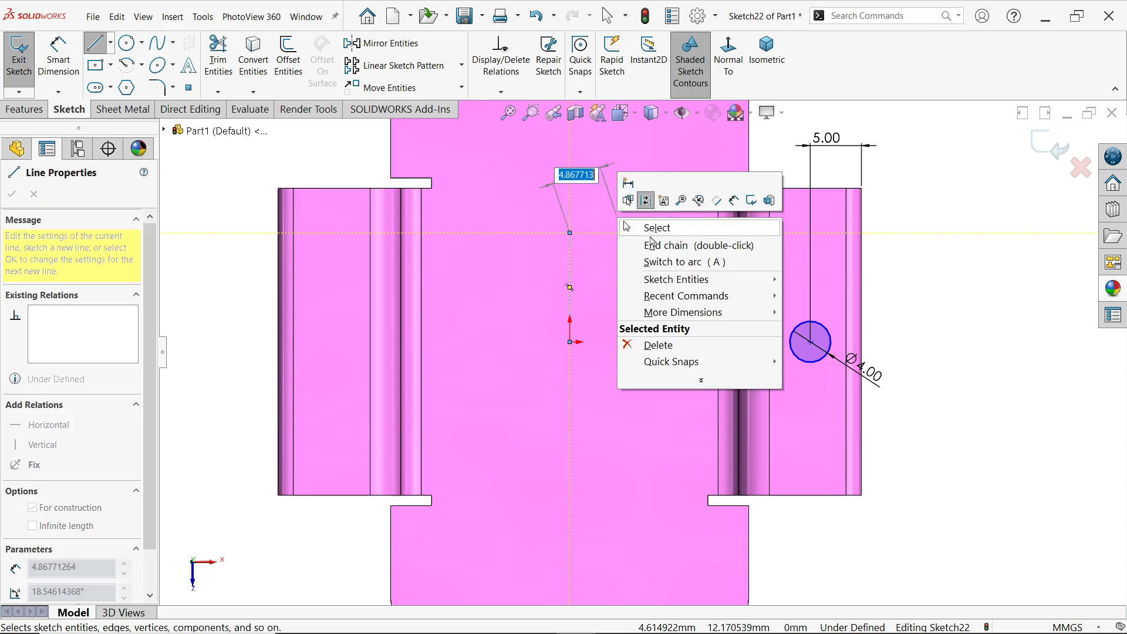
left_click(655, 226)
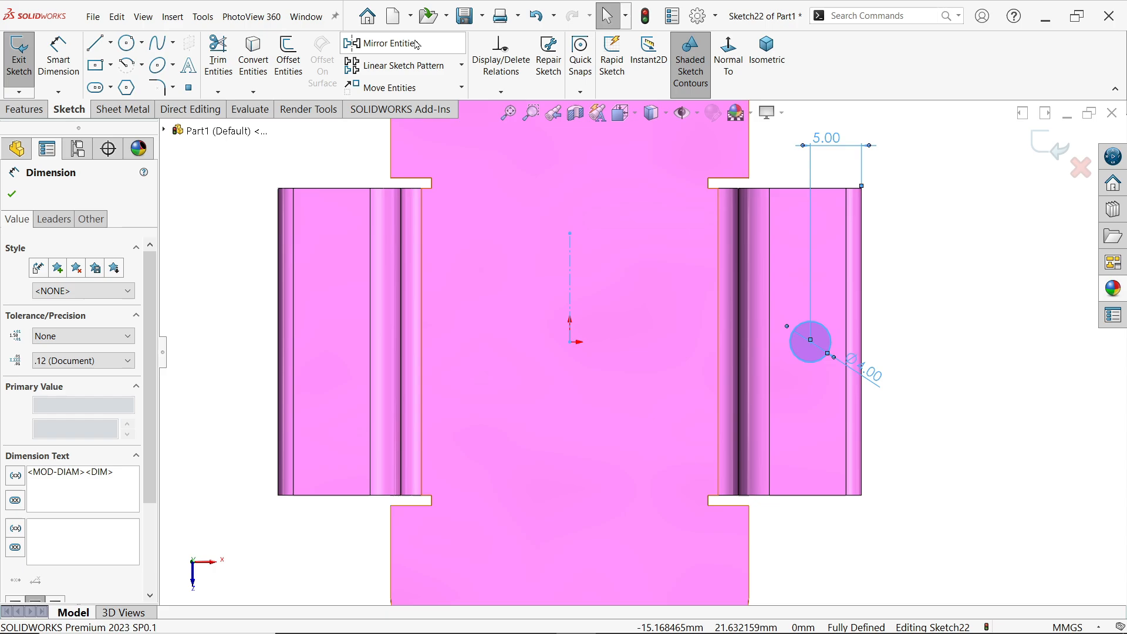
left_click(10, 194)
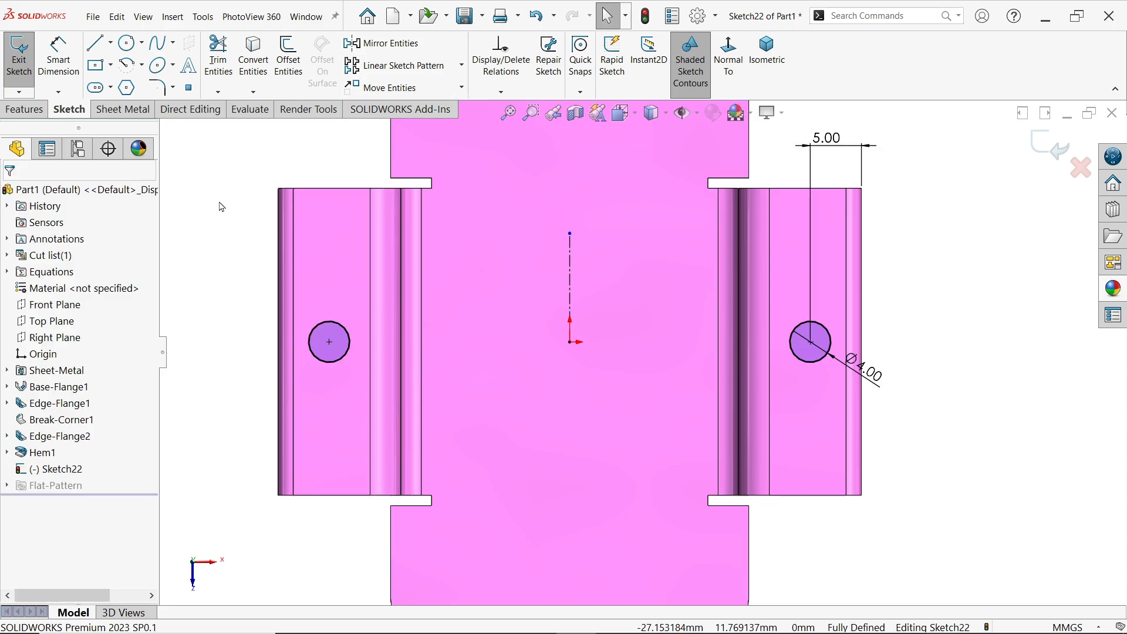
left_click(123, 108)
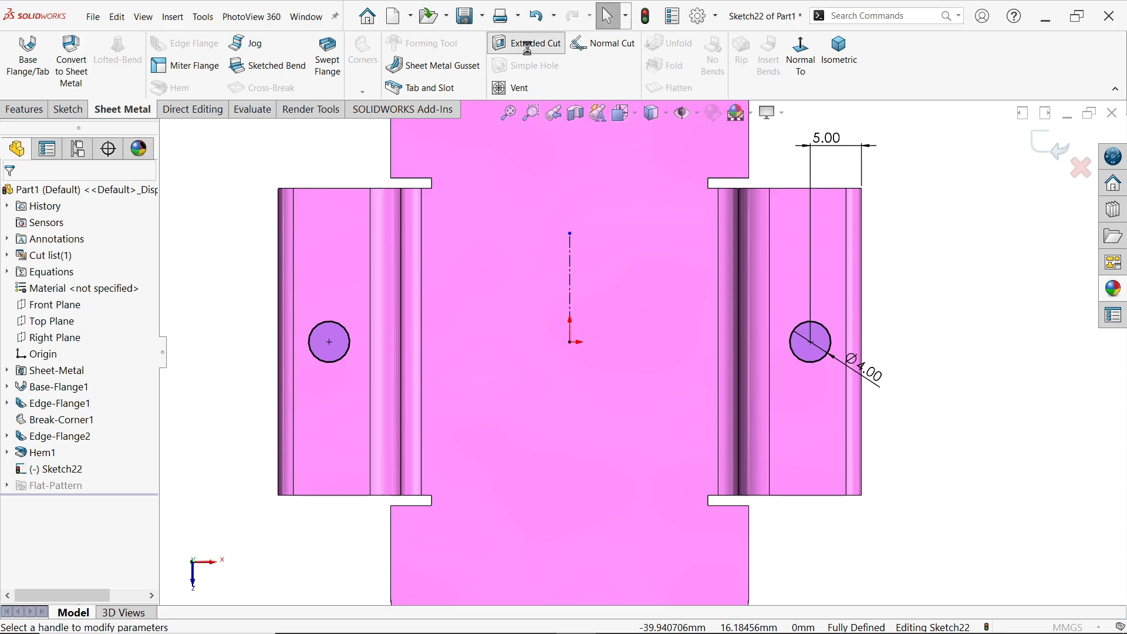
Cut both 4 mm holes through the flanges as Cut-Extrude1 and face the base head-on
left_click(525, 44)
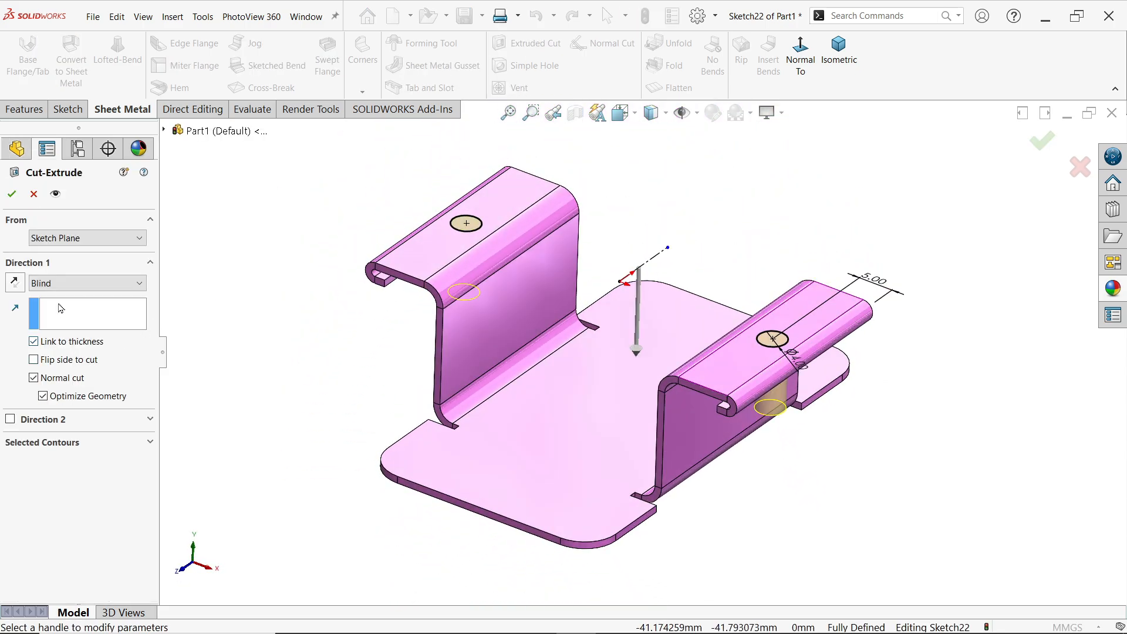
left_click(85, 283)
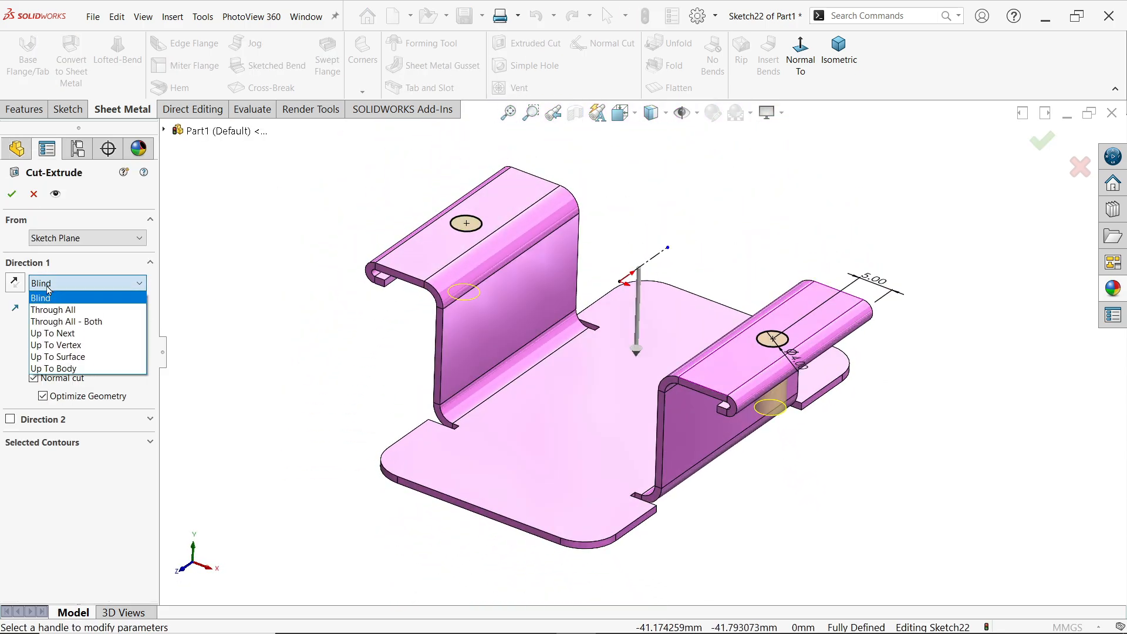
left_click(41, 296)
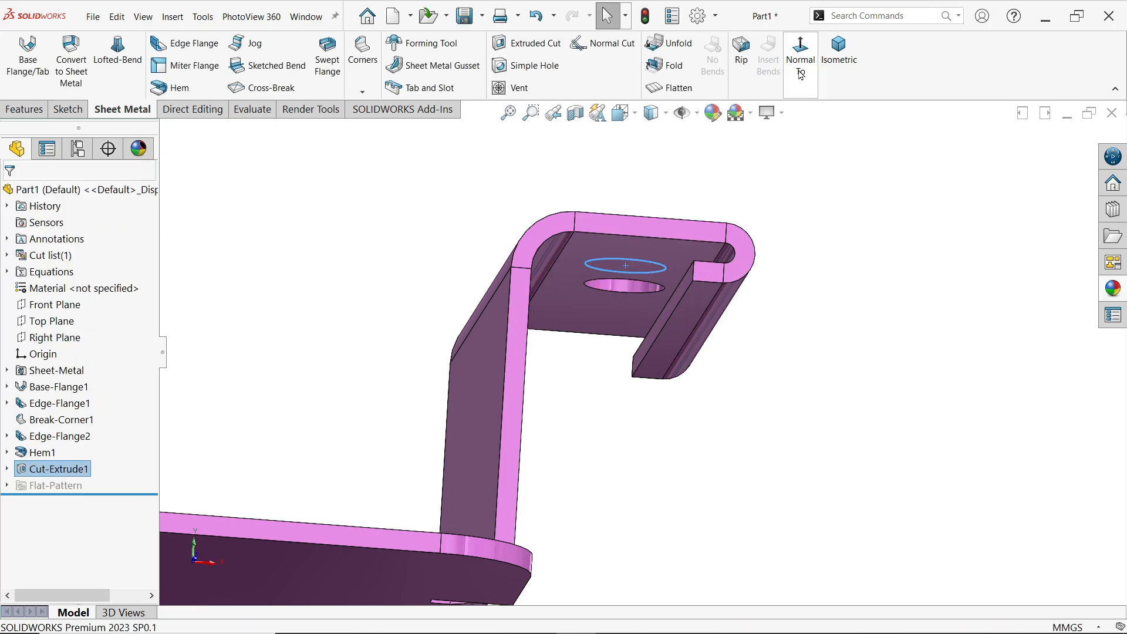
left_click(837, 56)
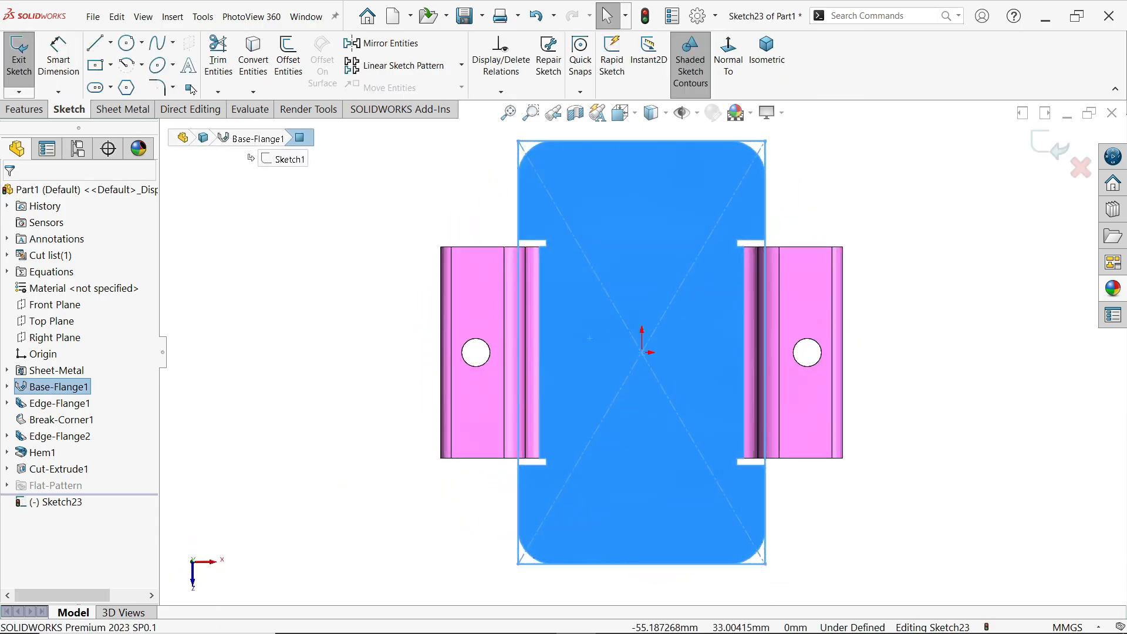
Cut a Ø15 circle at the origin through the base plate as Cut-Extrude2
left_click(124, 42)
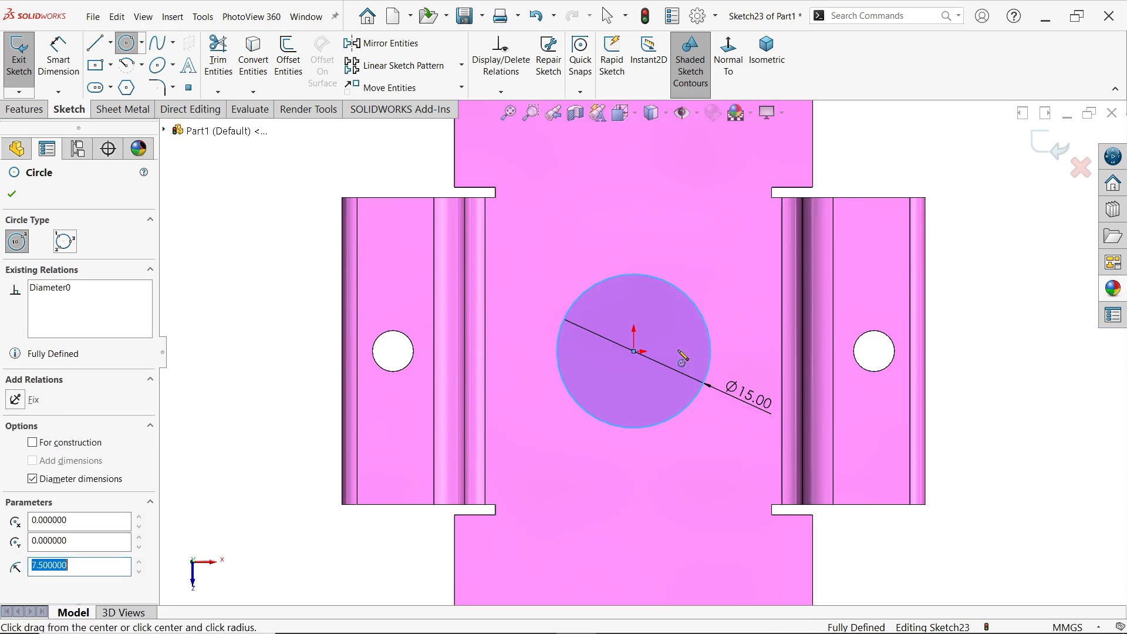
left_click(10, 194)
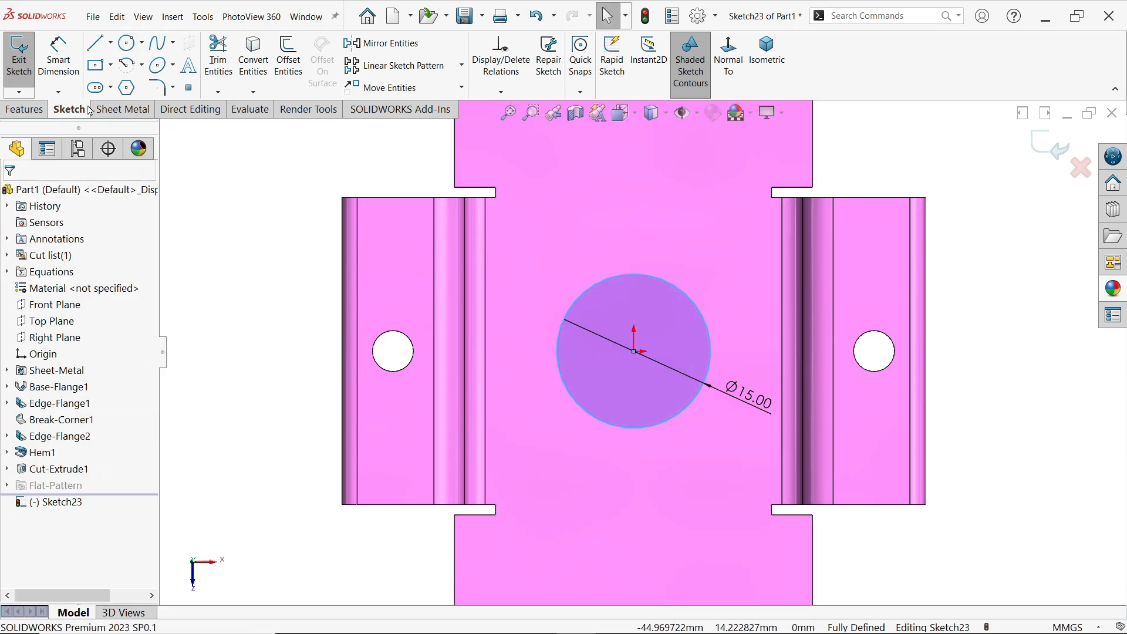
left_click(122, 109)
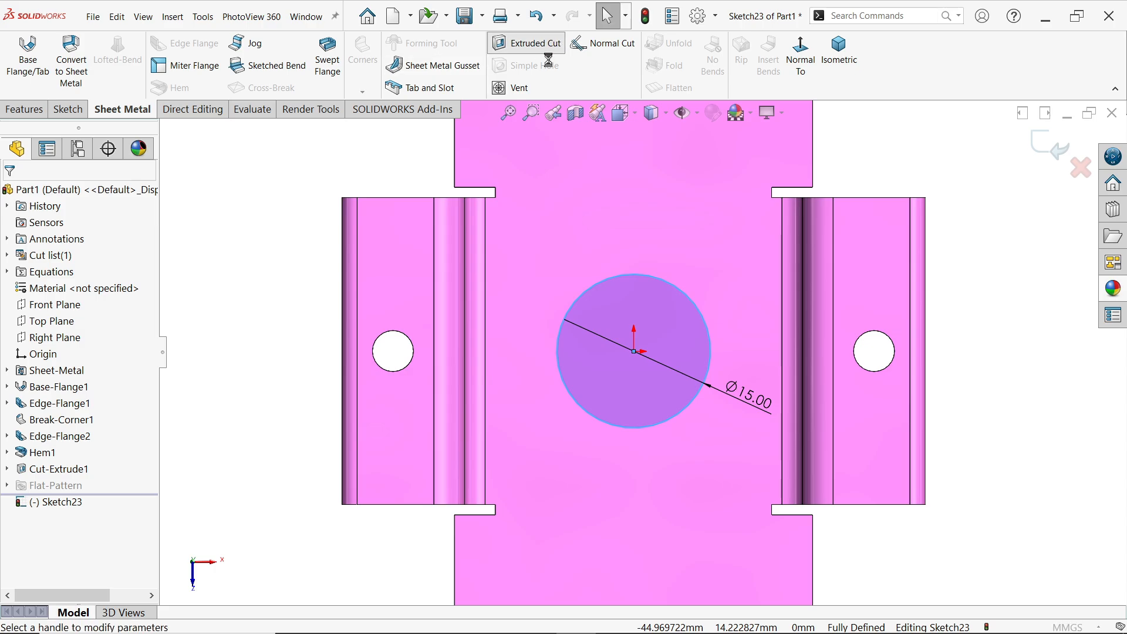
left_click(526, 42)
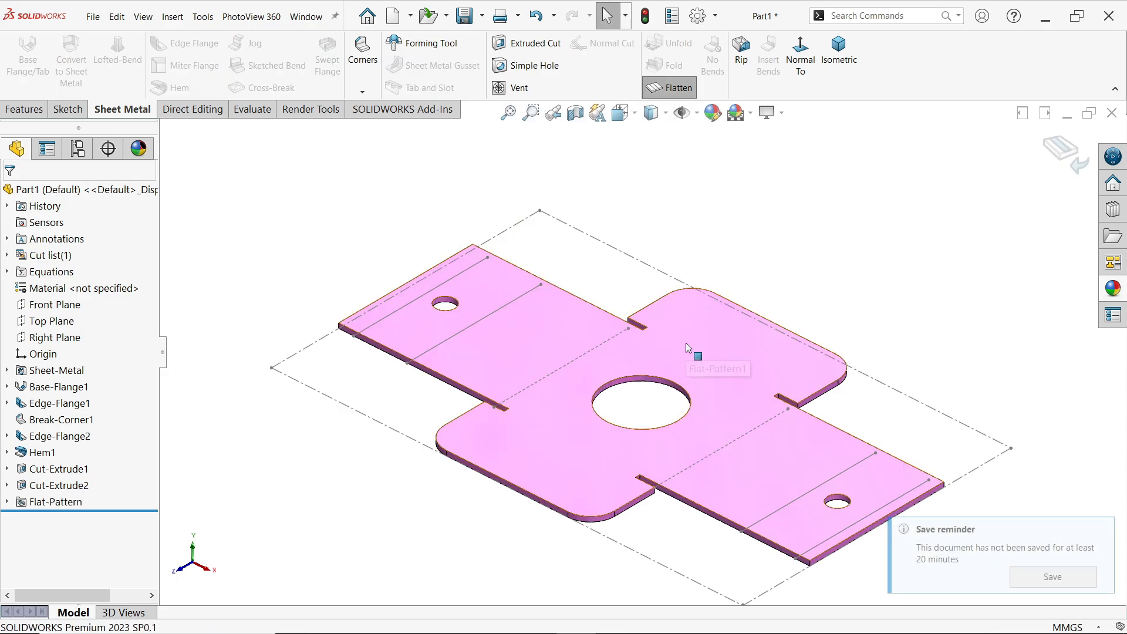
Export the flat pattern to DXF as 'steel bracket1' on the Desktop
right_click(686, 349)
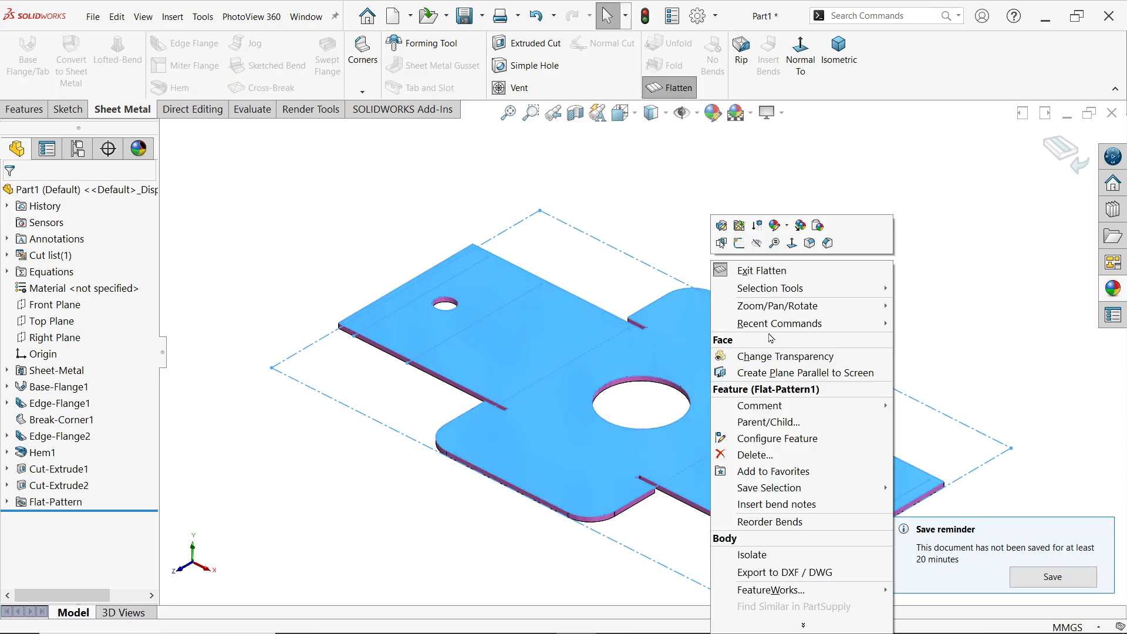
mouse_move(784, 572)
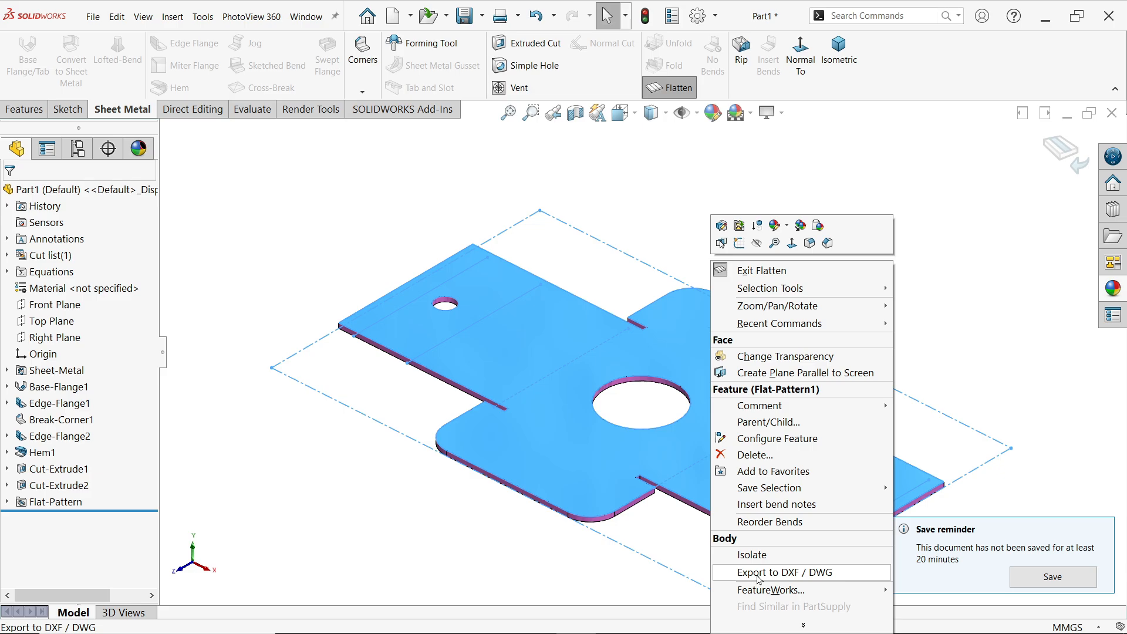
left_click(785, 571)
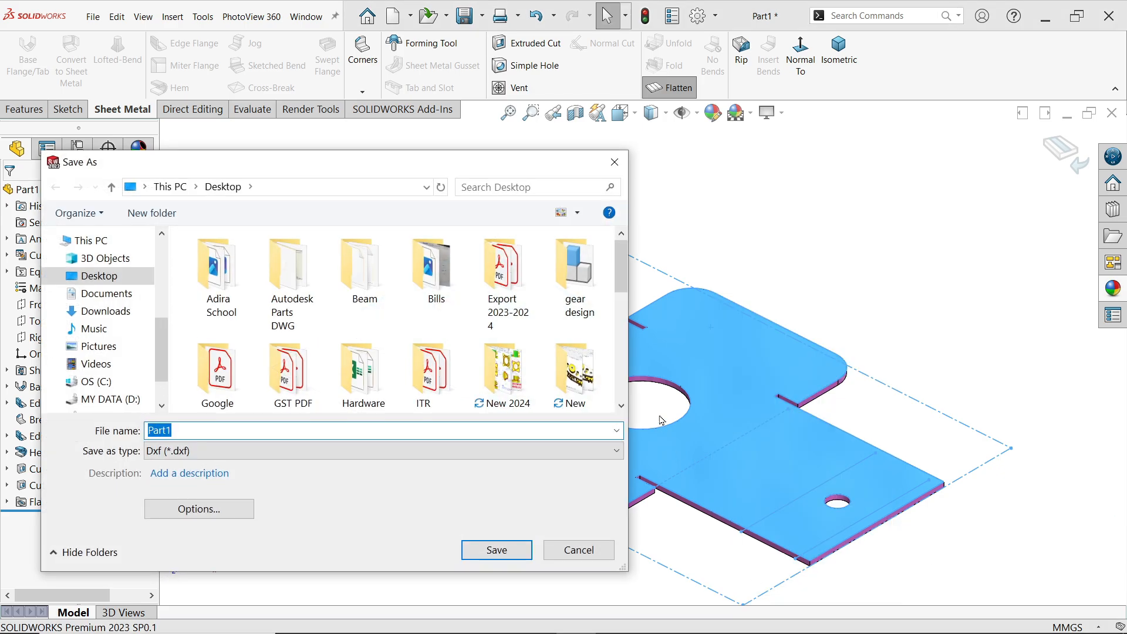
mouse_move(302, 430)
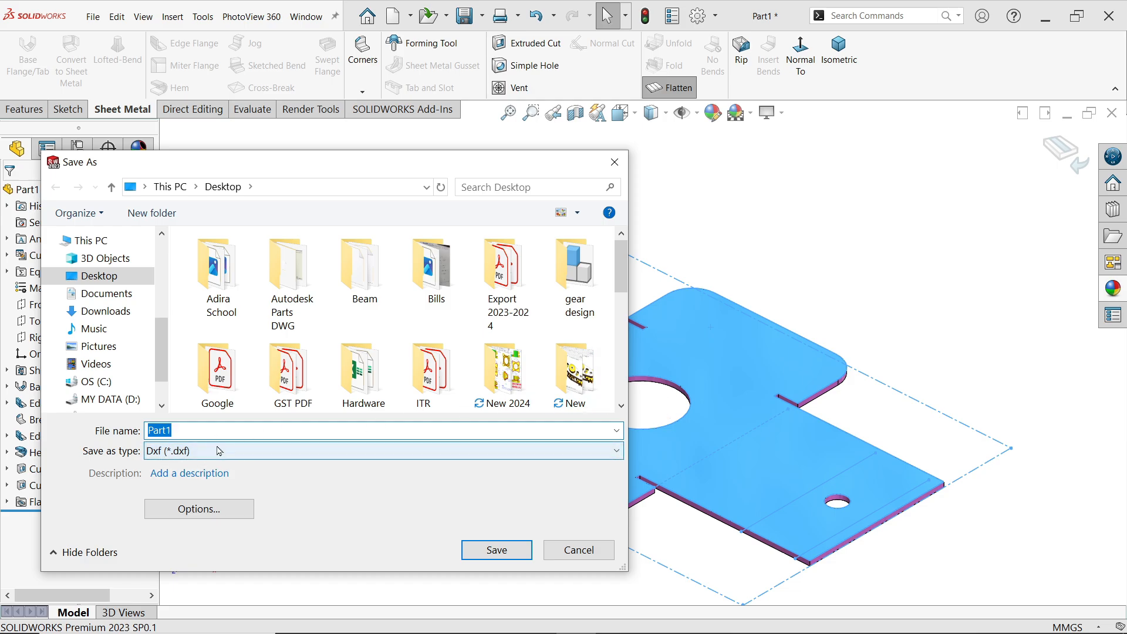
type("s")
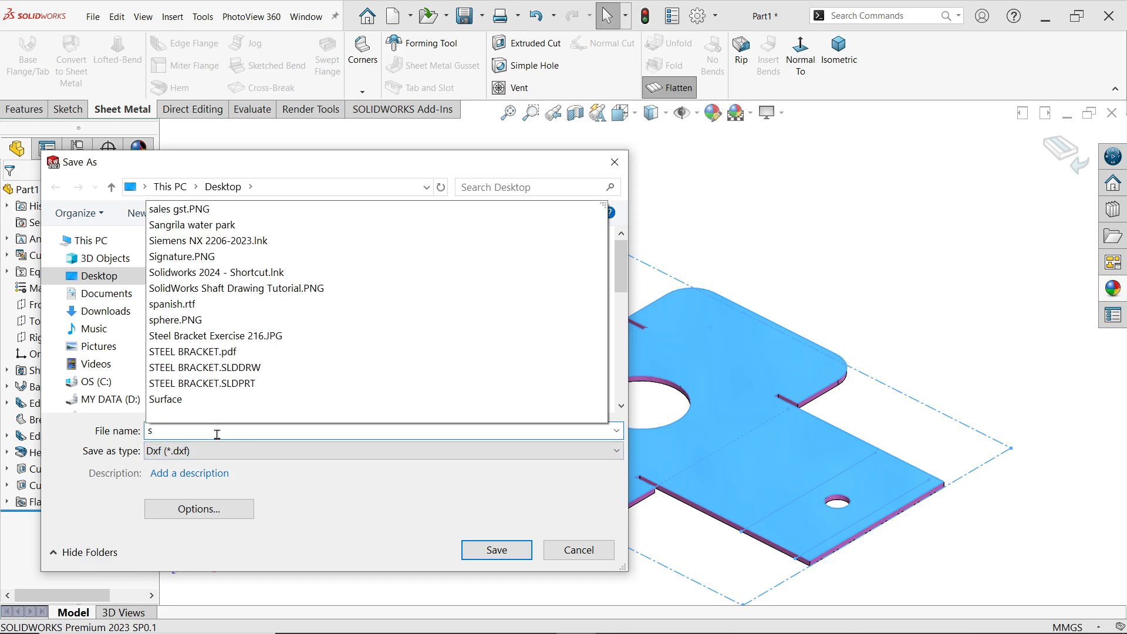
type("teek")
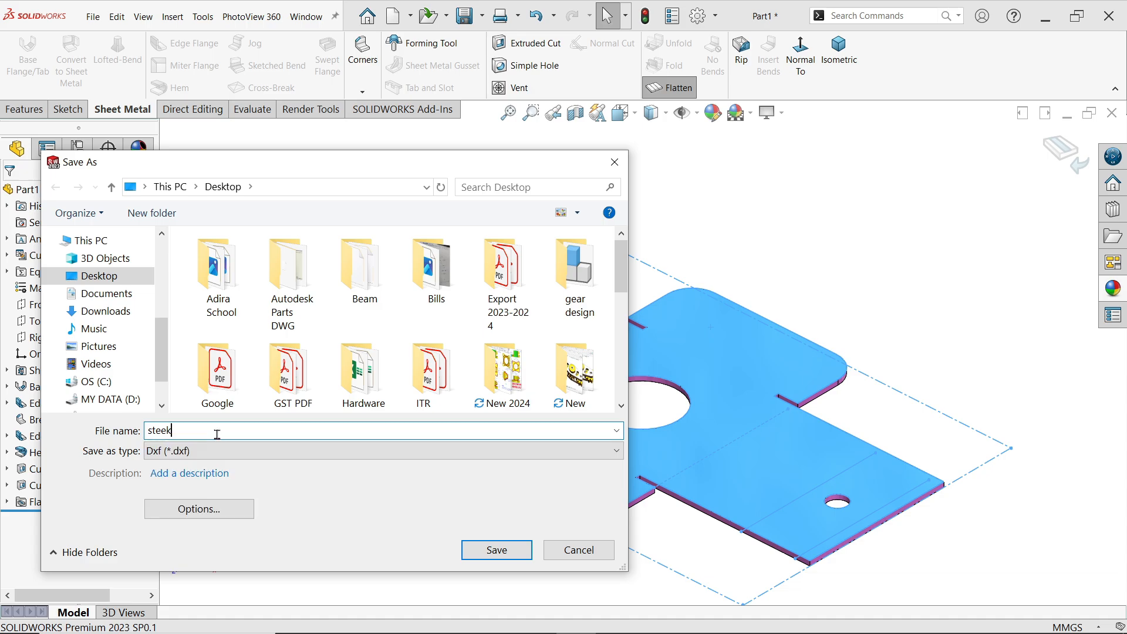
type("steel br")
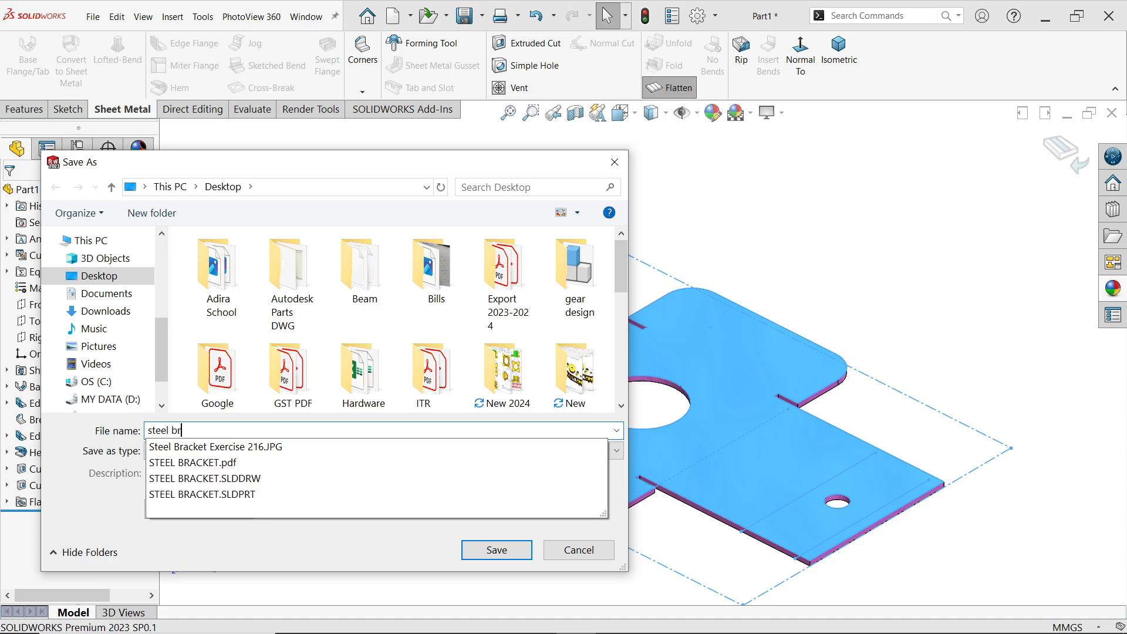
type("acket1")
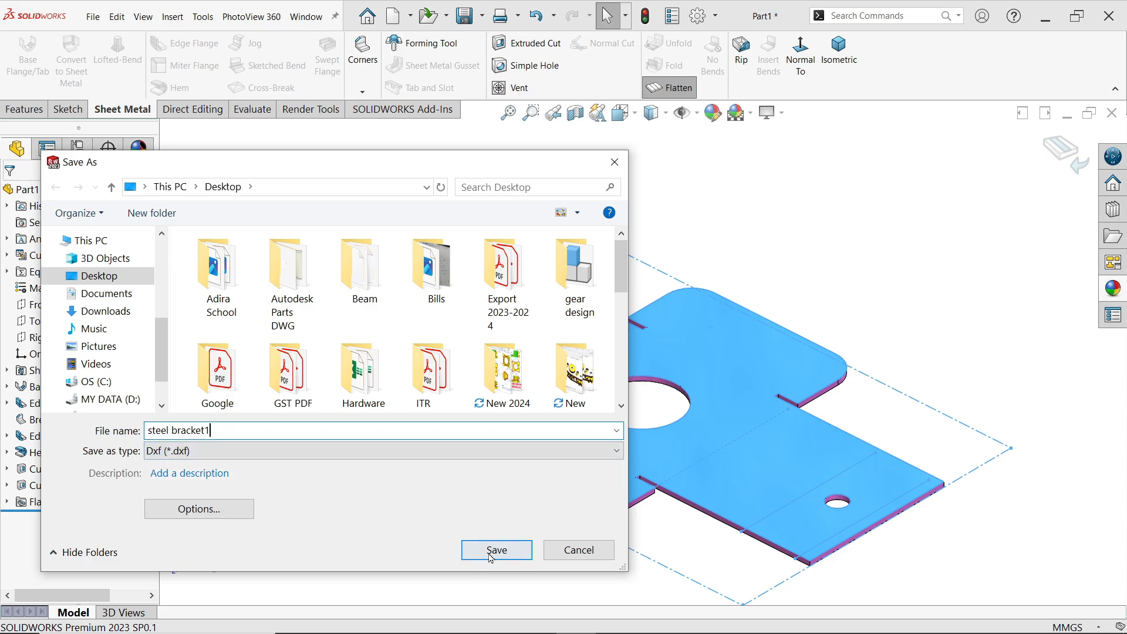
left_click(495, 550)
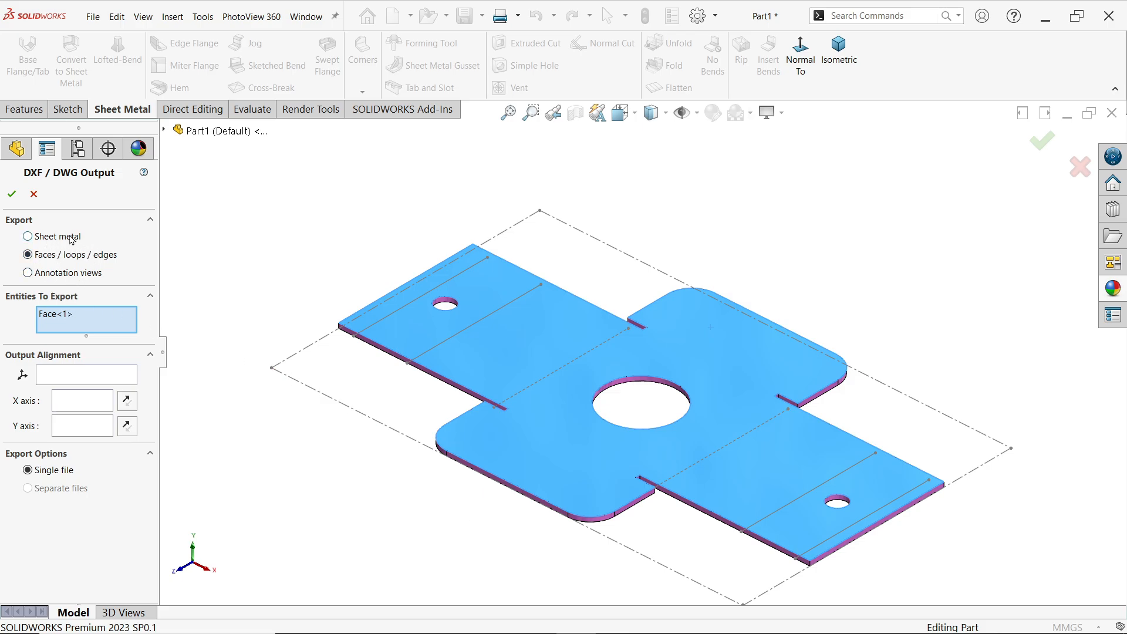
Output as Sheet metal with Geometry, Hidden edges, Bend lines and Bounding box
left_click(27, 236)
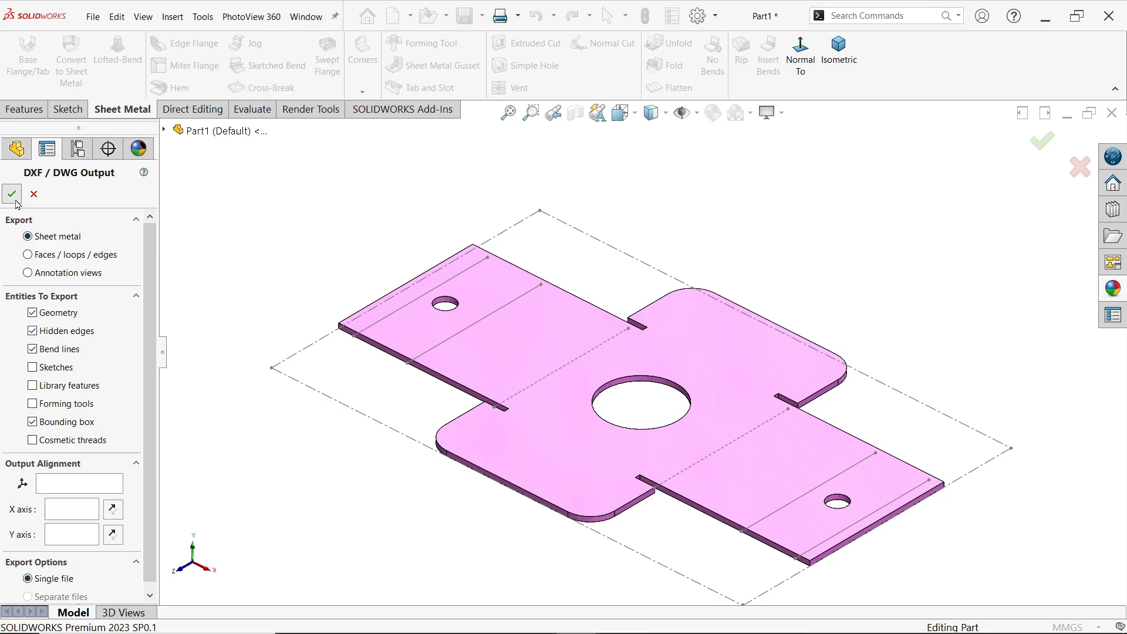
left_click(12, 193)
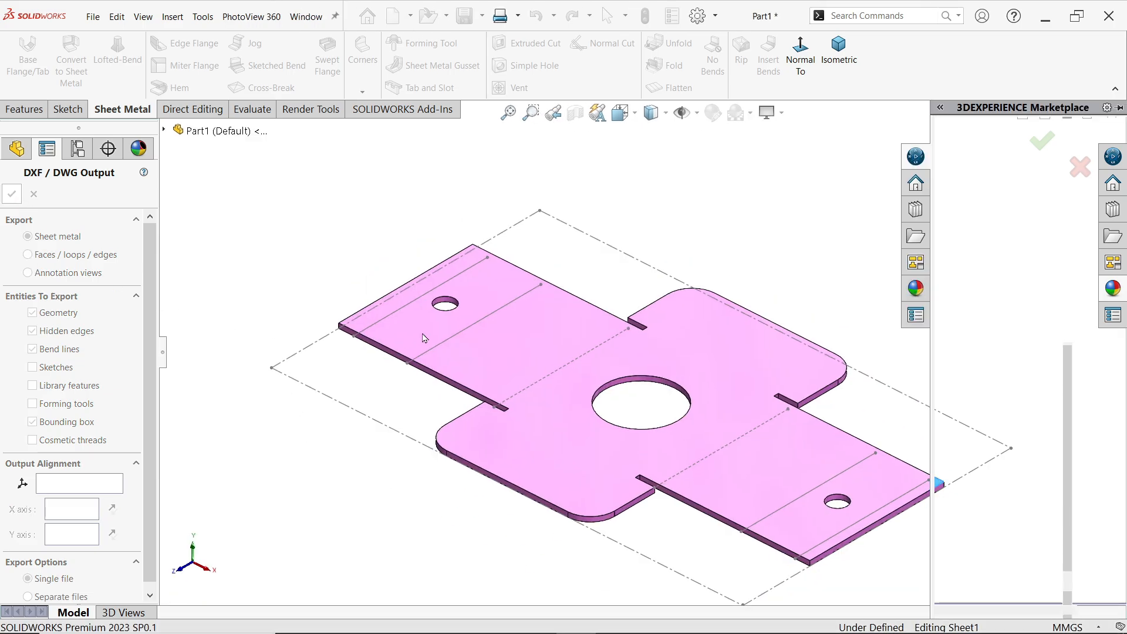
Save the DXF from the Cleanup preview and return to the flattened bracket
left_click(10, 194)
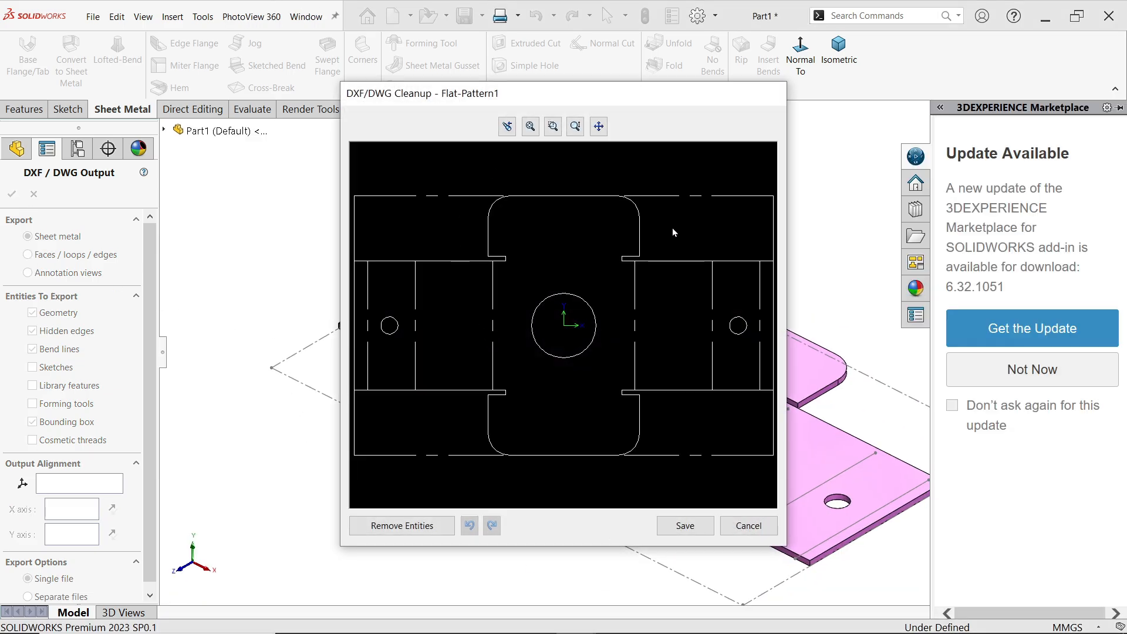
mouse_move(635, 271)
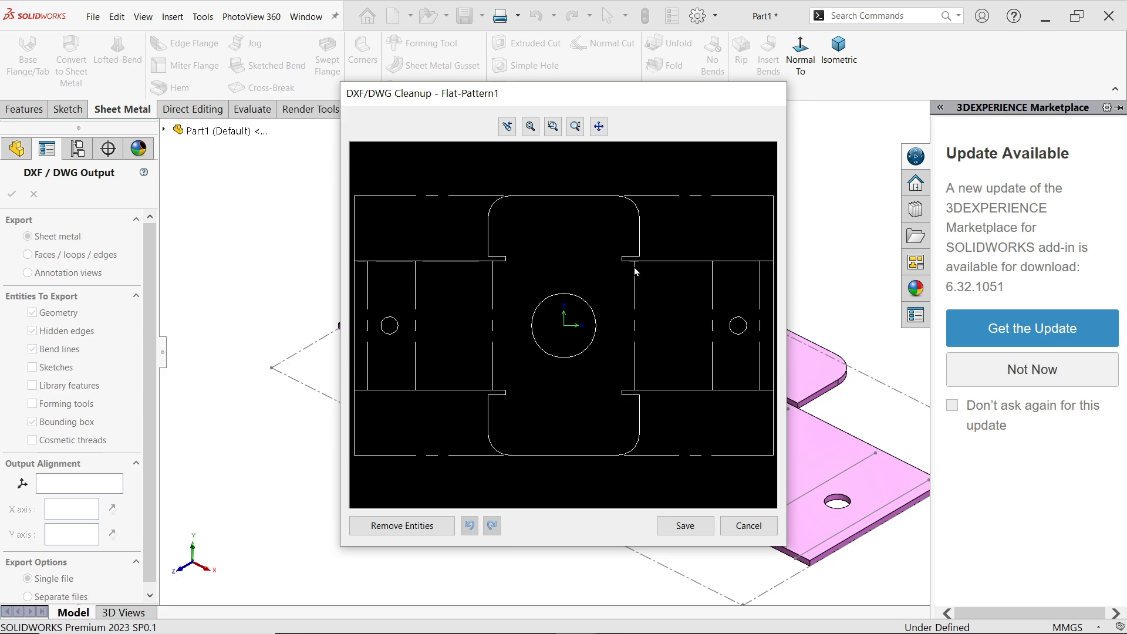
mouse_move(690, 411)
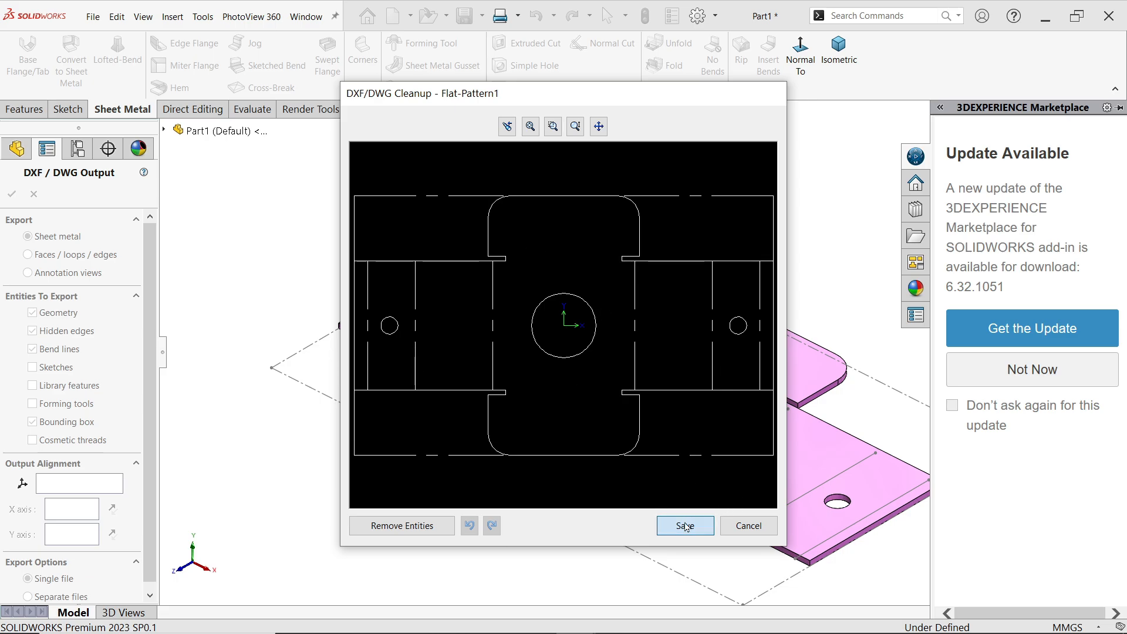
left_click(683, 526)
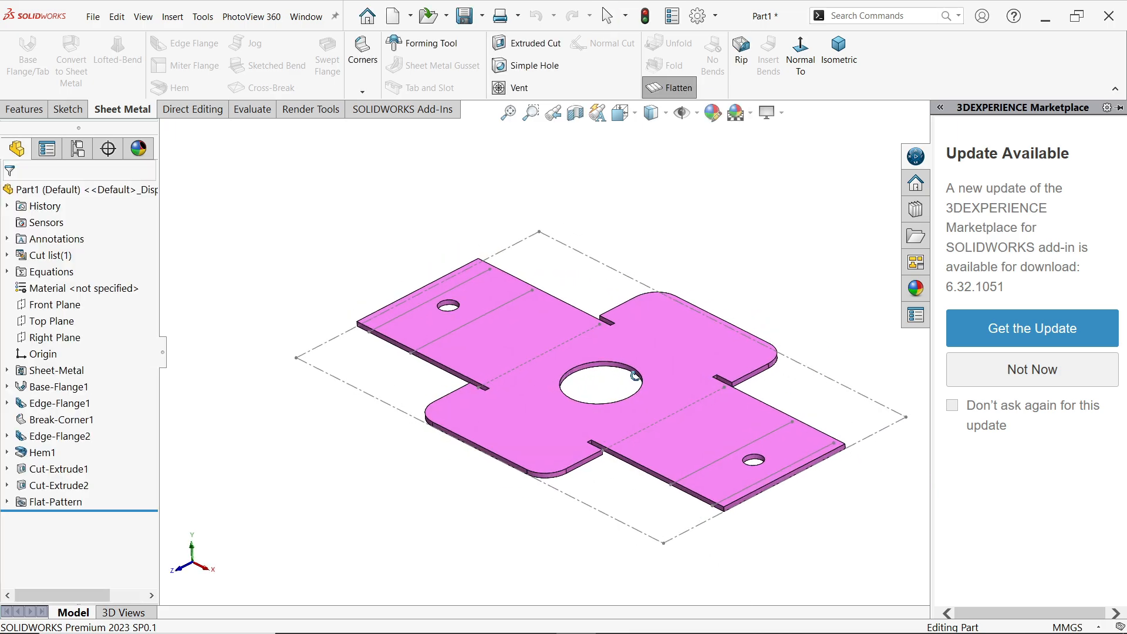
Turn Flatten off to refold the bracket and view it in isometric
left_click(678, 88)
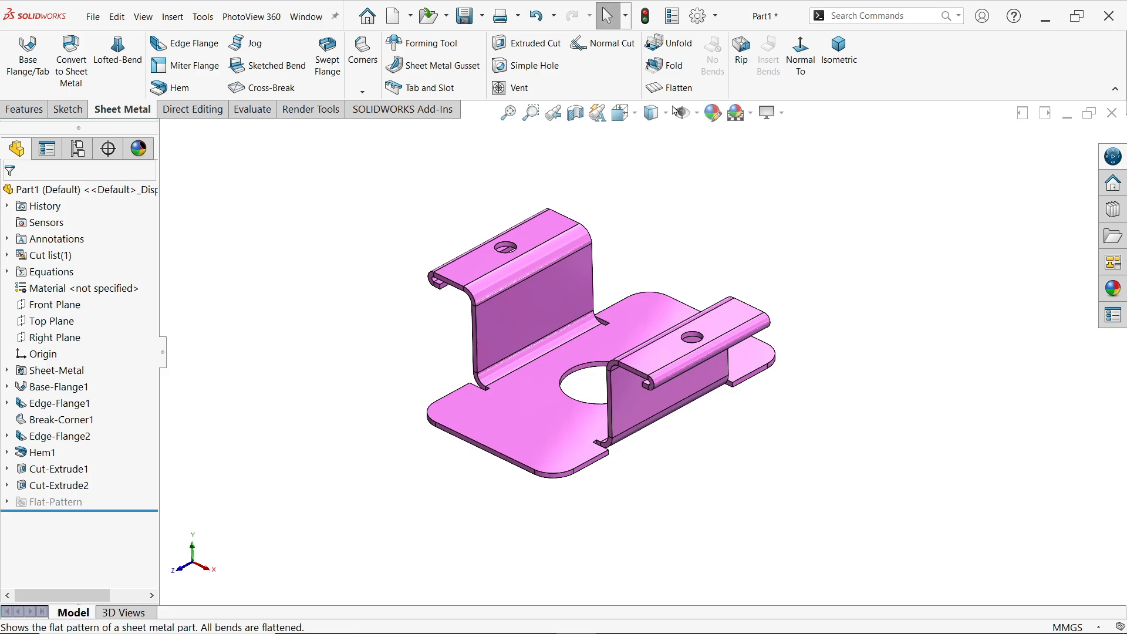
left_click(838, 53)
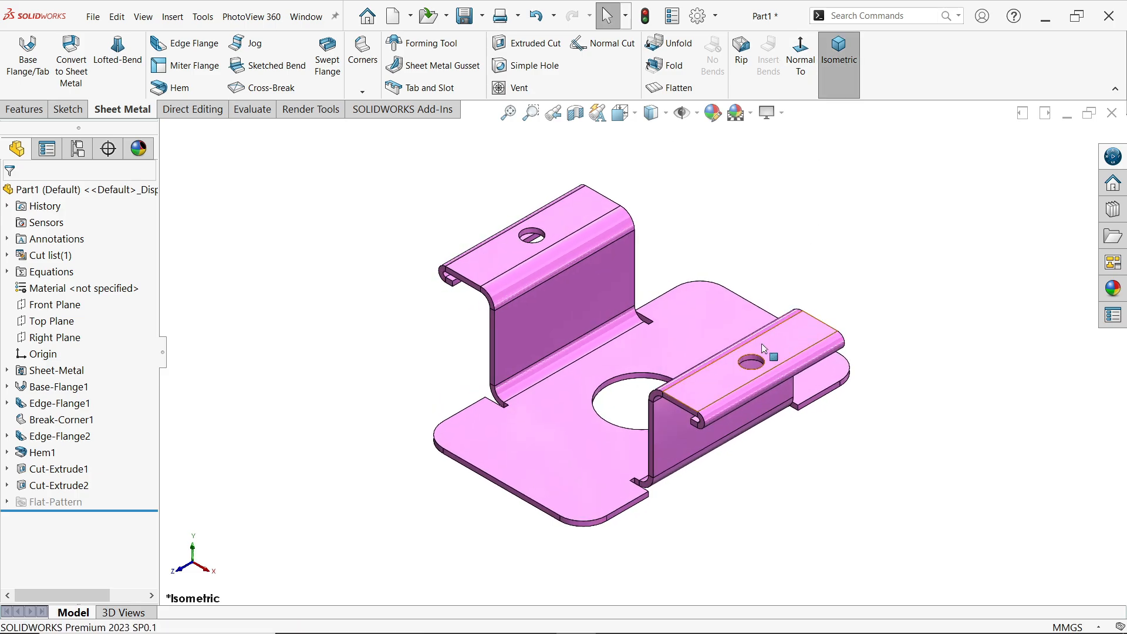